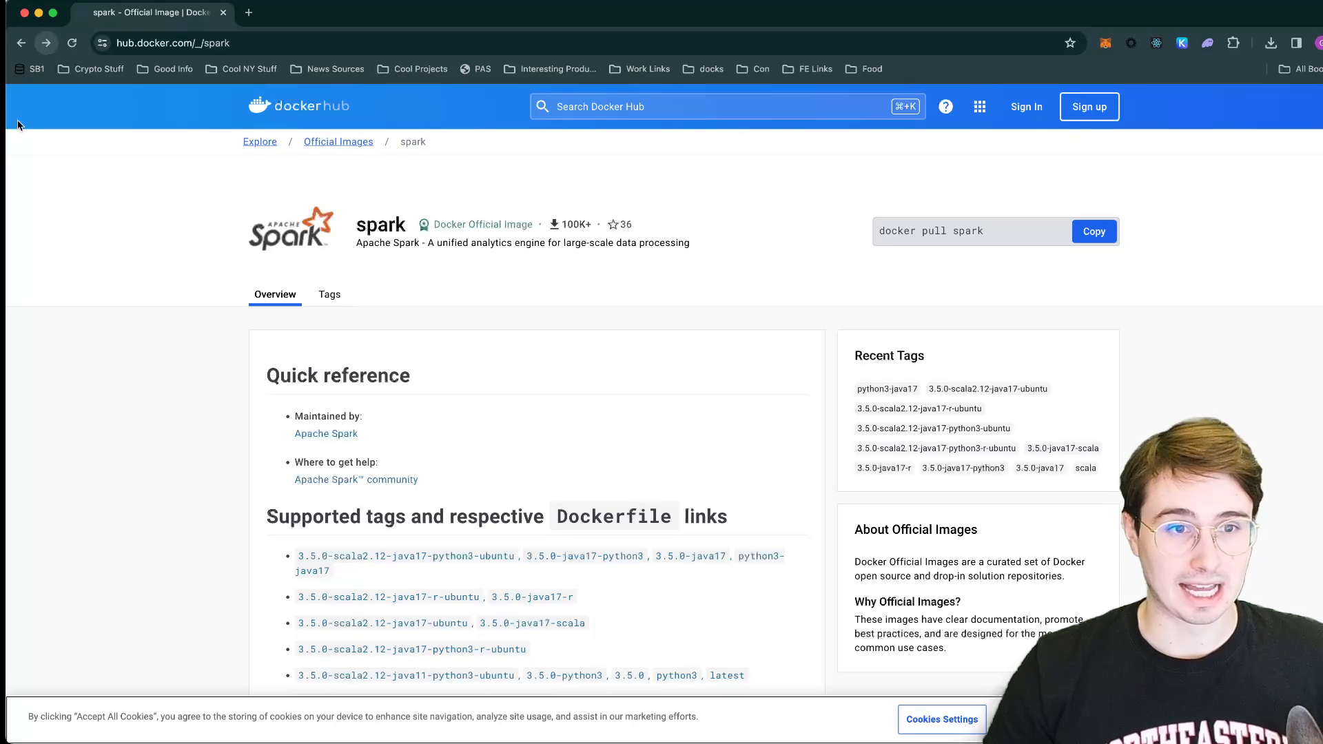
- Open Desktop > DataGuyVideoRepos > SparkScripts as the workspace folder
scroll(down, 3)
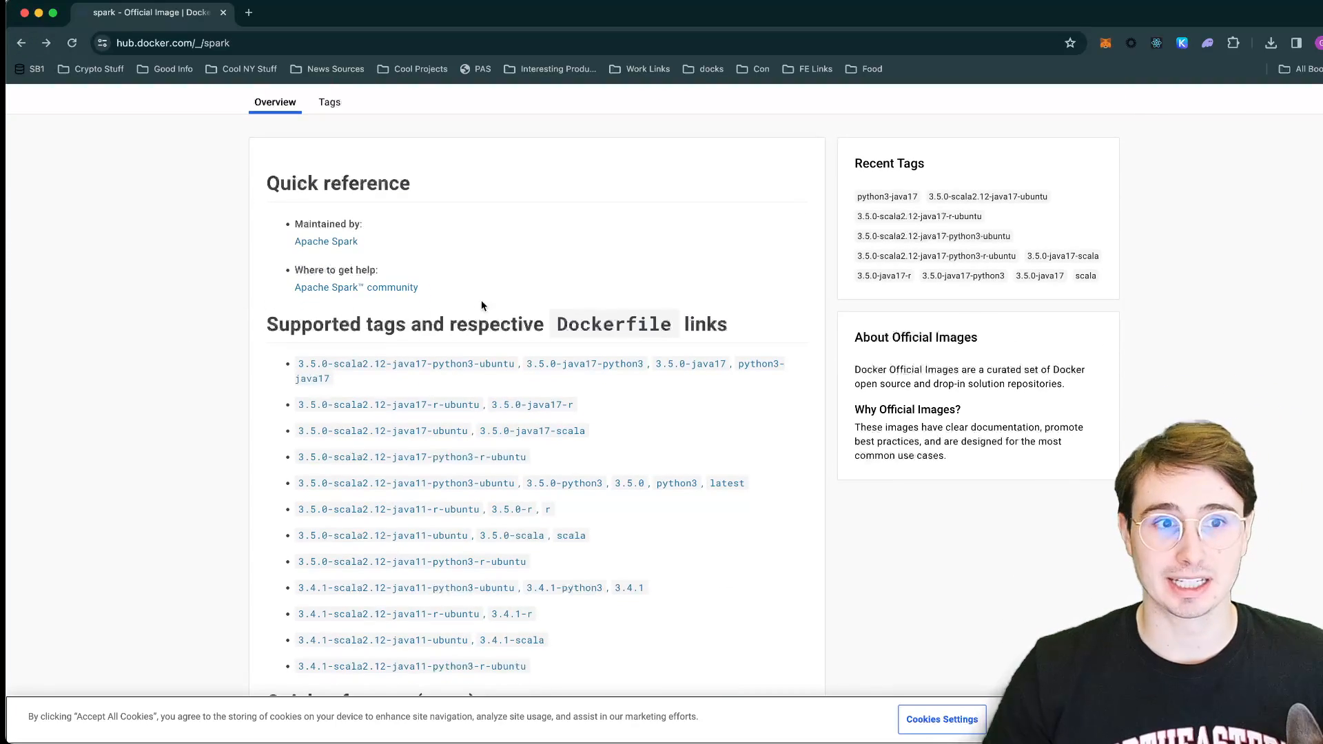
scroll(up, 3)
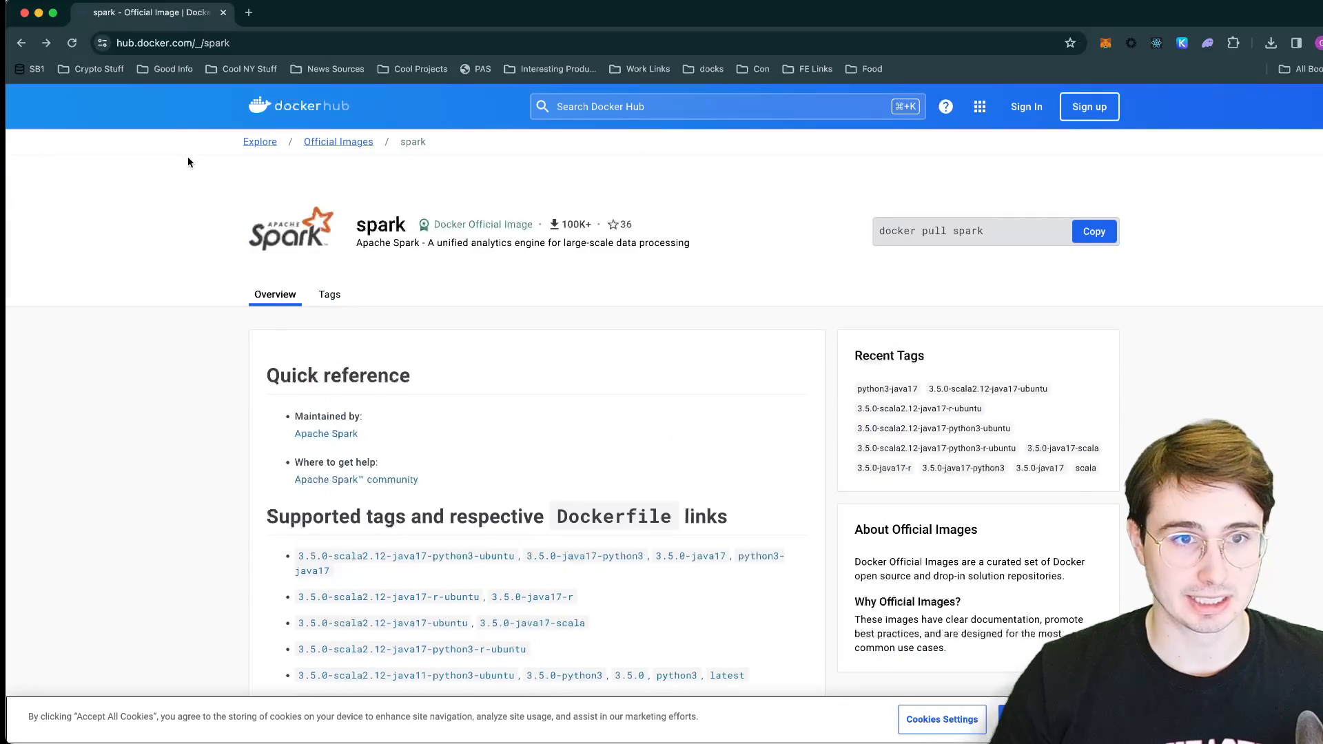
scroll(down, 3)
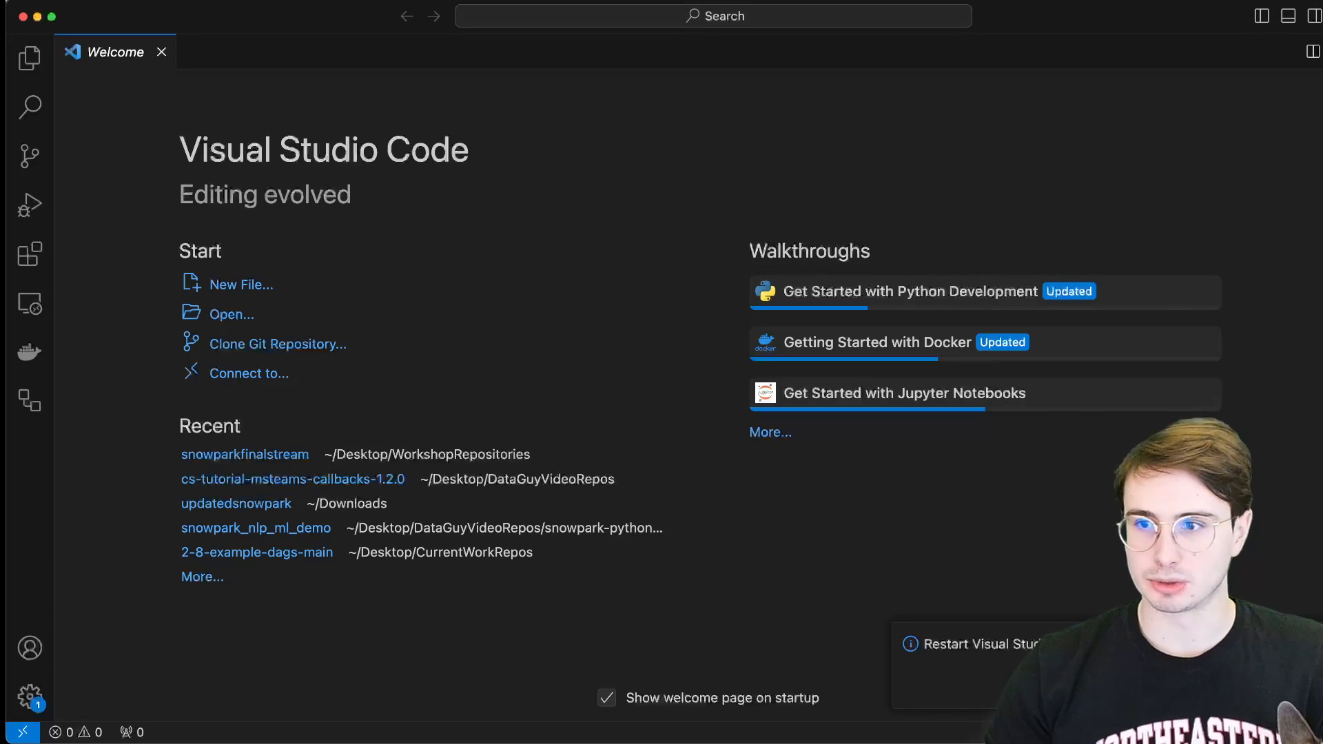
mouse_move(241, 314)
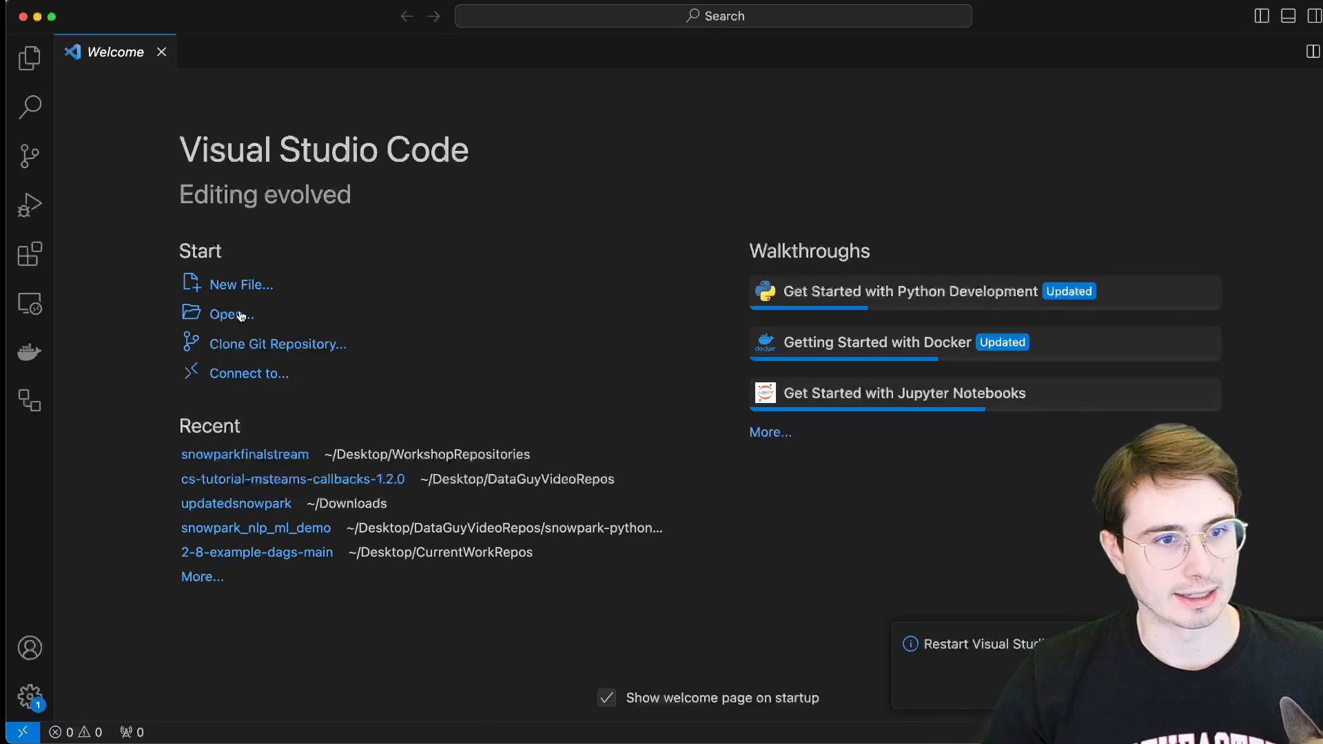
click(229, 314)
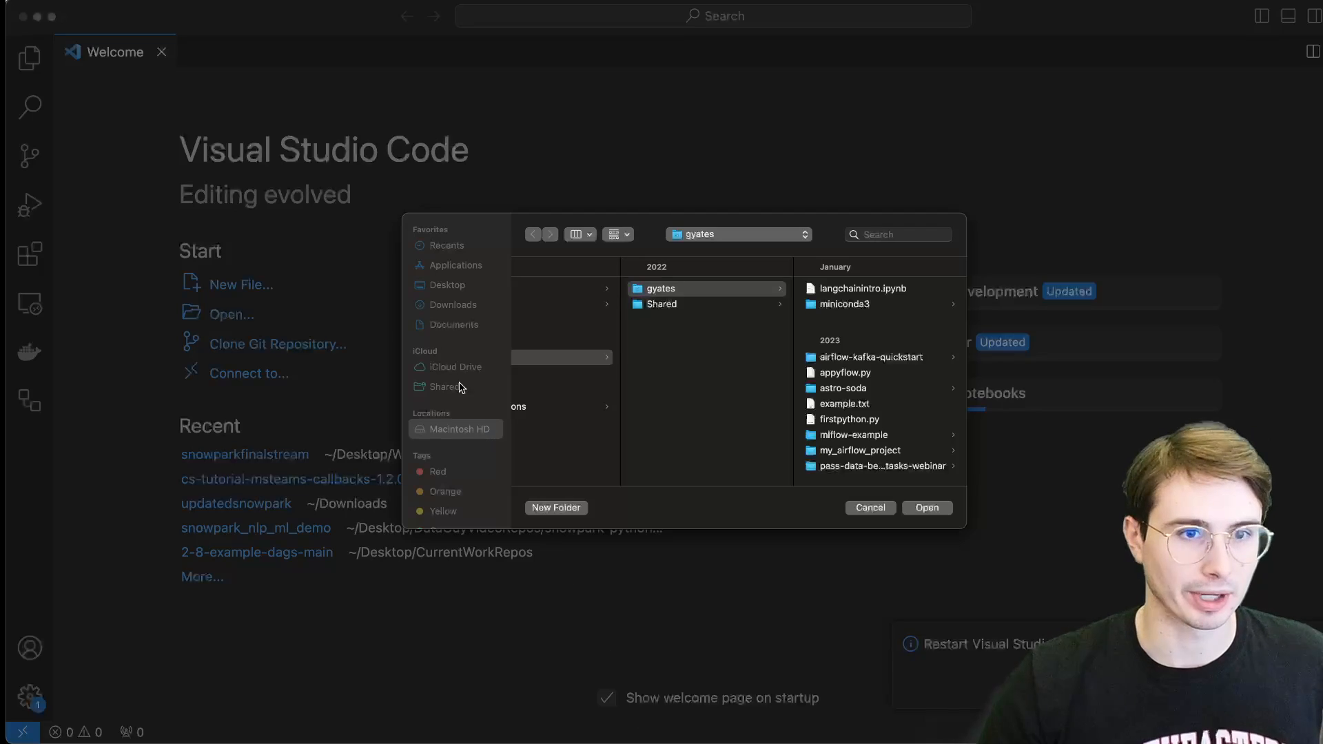
click(447, 284)
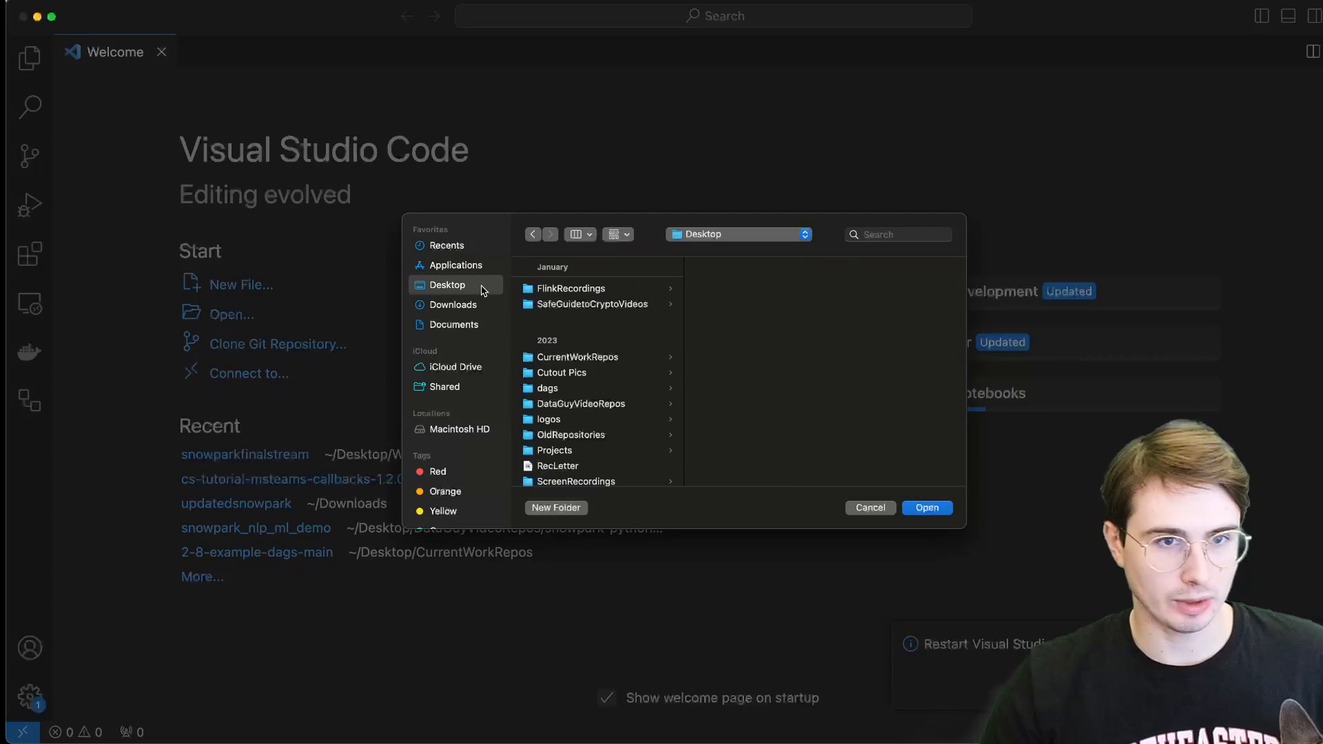
mouse_move(592, 404)
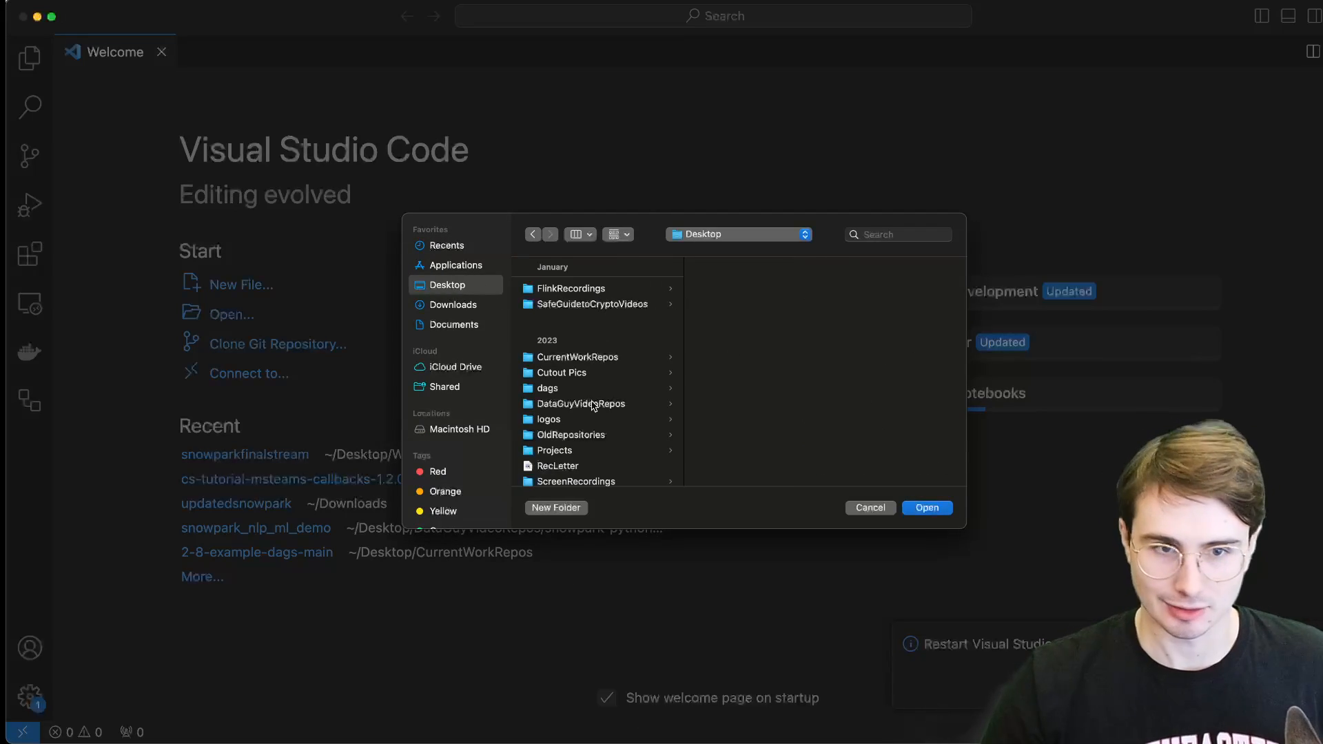
click(580, 403)
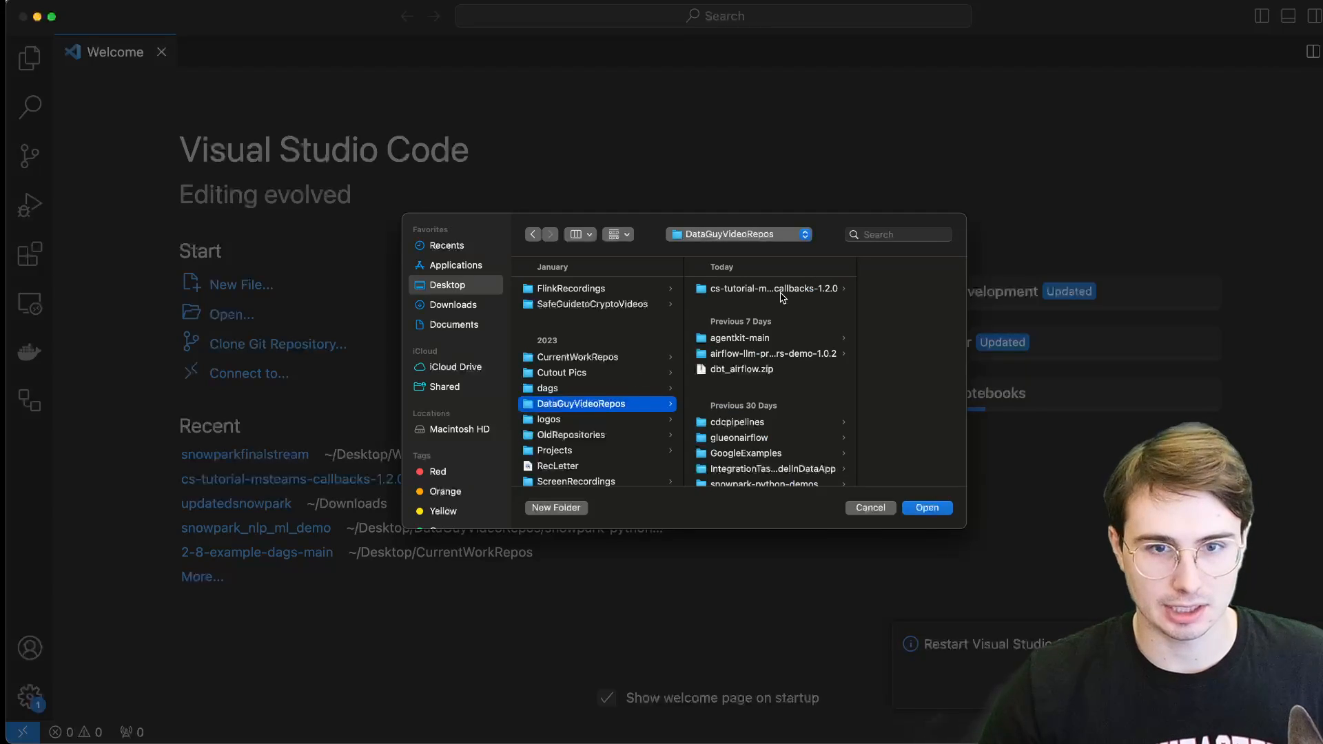
click(692, 399)
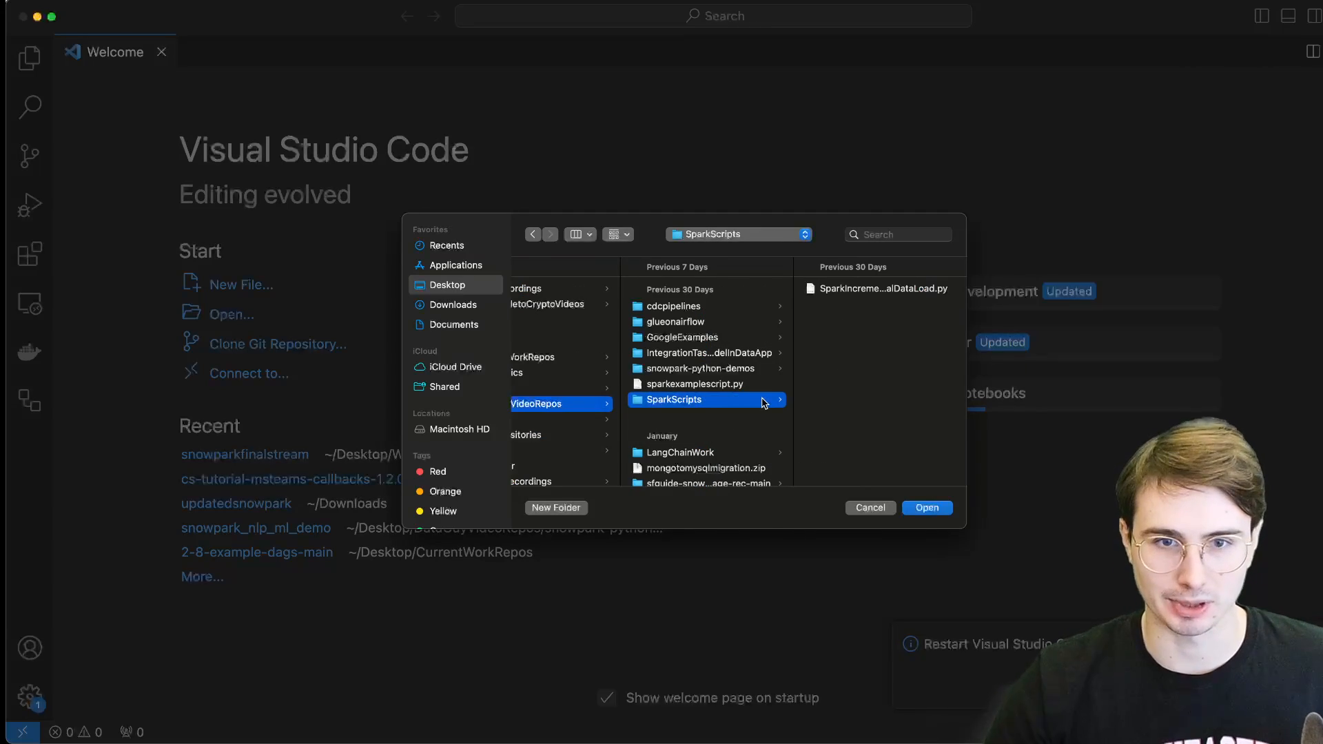
click(925, 507)
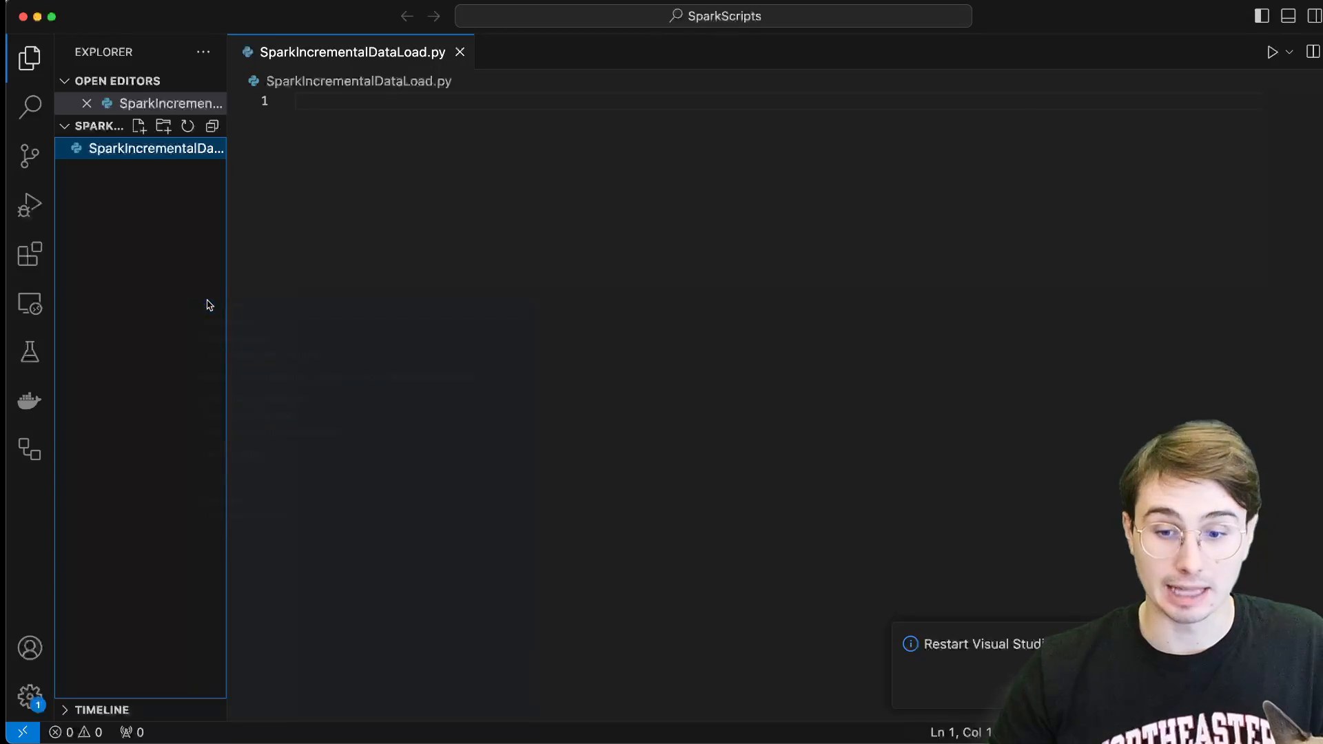
- Create a new file Dockerfile.txt in SparkScripts and rename it to Dockerfile
click(139, 125)
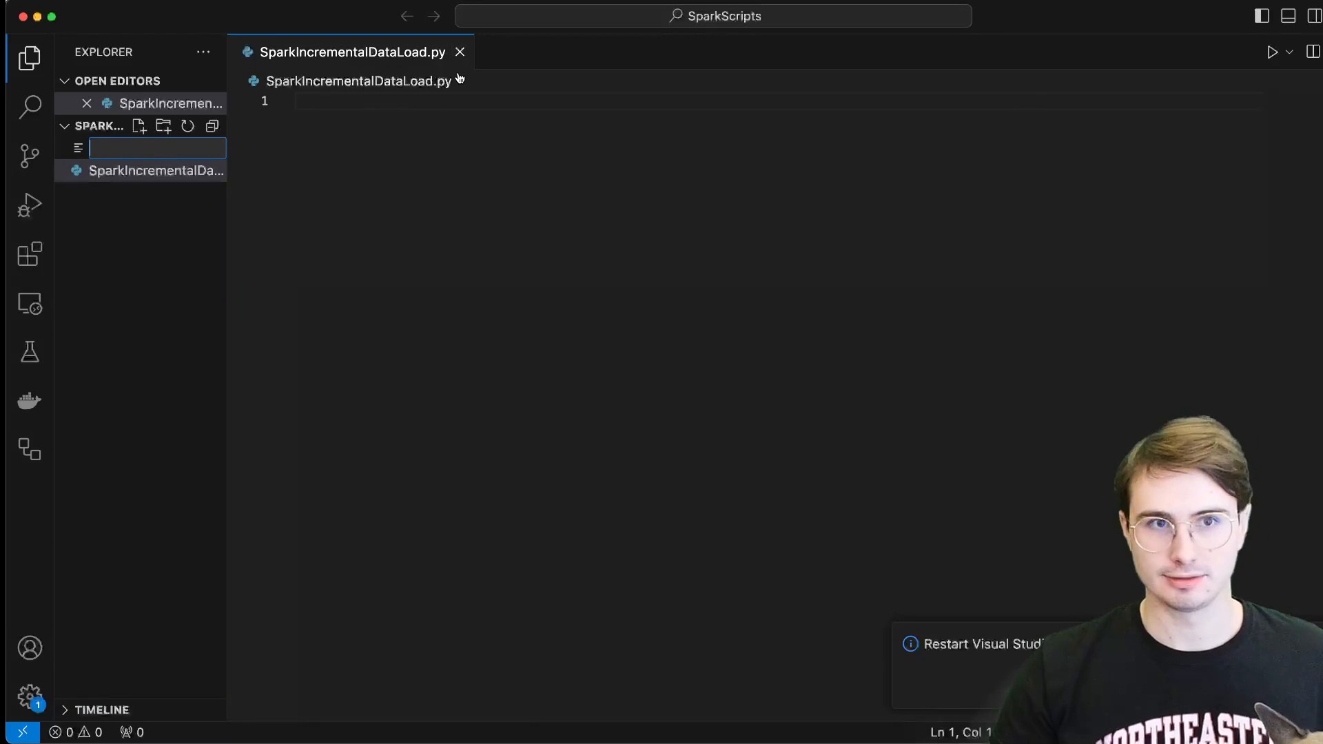
click(460, 51)
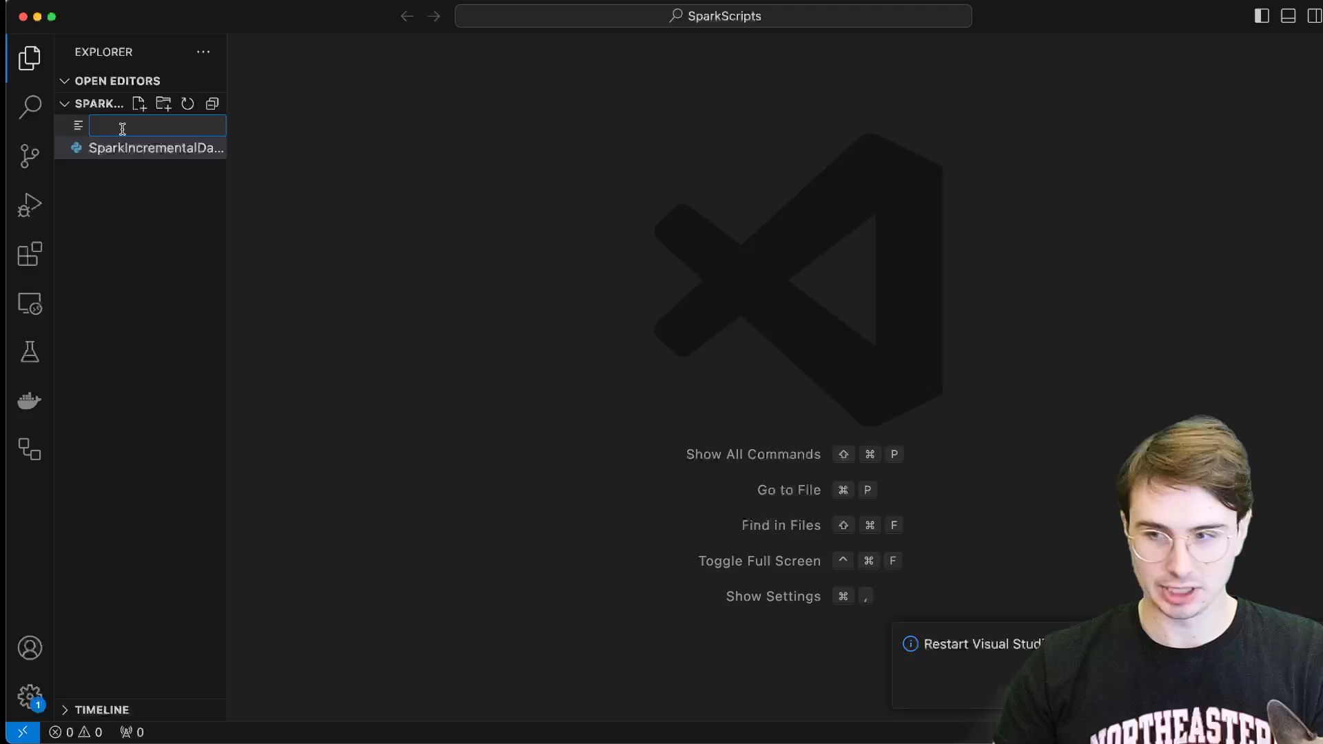
text(Dockerfile.txt)
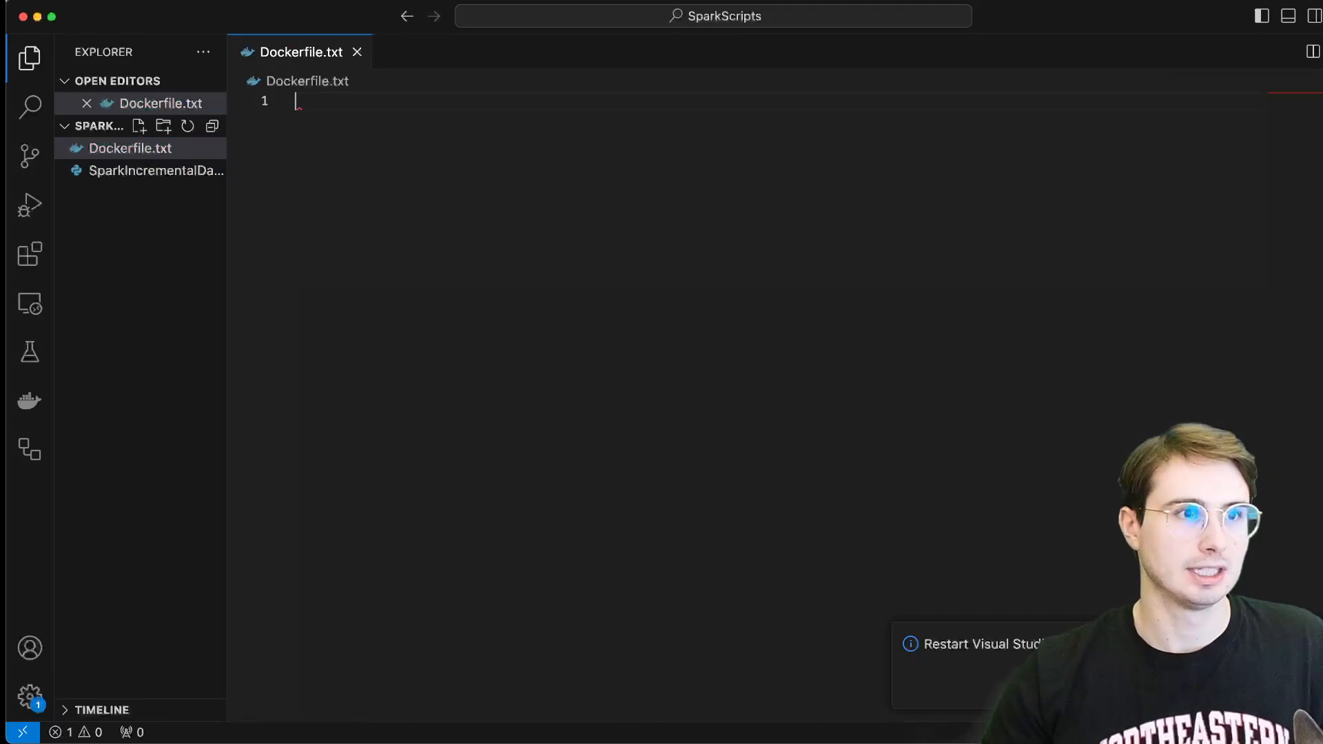
right_click(130, 148)
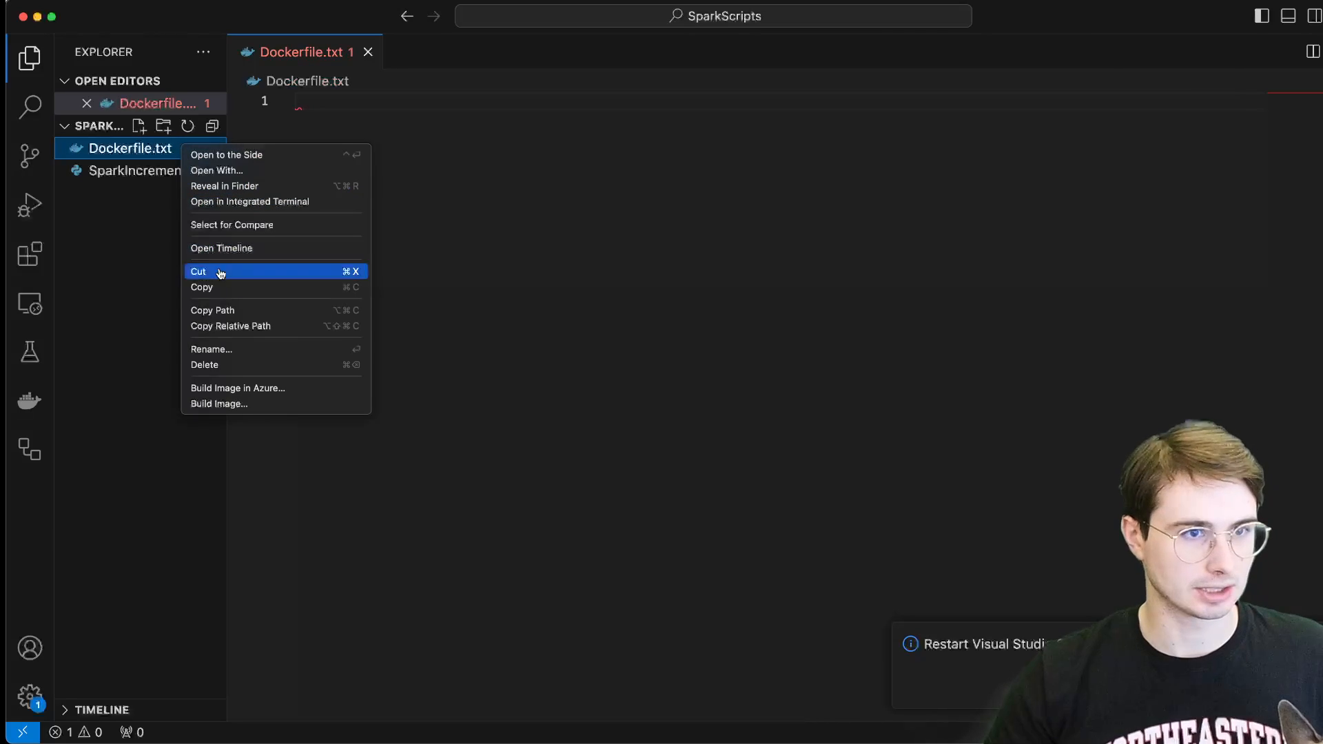
click(213, 353)
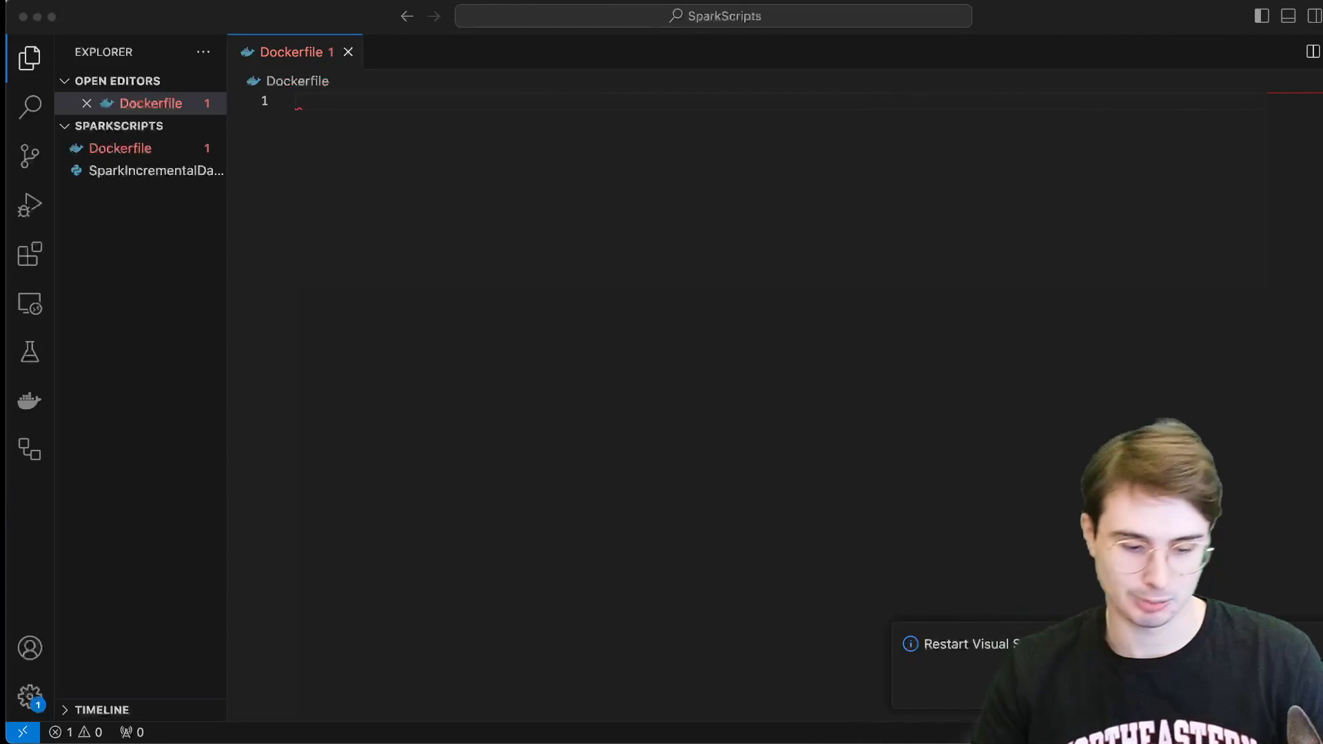
- Write the python:3.11-bullseye spark-base stage, ARG SPARK_VERSION=3.4.0 and apt-get install block
text(FROM python:3.11-bullseye as spark-base)
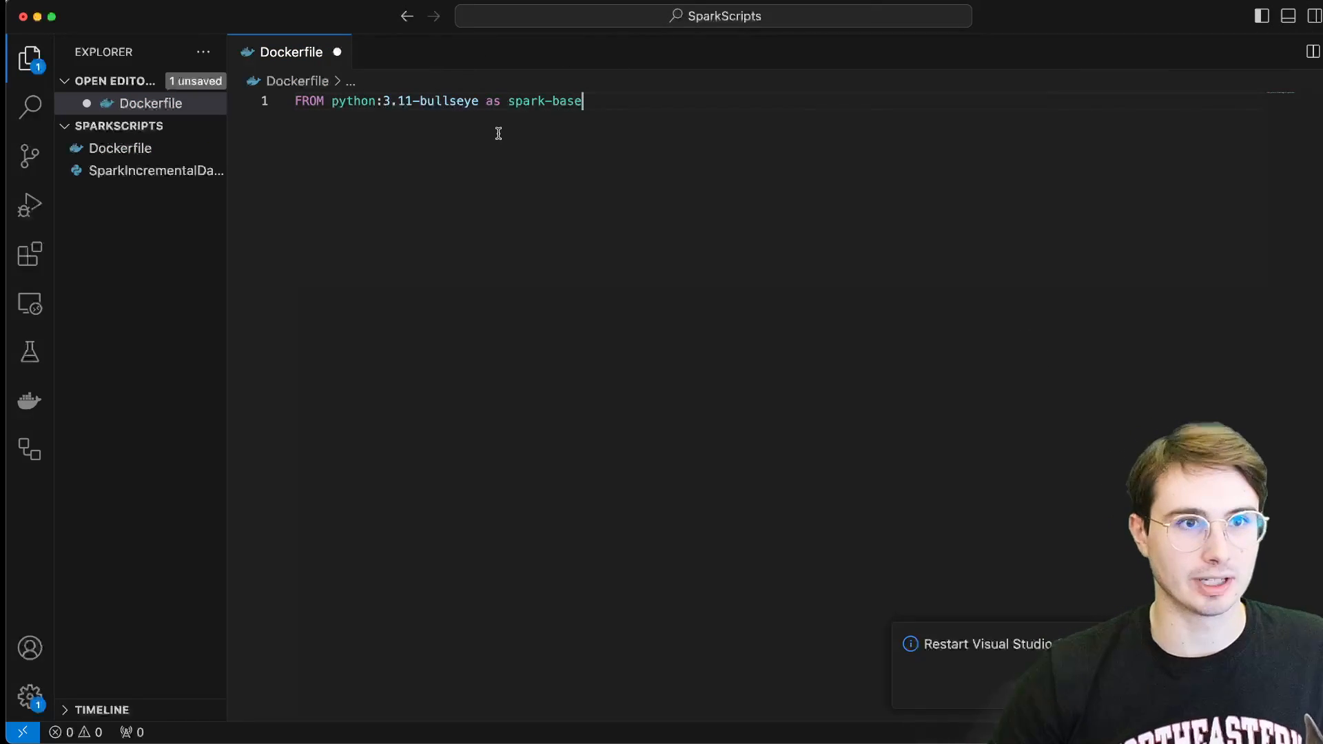
mouse_move(879, 371)
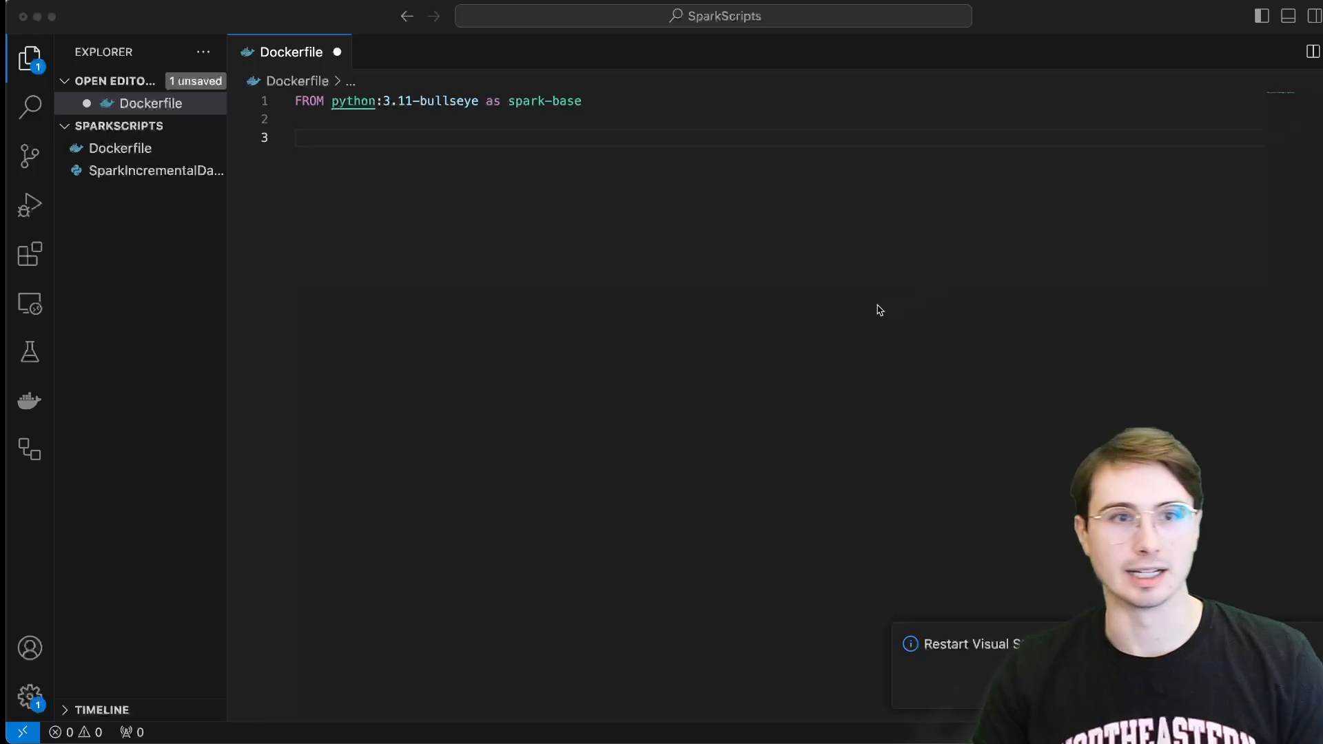
text(ARG SPARK_VERSION=3.4.0)
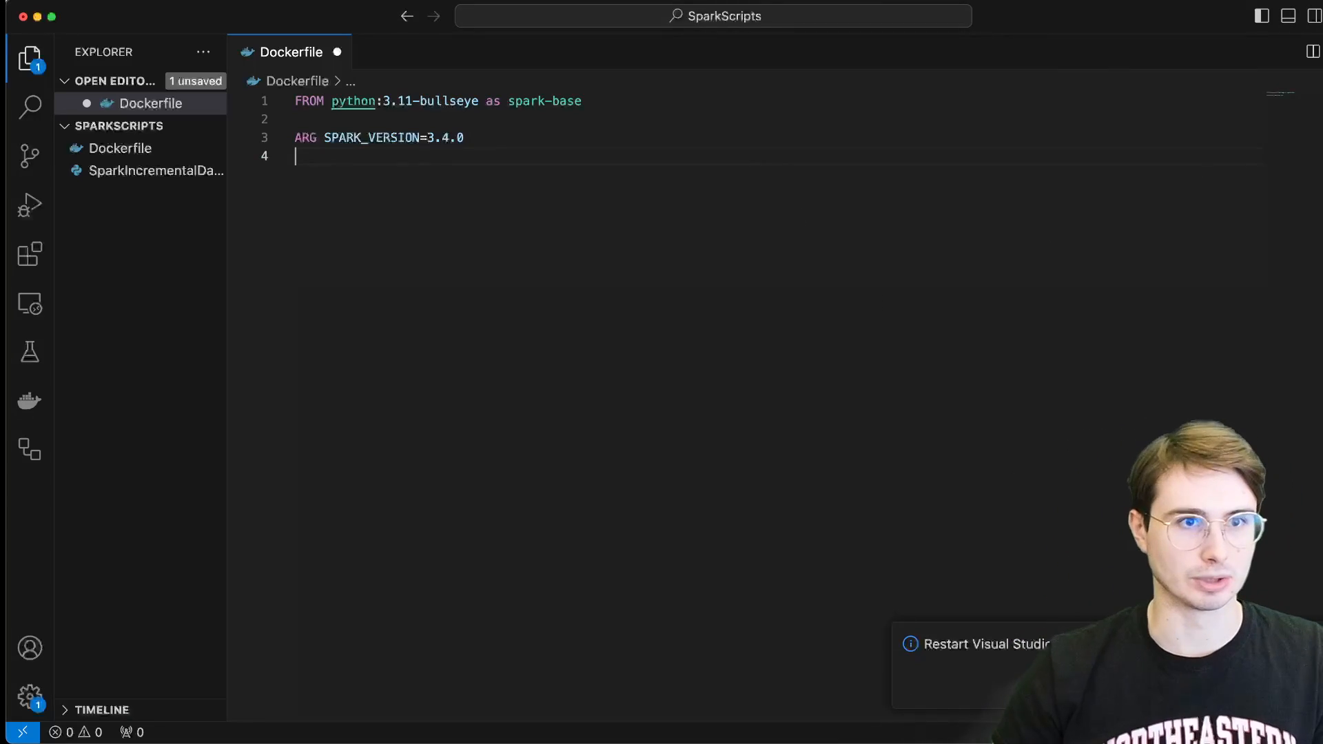
key(Return)
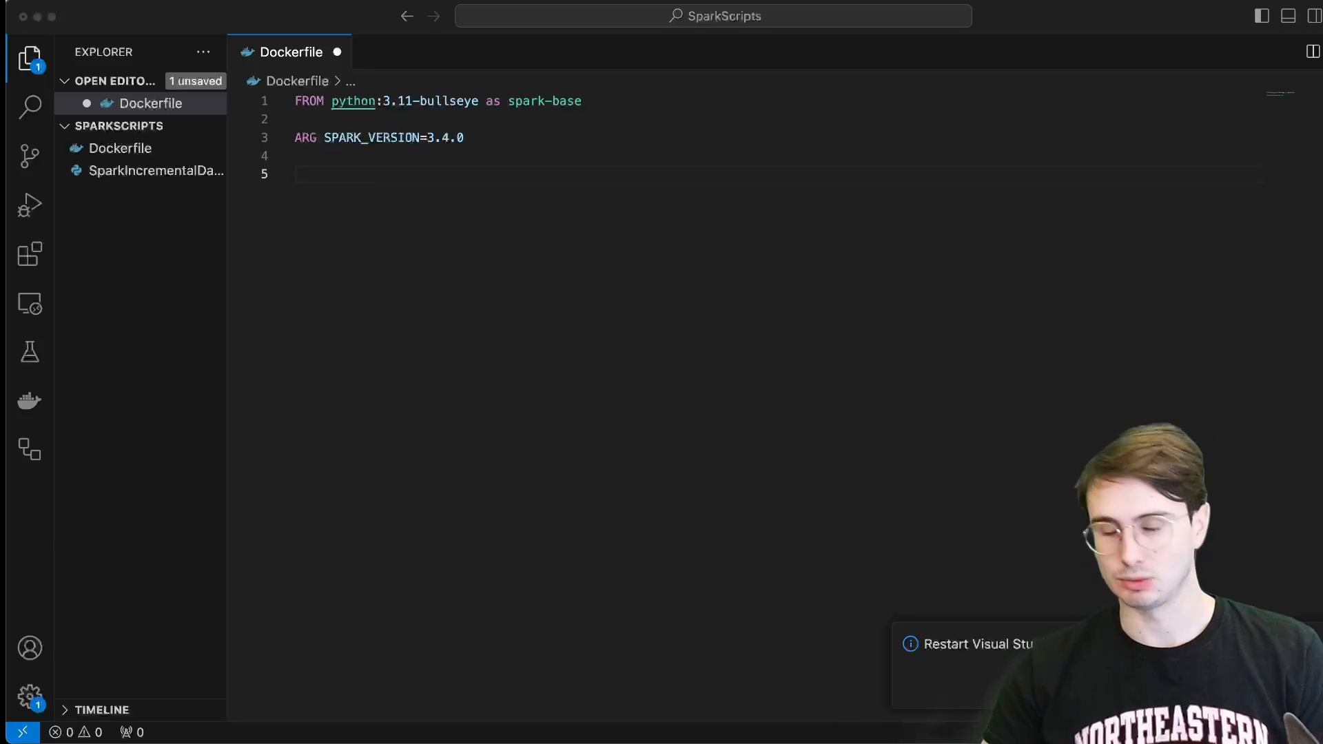
text(RUN apt-get update && \)
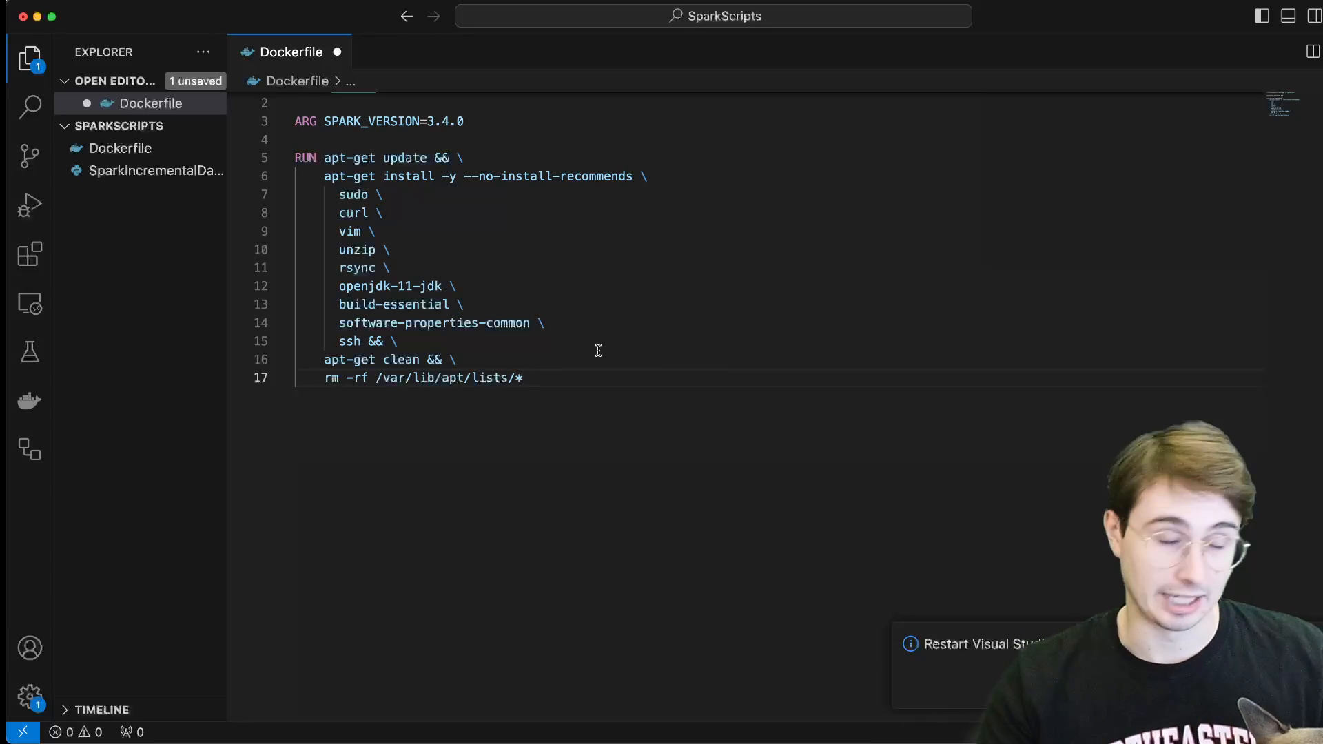
mouse_move(440, 206)
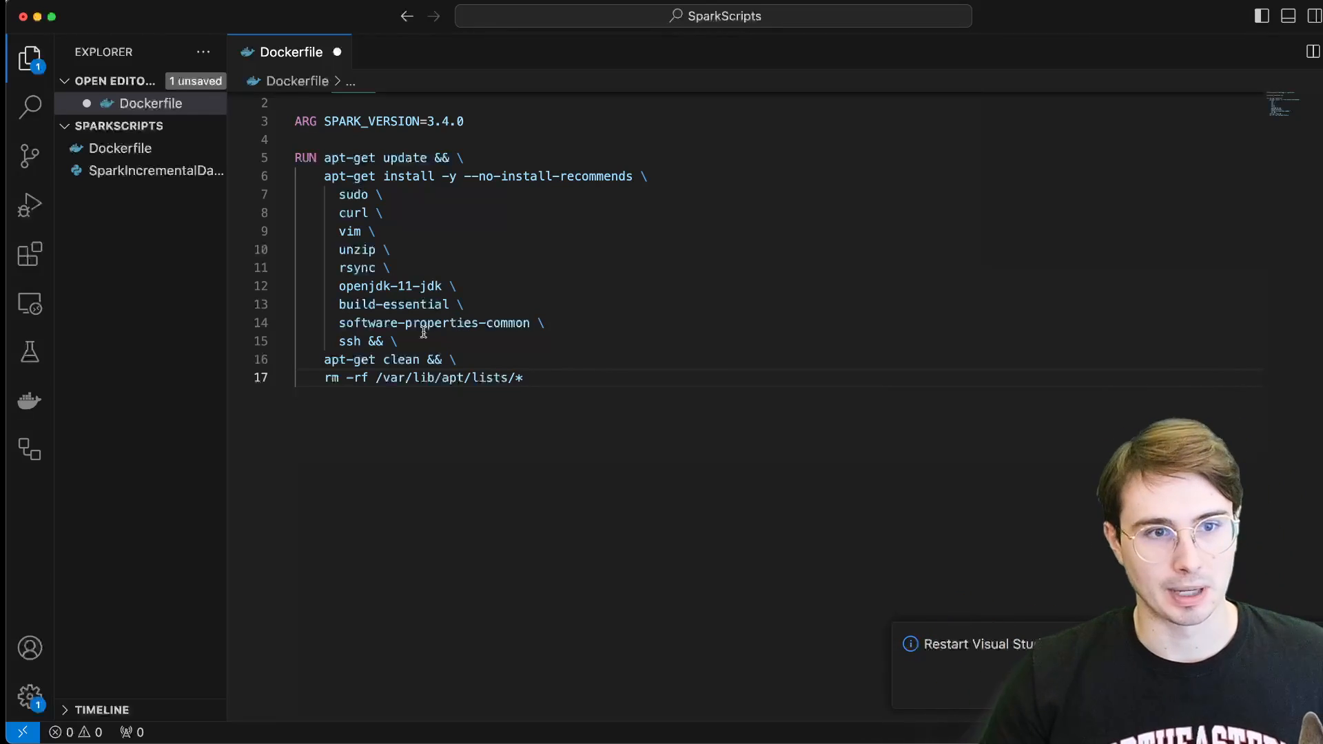
mouse_move(647, 348)
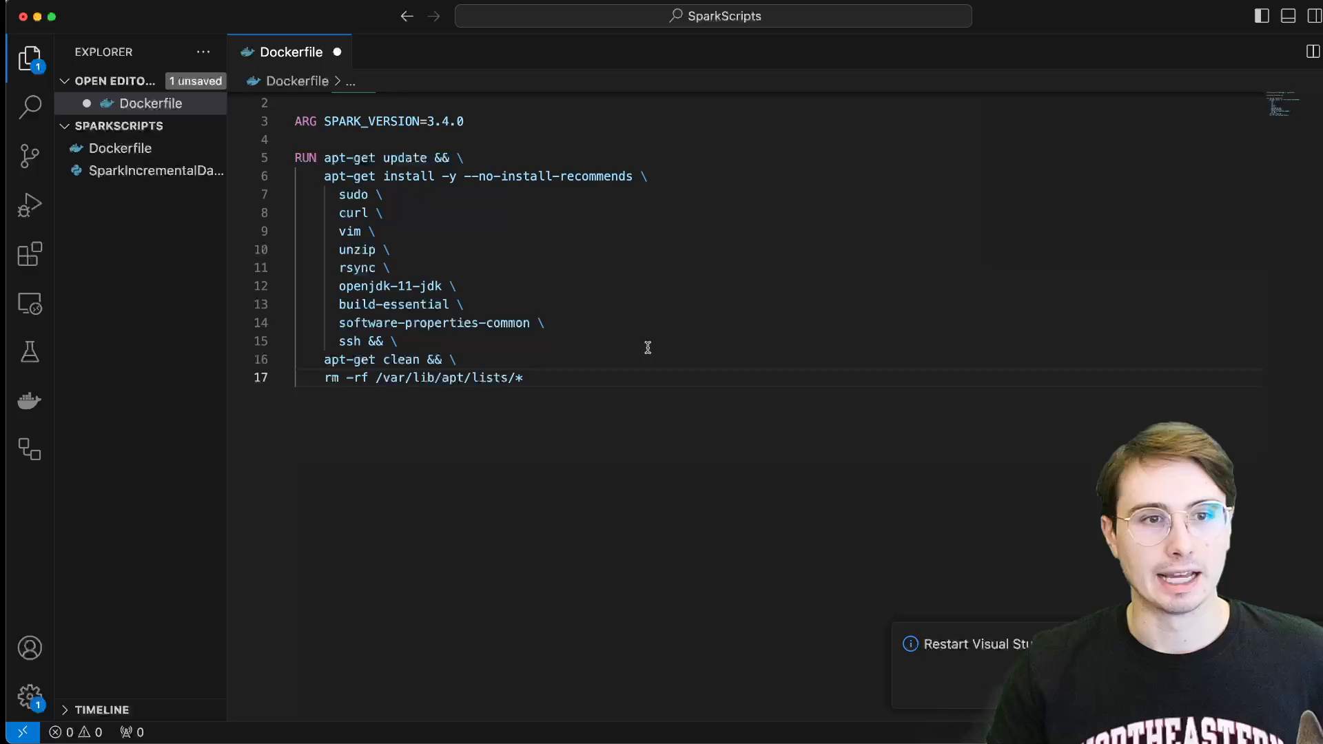
scroll(up, 3)
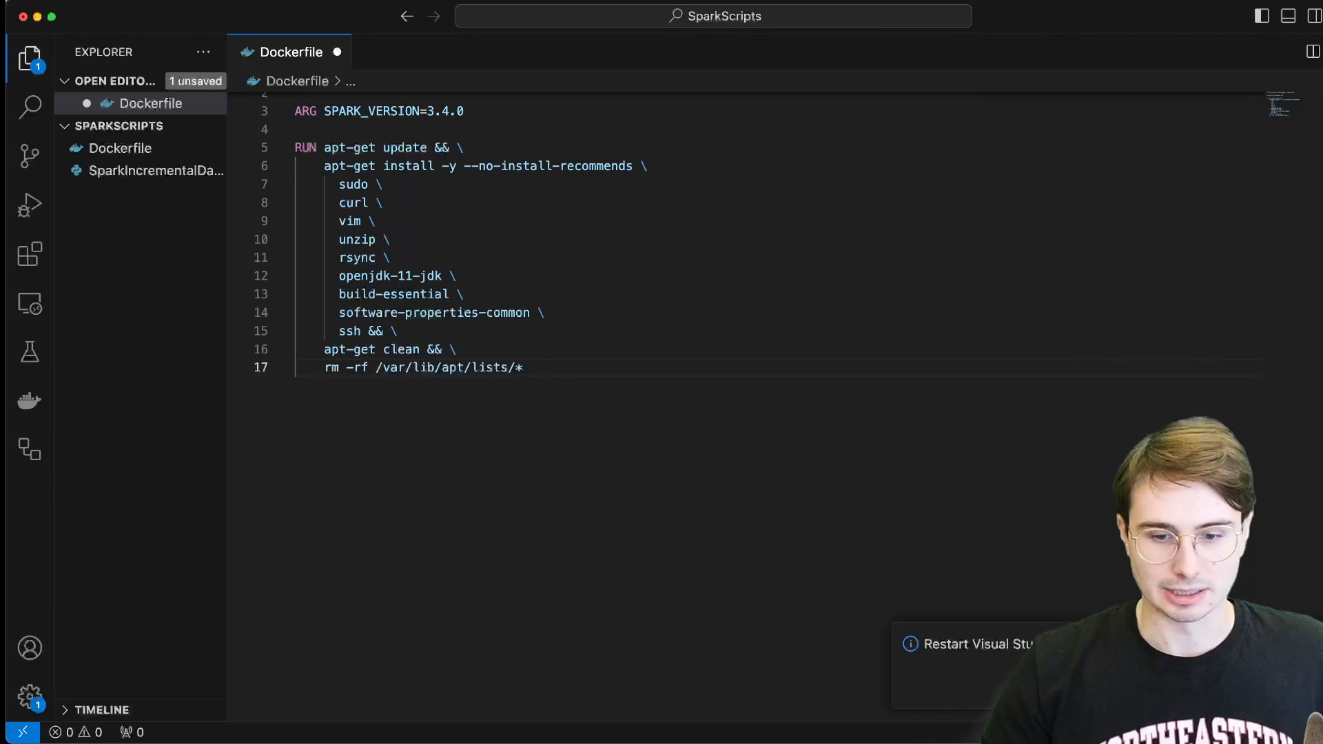
scroll(up, 3)
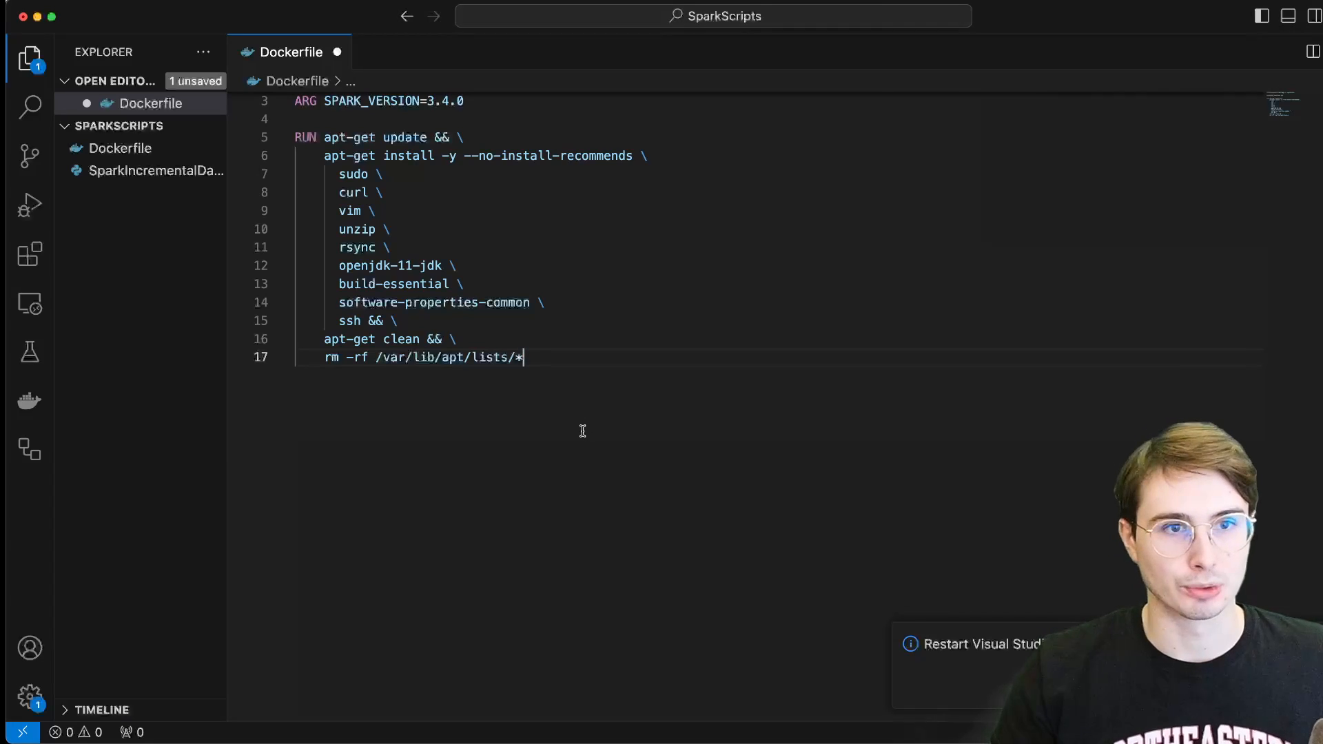
key(Enter)
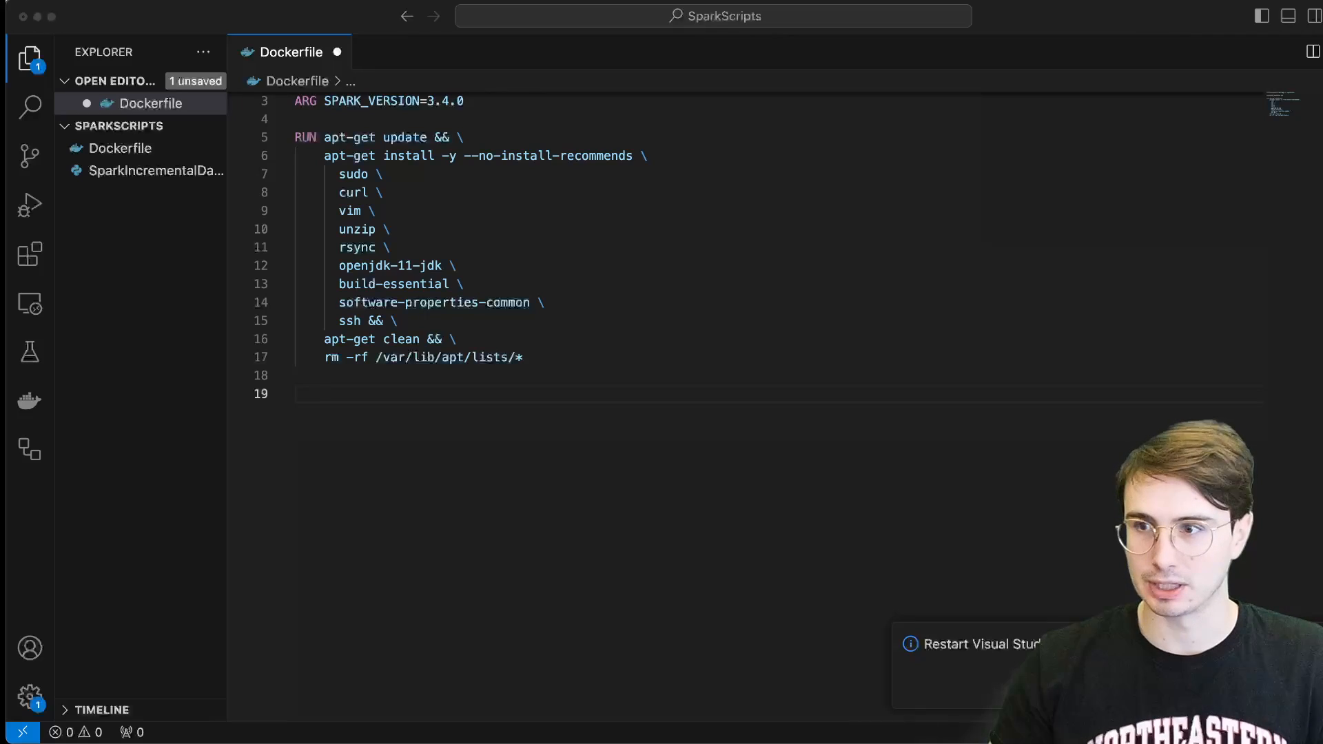
- Add SPARK_HOME and HADOOP_HOME setup, WORKDIR ${SPARK_HOME}, and the curl/tar Spark download
text(ENV SPARK_HOME=${SPARK_HOME:-"/opt/spark"})
text(ENV HADOOP_HOME=${HADOOP_HOME:-"/opt/hadoop"})
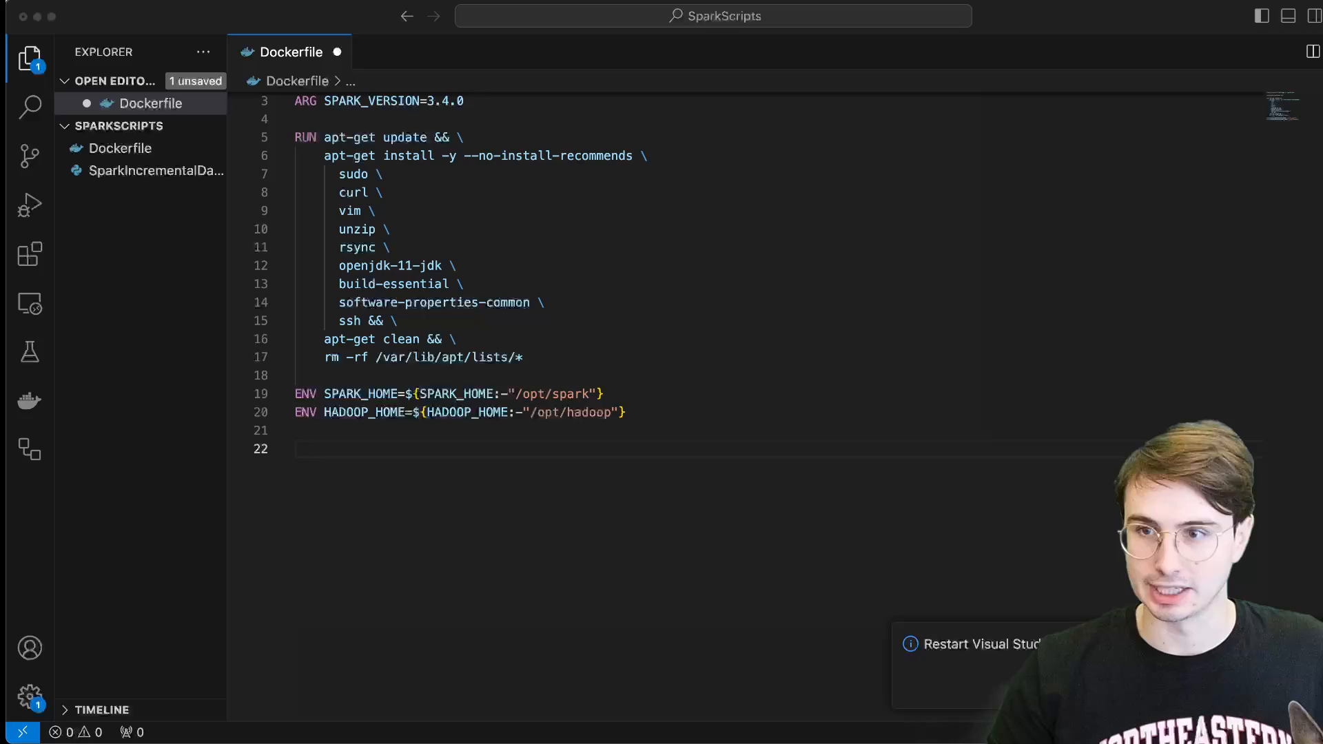
mouse_move(992, 485)
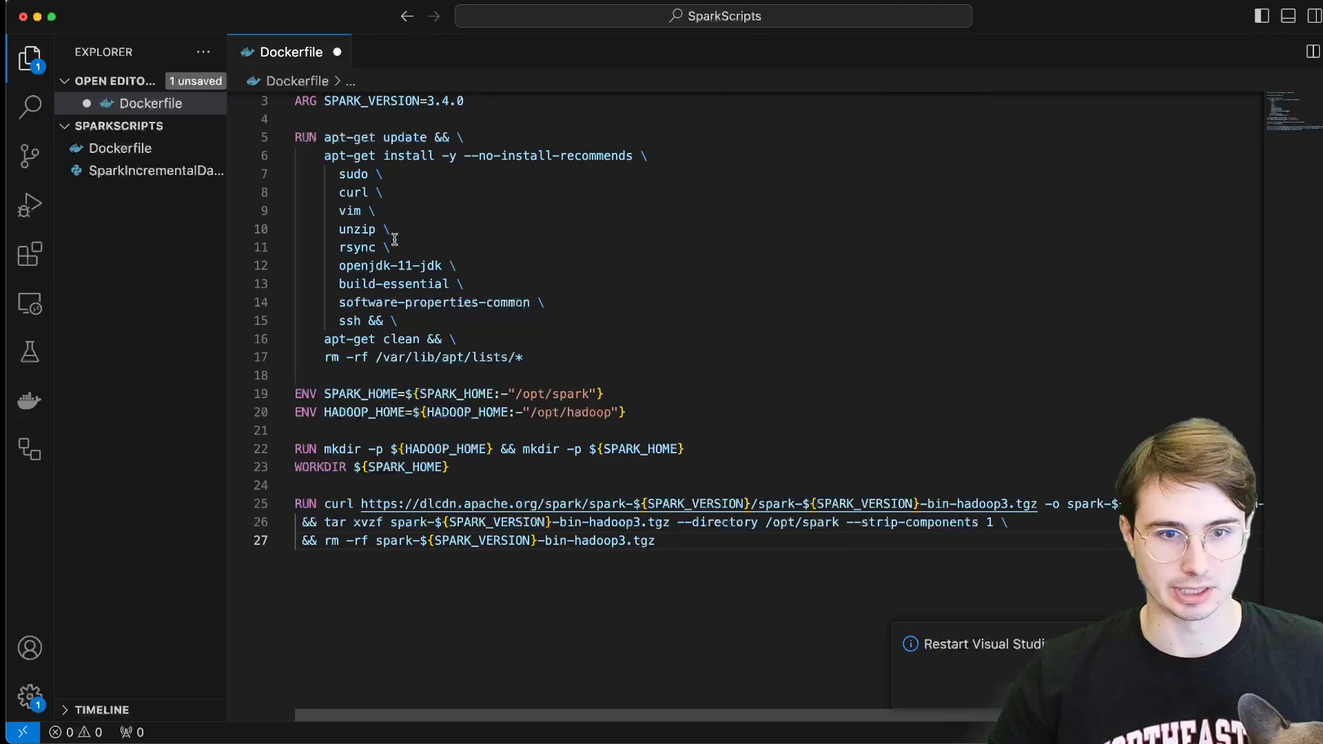
scroll(up, 3)
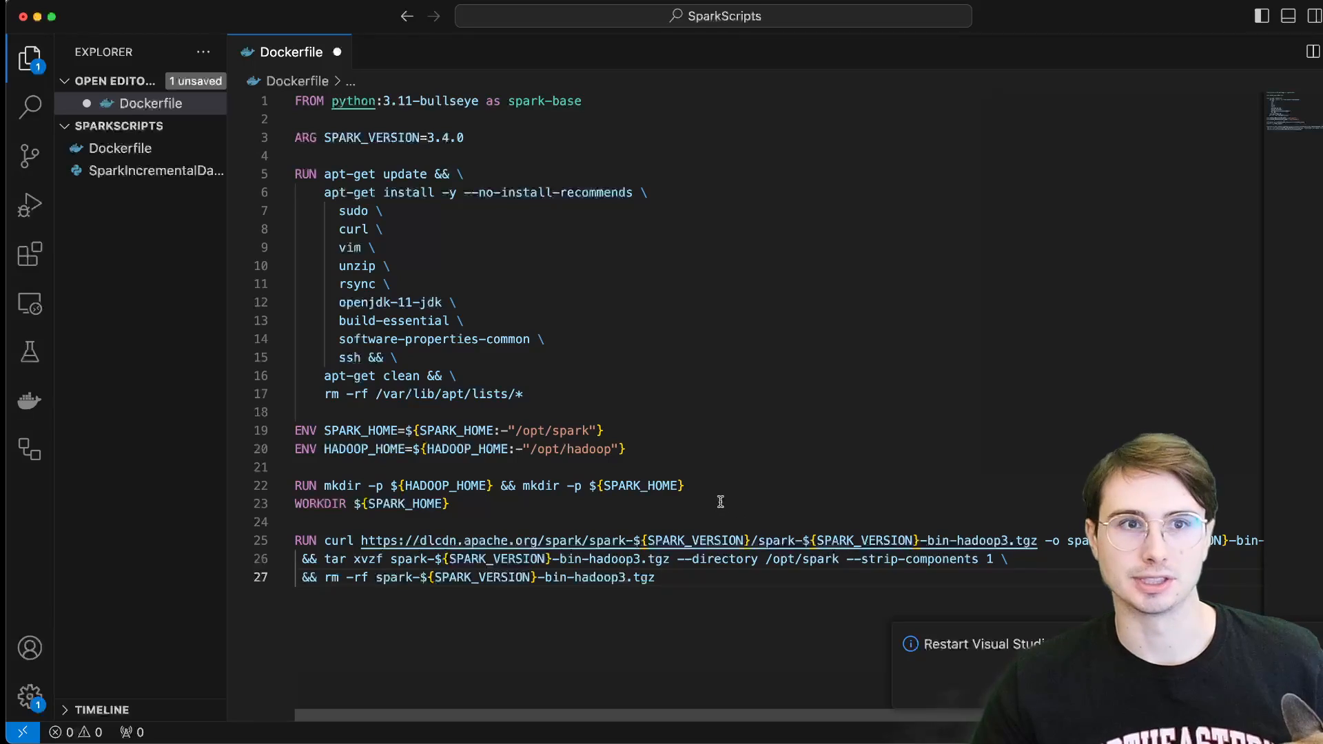
key(enter)
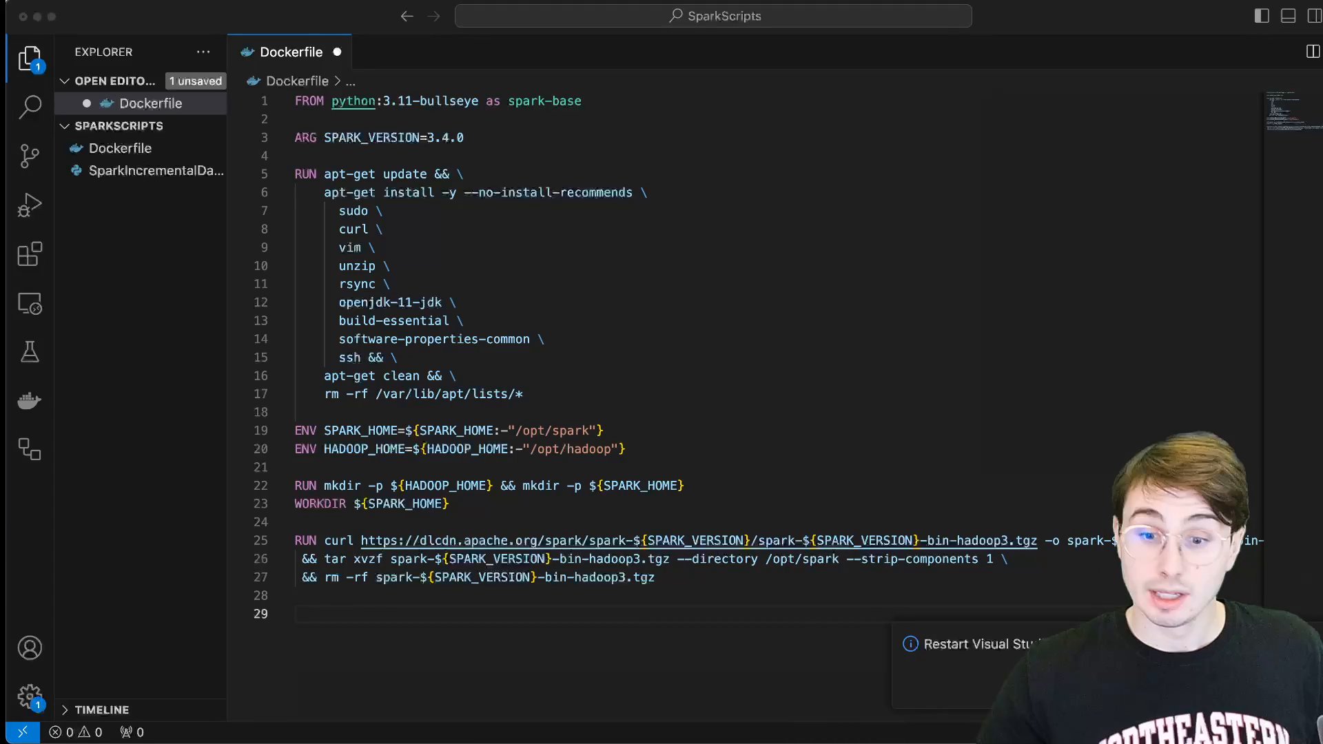
- Save requirements.txt with ipython, pandas, pyarrow, numpy, pyspark; add COPY and pip3 install to Dockerfile
right_click(140, 125)
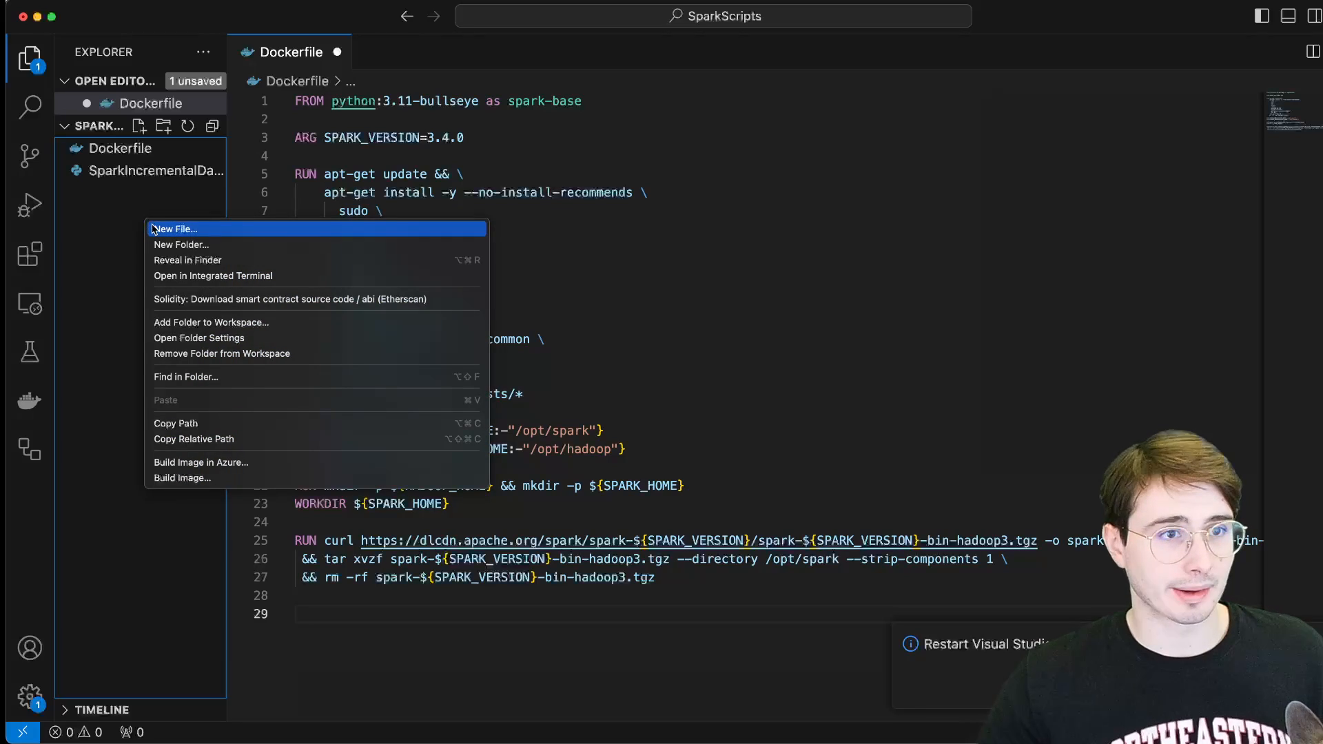
click(175, 228)
text(requirements.txt)
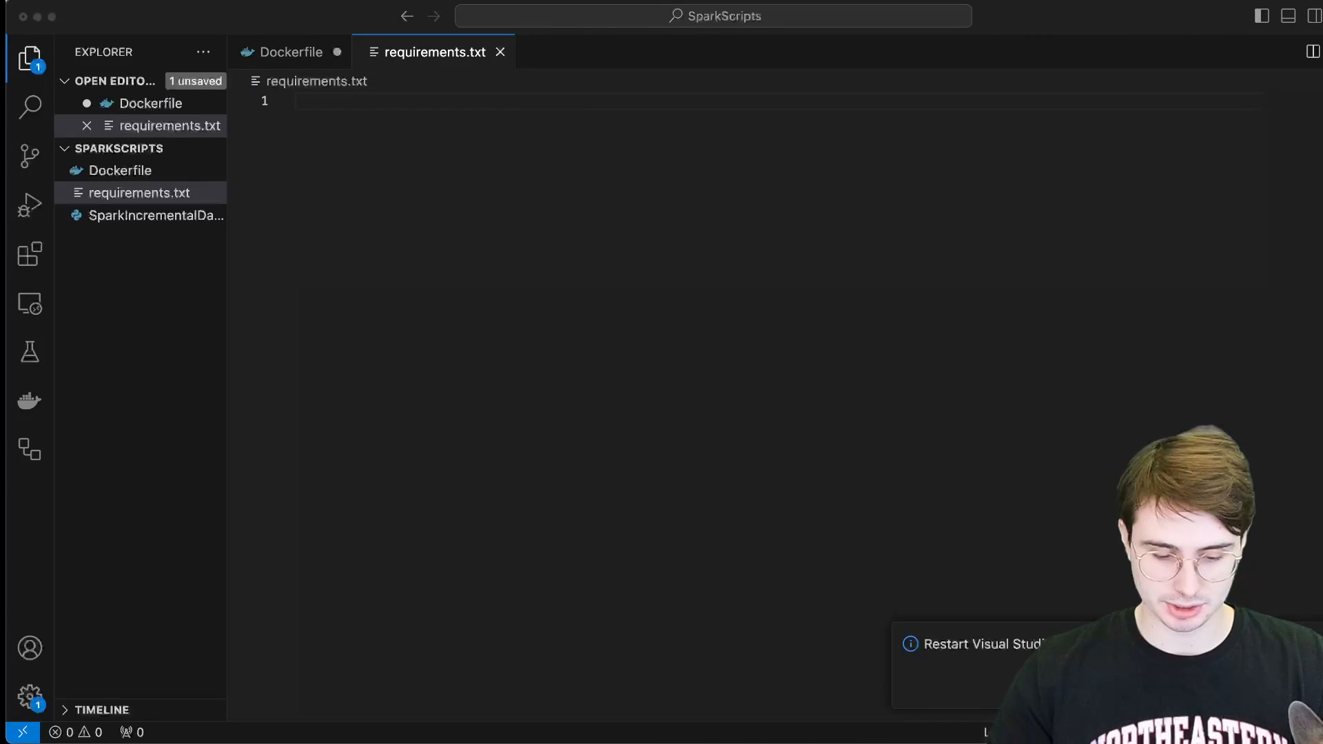
text(ipython)
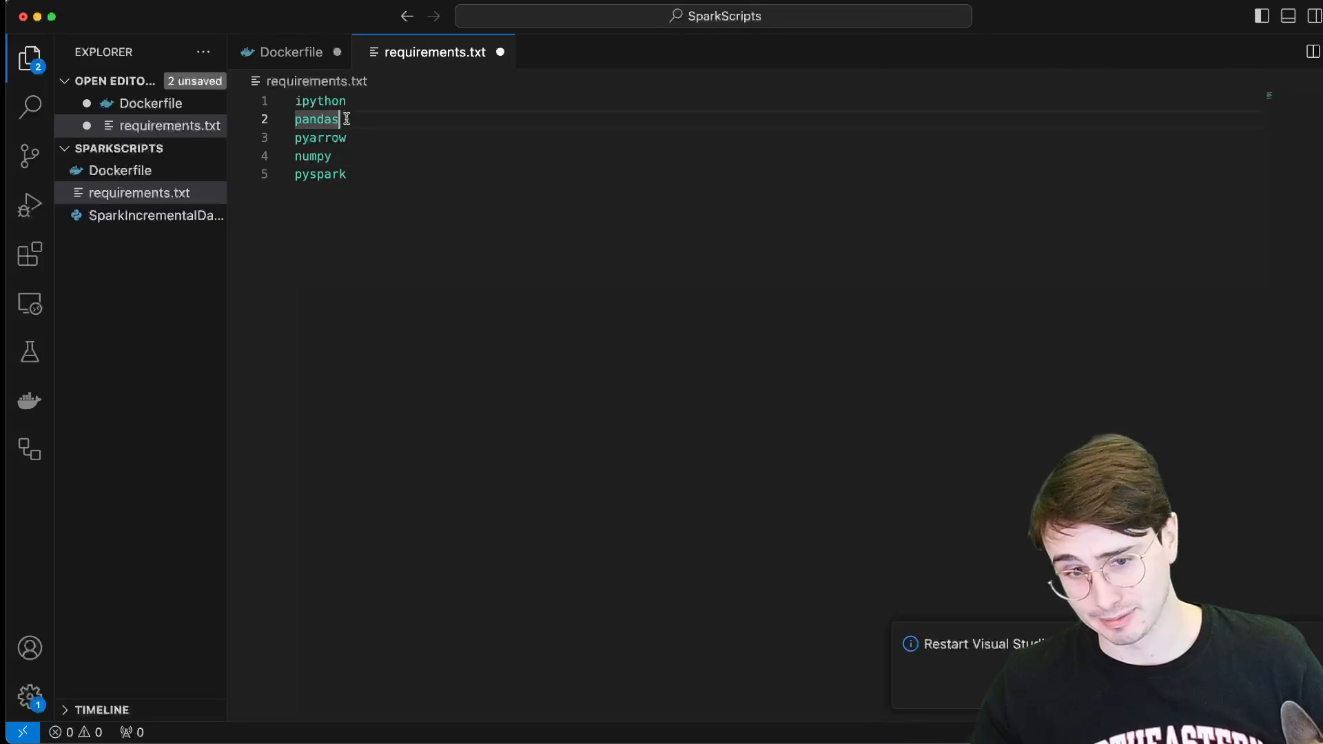
mouse_move(519, 141)
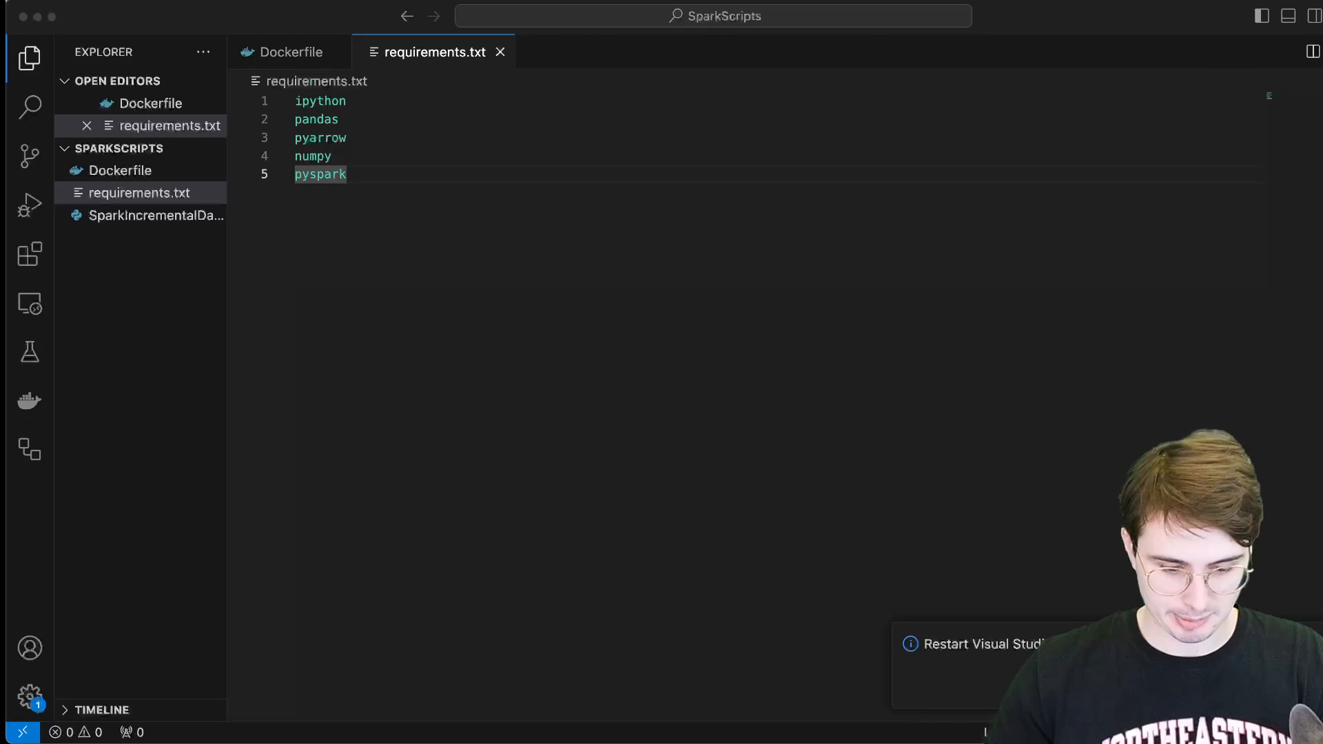
click(119, 169)
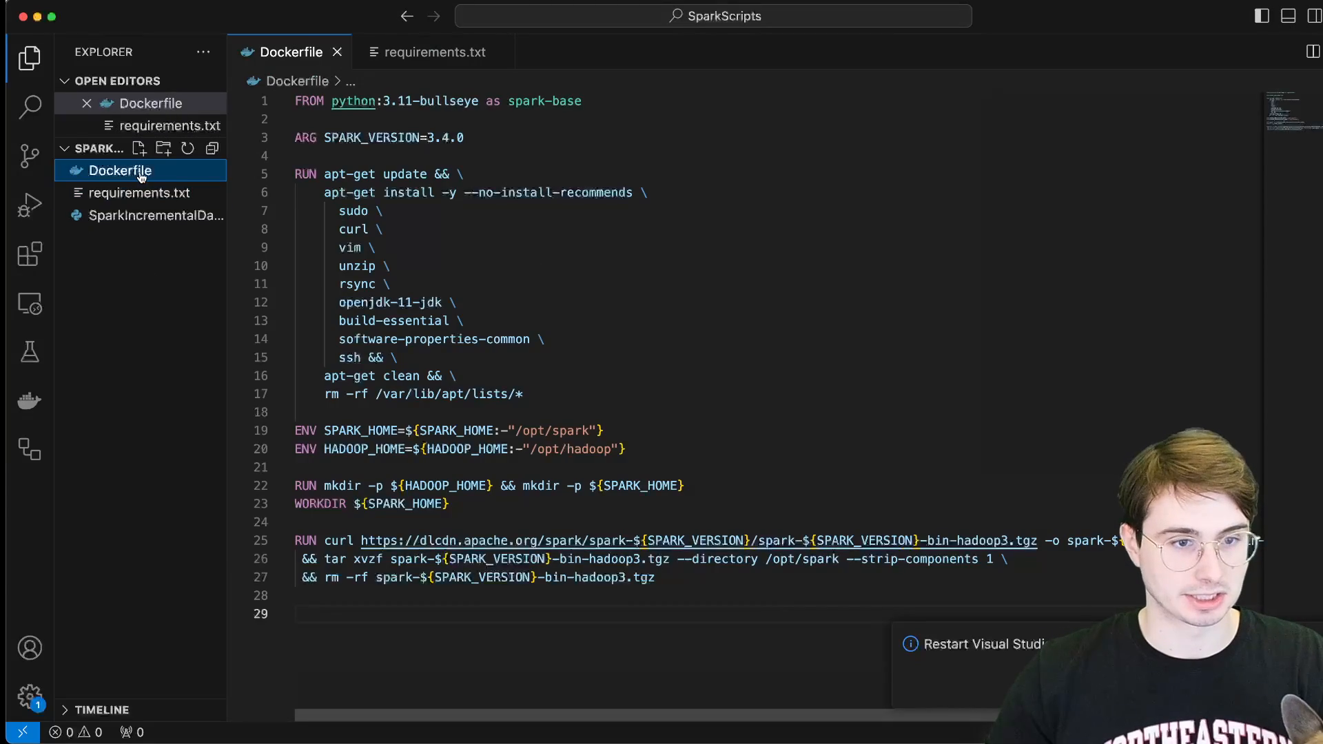
text(COPY requirements/requirements.txt .)
text(RUN pip3 install -r requirements.txt)
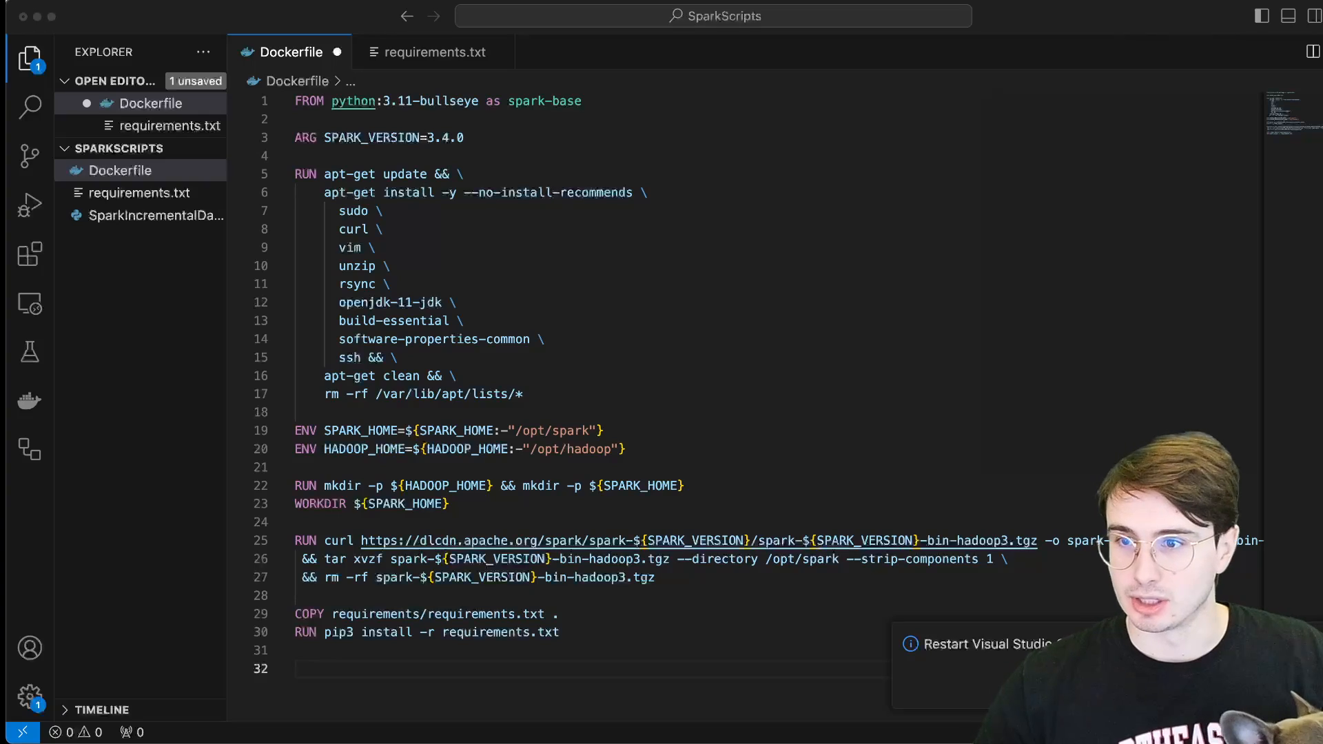
- Add ENV lines for PATH, SPARK_HOME, SPARK_MASTER, master host, port 7077 and PYSPARK_PYTHON
scroll(down, 3)
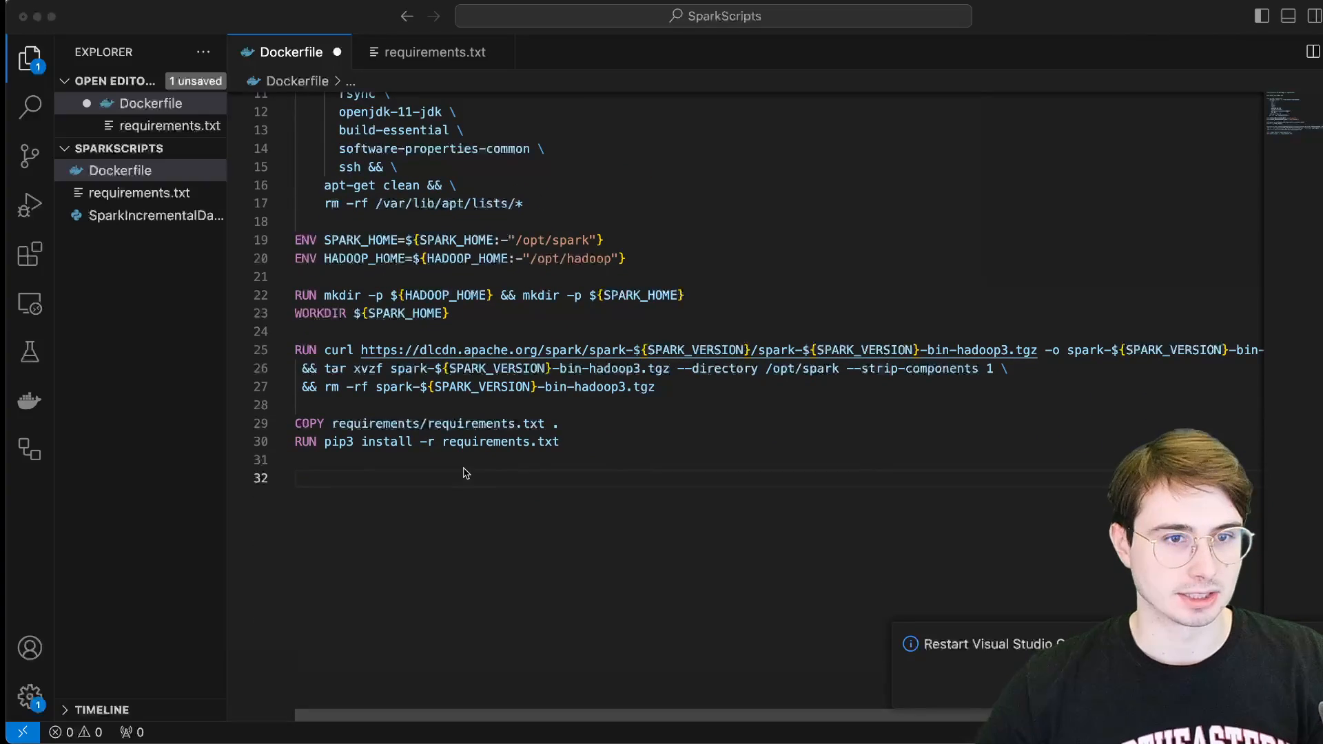
text(ENV PATH="/opt/spark/sbin:/opt/spark/bin:${PATH}")
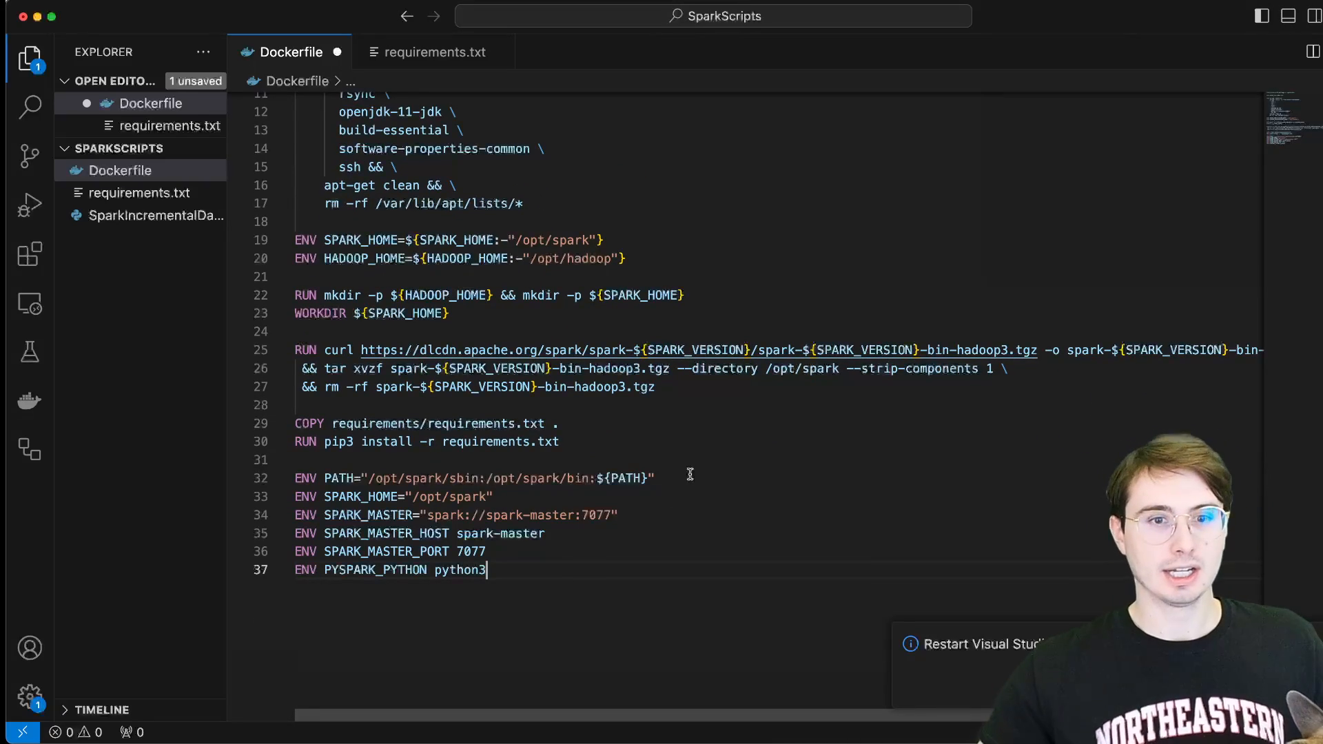
mouse_move(579, 507)
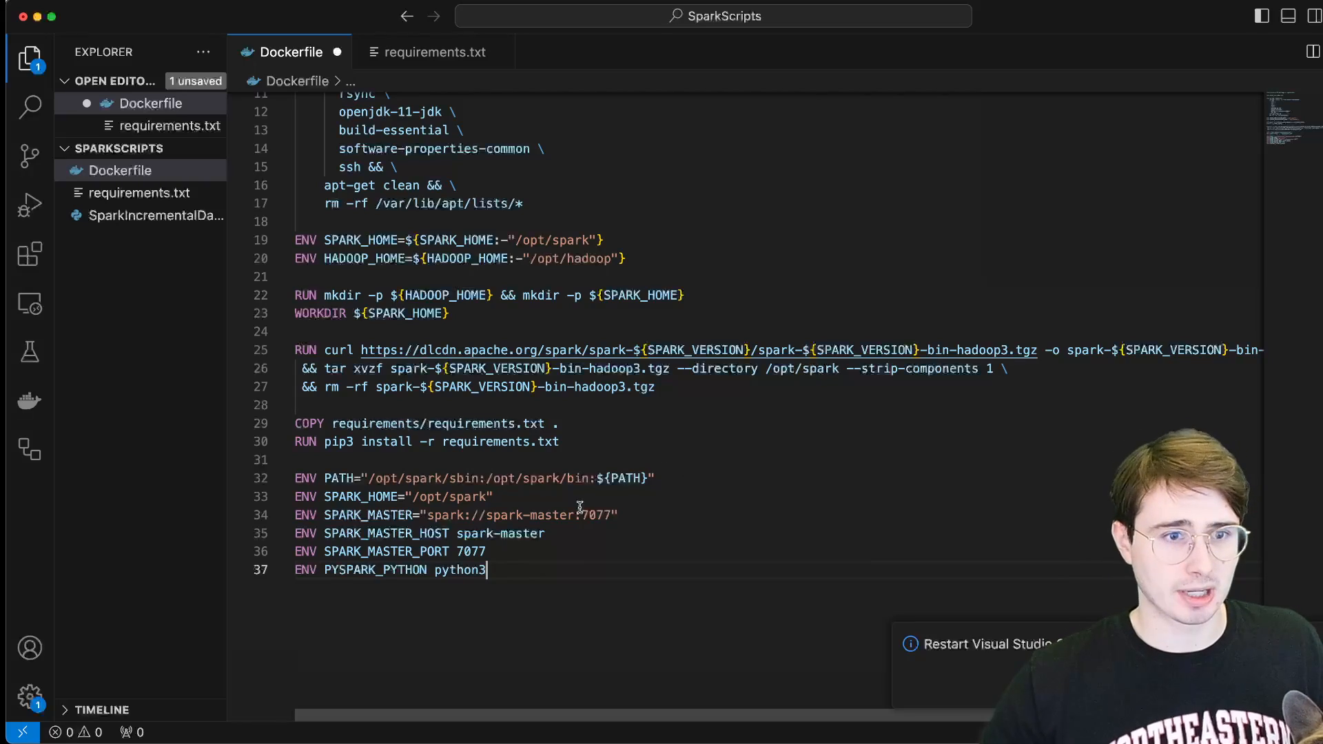
scroll(up, 3)
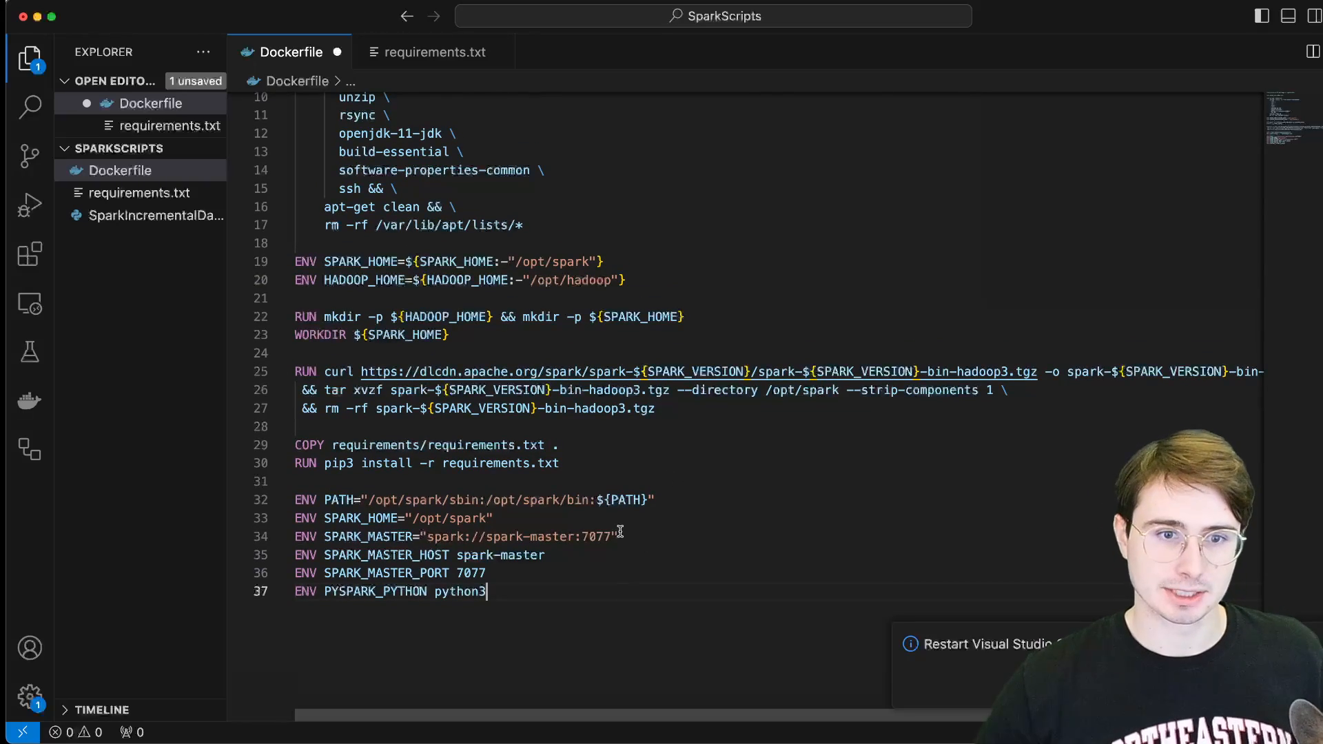
scroll(up, 3)
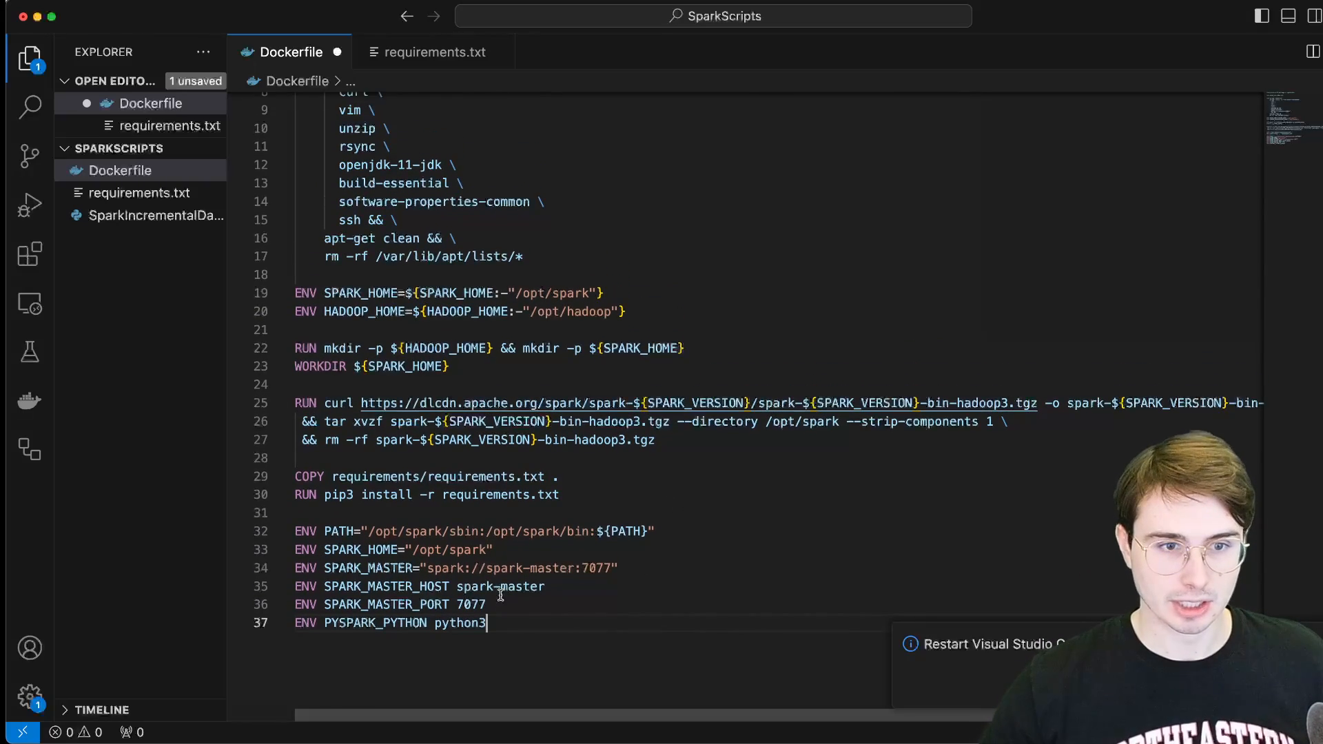
scroll(down, 3)
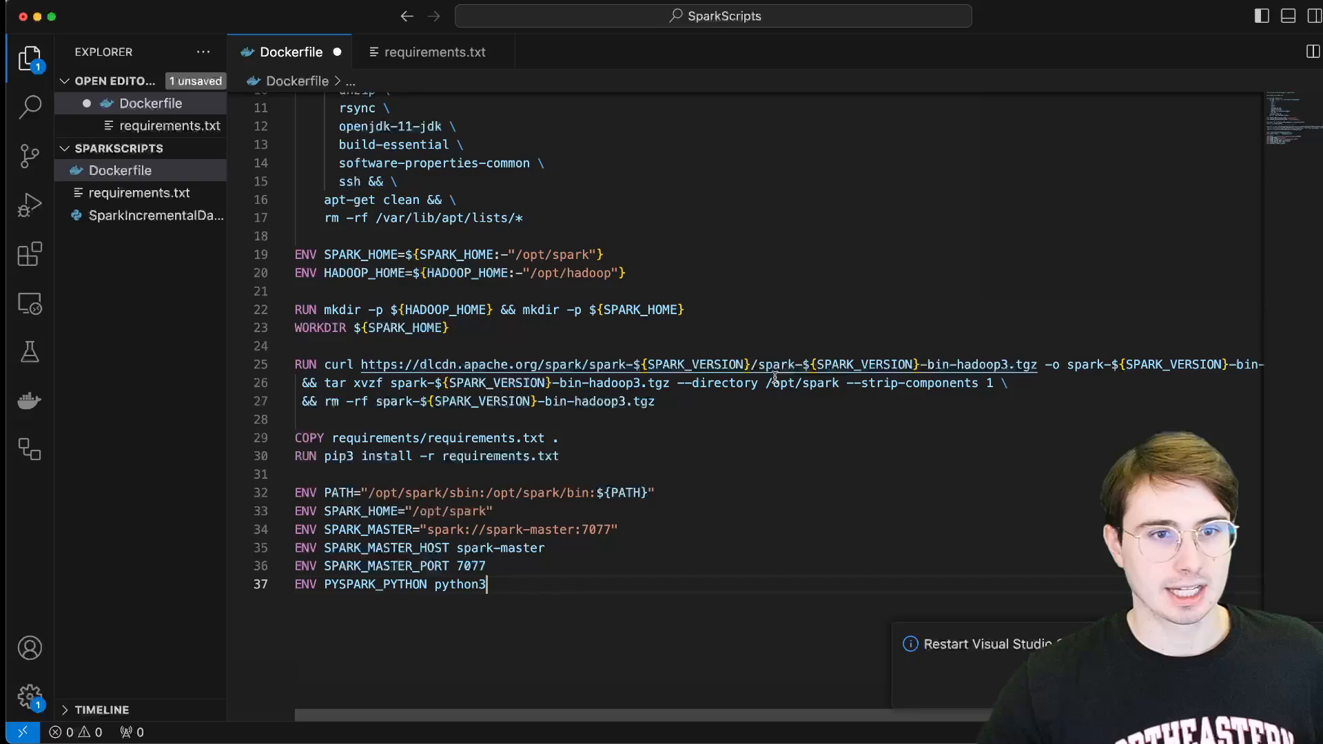
scroll(up, 3)
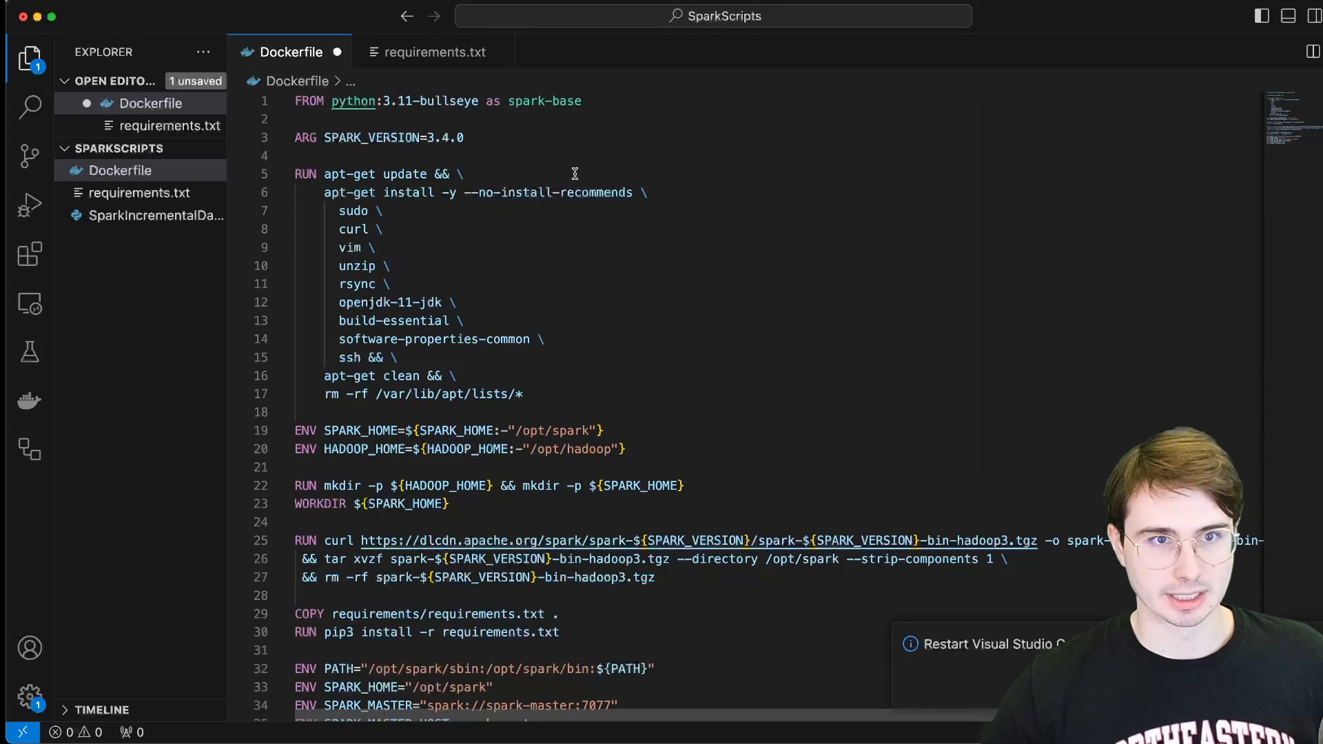
scroll(down, 3)
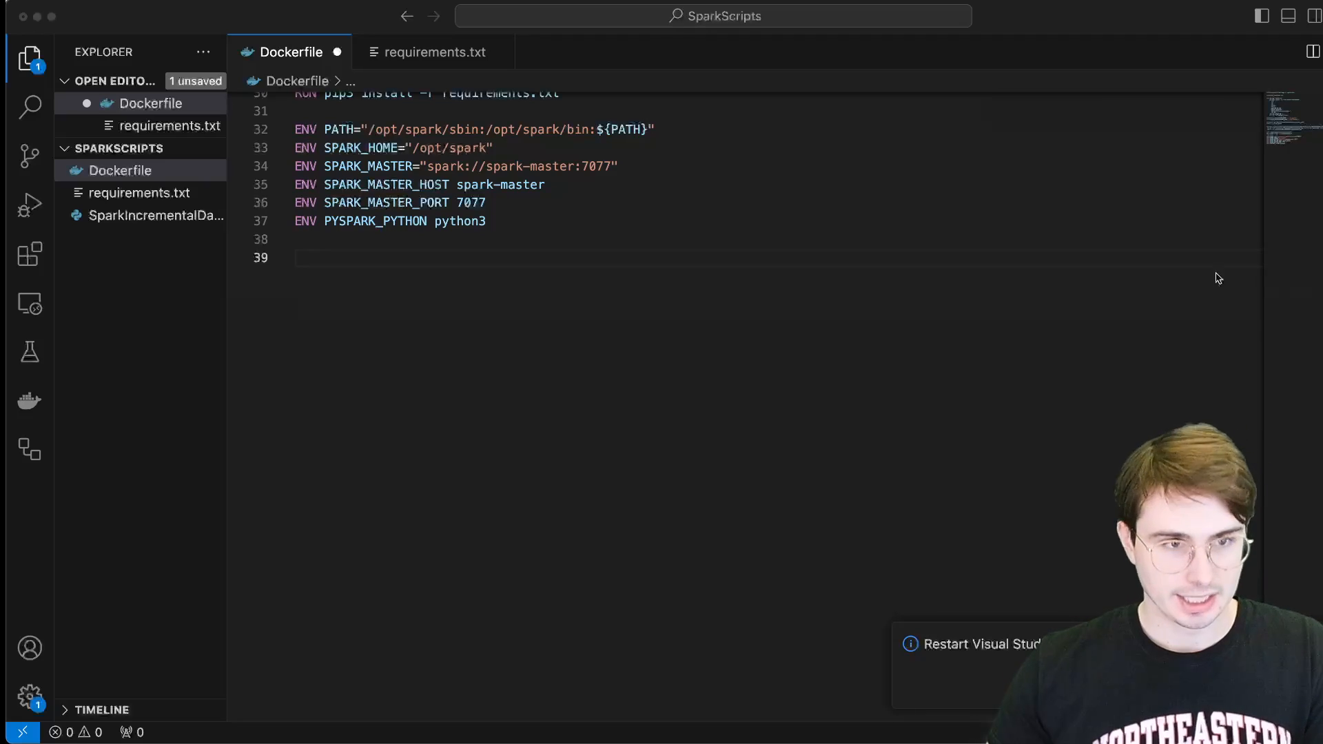
- Copy conf/spark-defaults.conf into $SPARK_HOME/conf, chmod u+x sbin and bin, and set PYTHONPATH
text(COPY conf/spark-defaults.conf "$SPARK_HOME/conf")
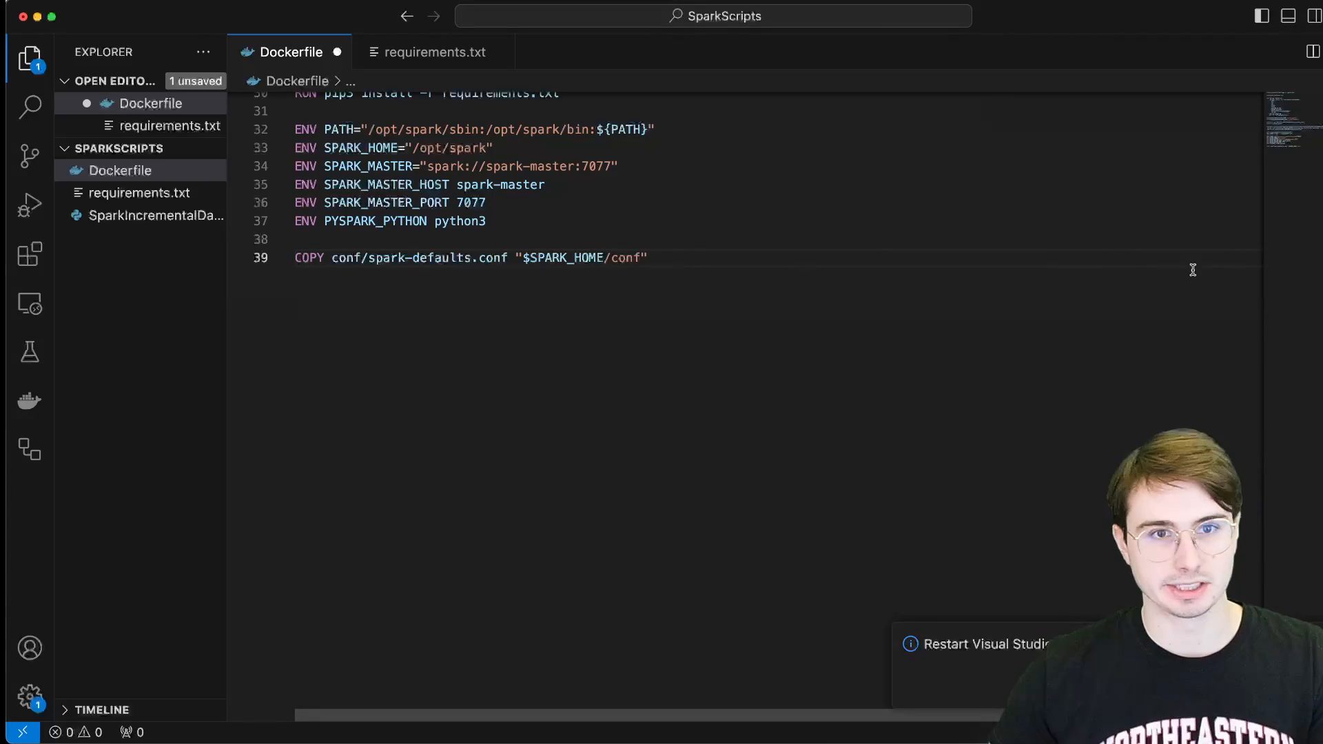
mouse_move(602, 282)
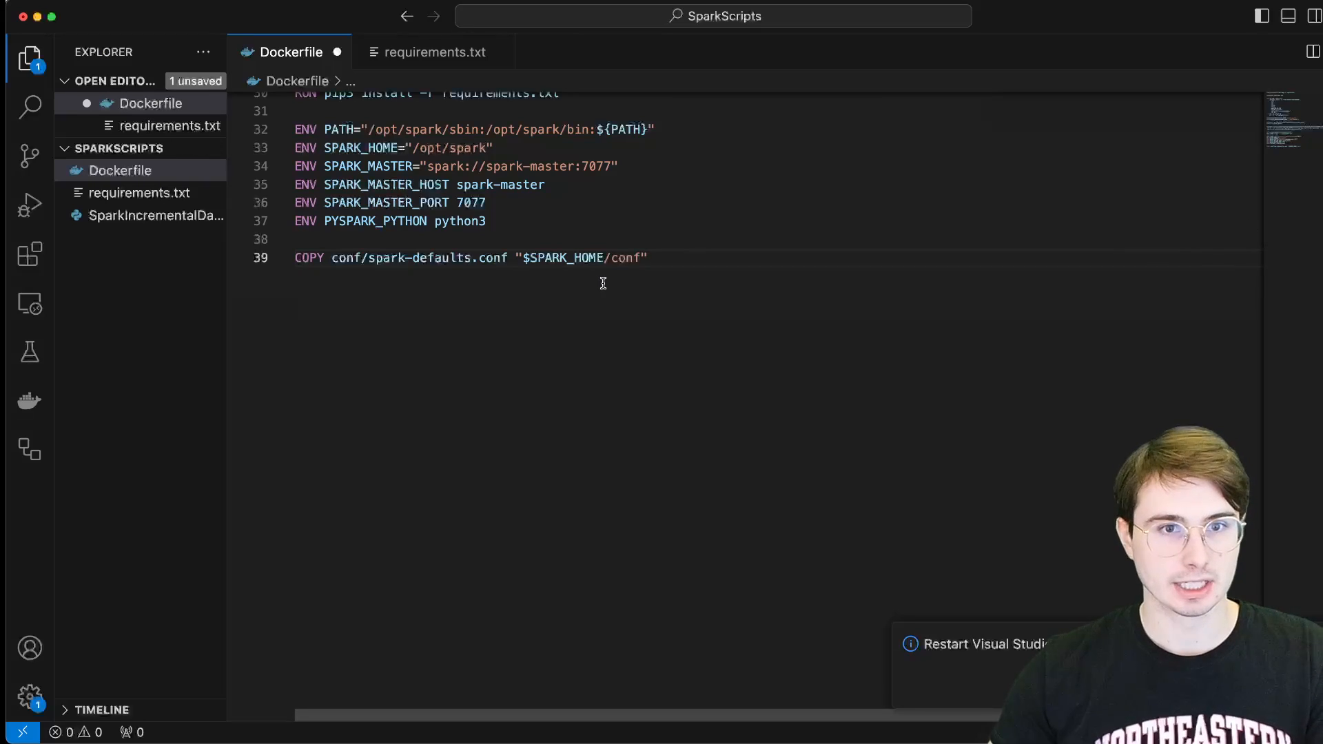
key(enter)
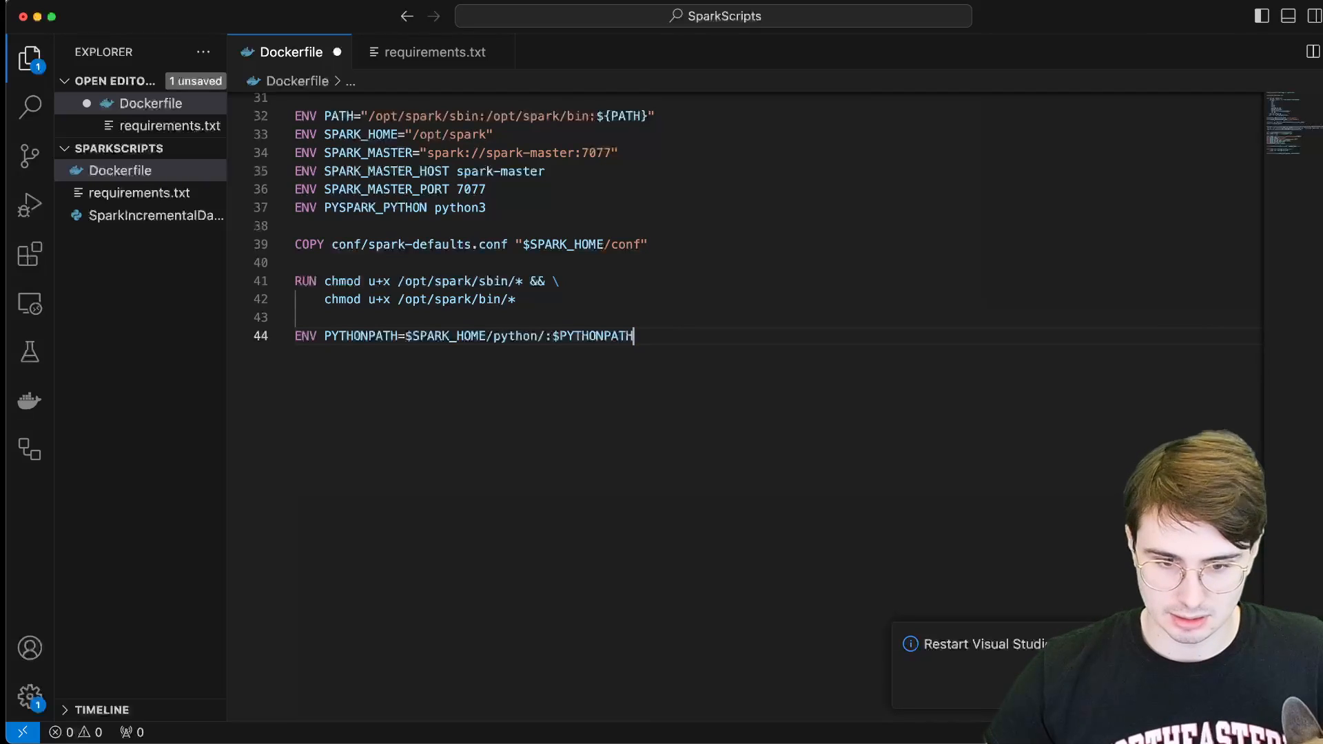
mouse_move(534, 291)
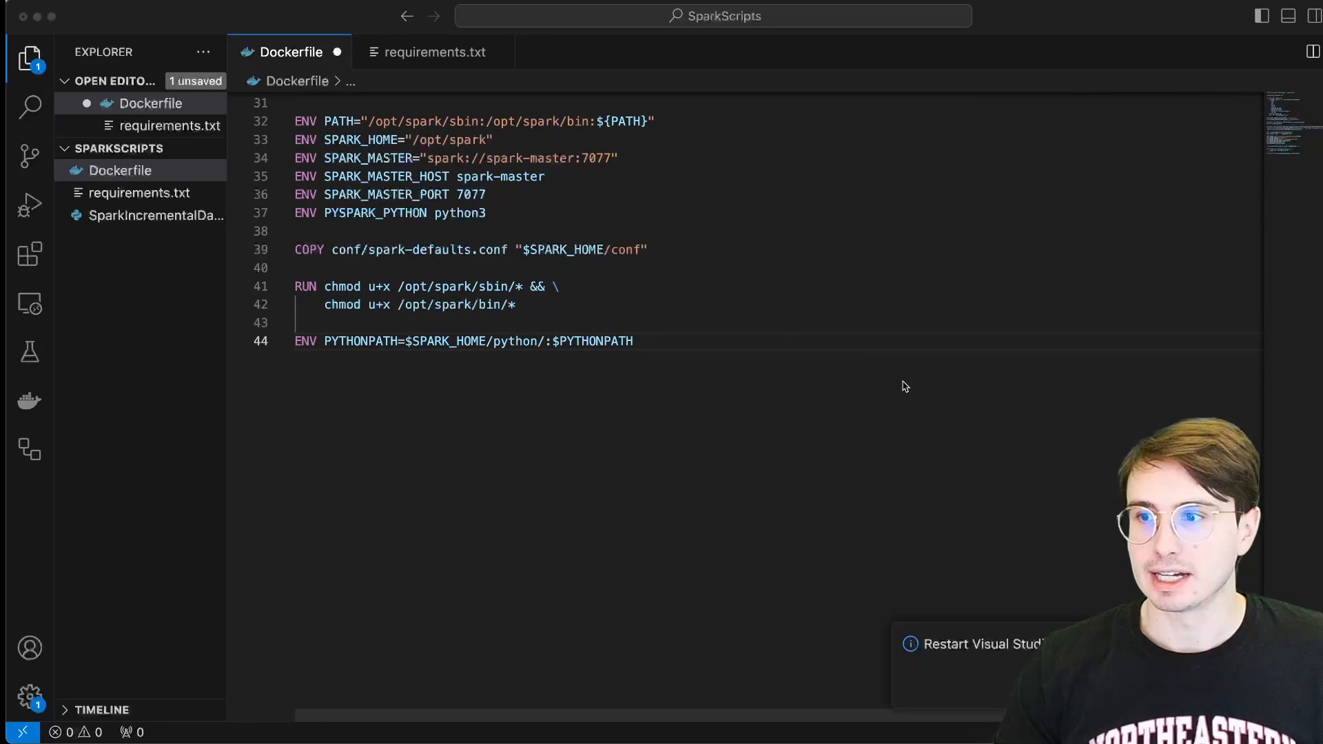
scroll(up, 3)
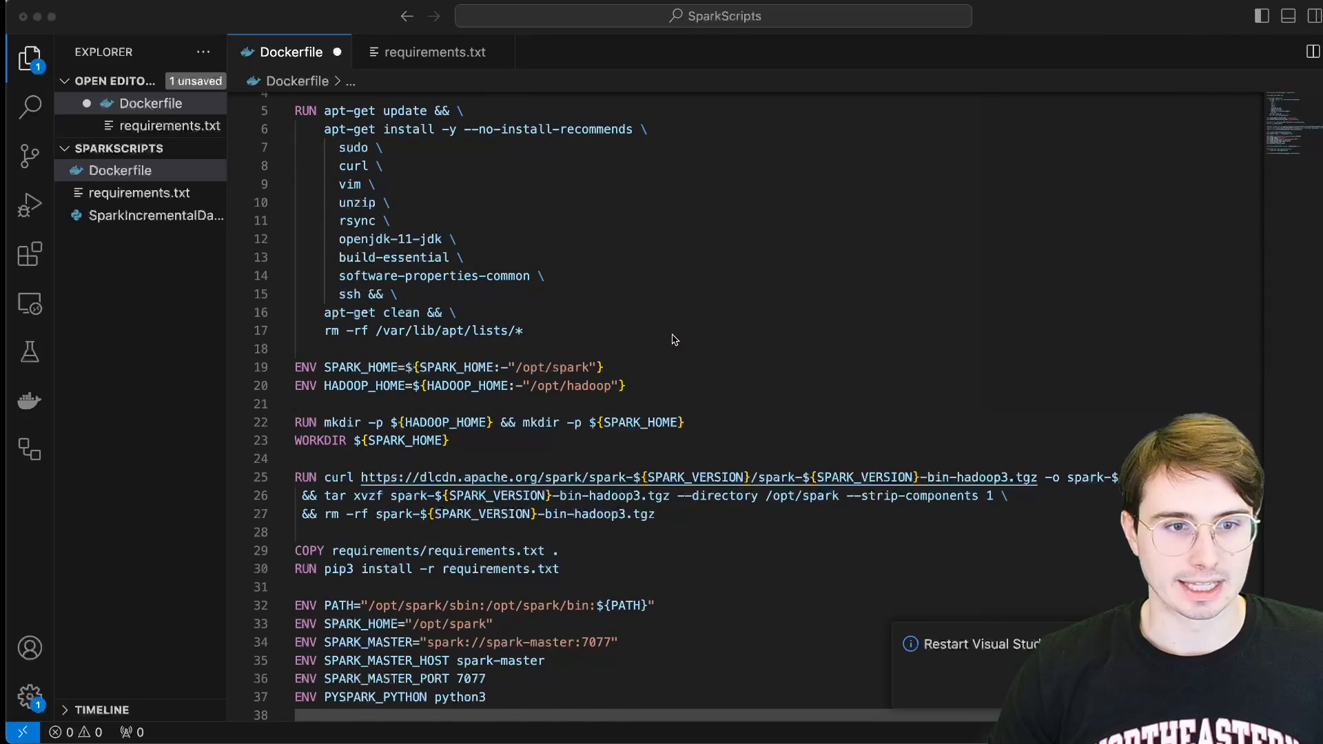
- Add COPY entrypoint.sh and the ENTRYPOINT line, then save the Dockerfile
scroll(down, 3)
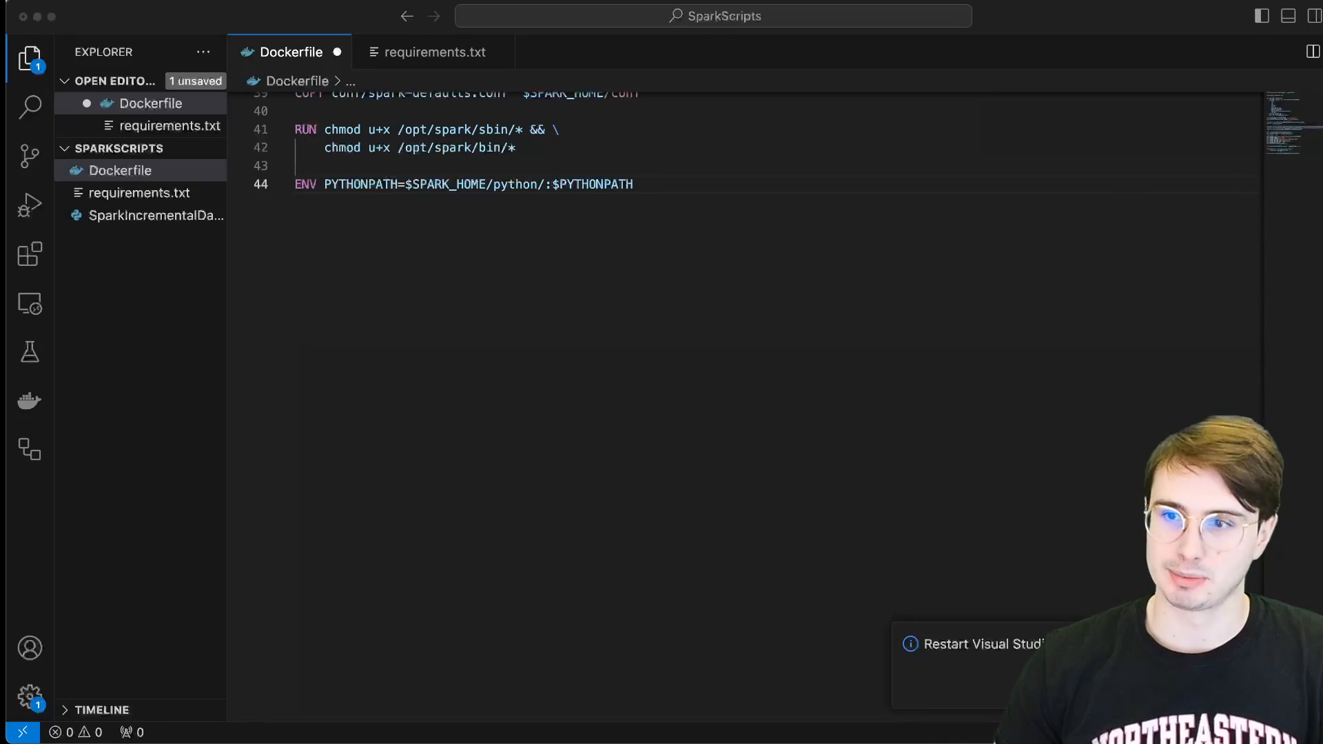
text(COPY entrypoint.sh .)
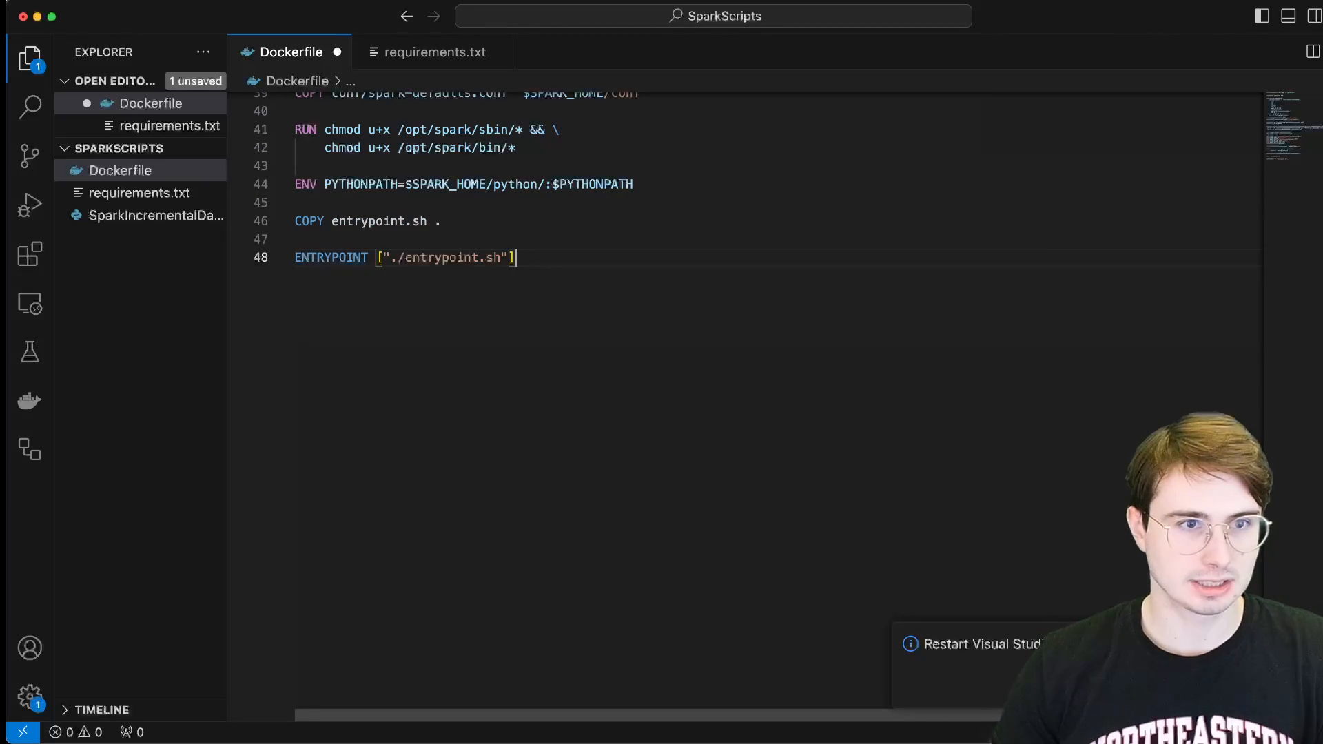
mouse_move(473, 260)
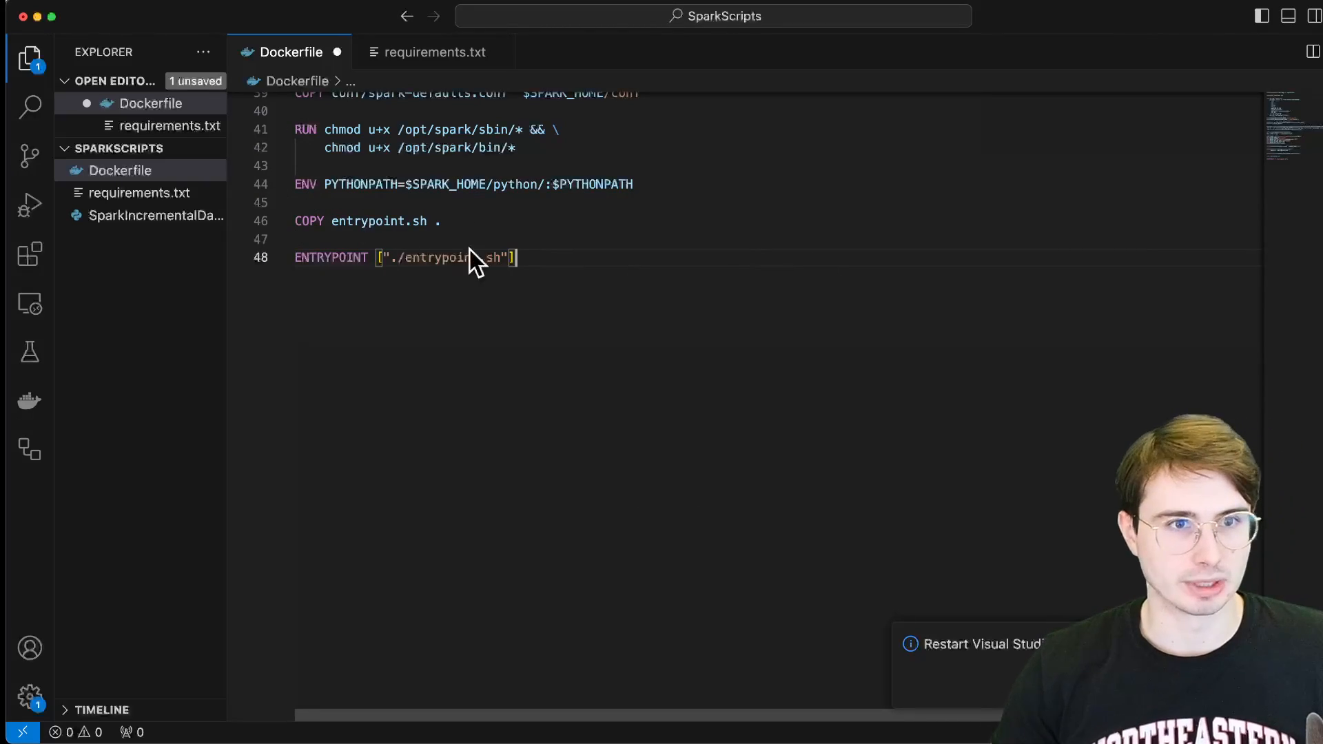
scroll(up, 3)
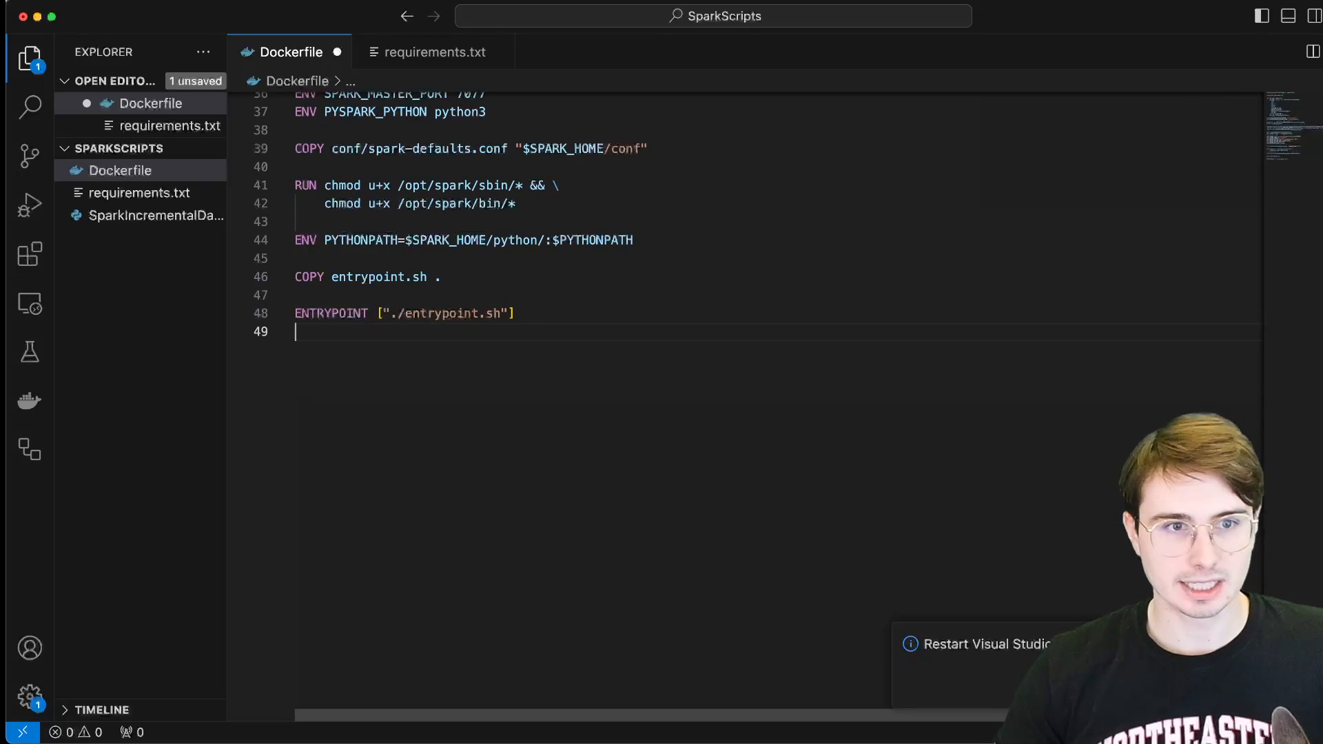
key(Return)
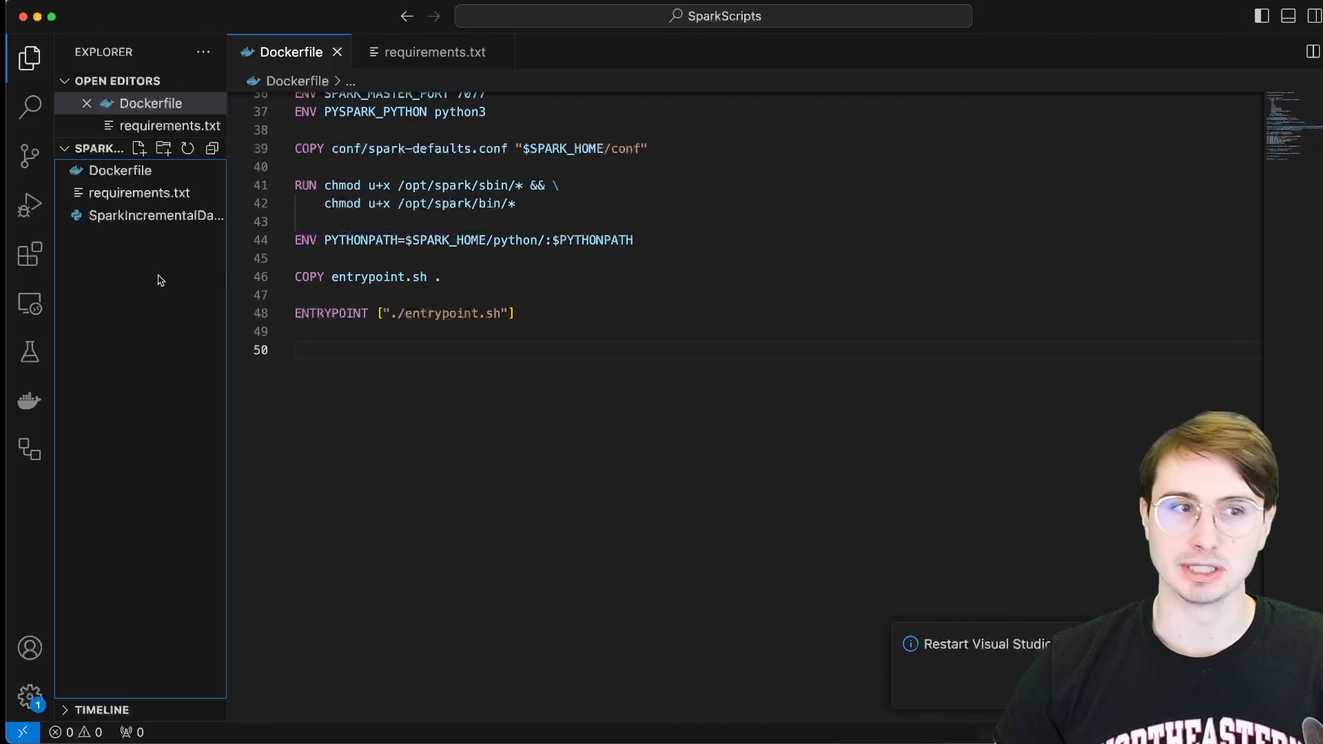
- Create enterpoint.sh with an if/elif calling start-master, start-worker or start-history-server
click(140, 149)
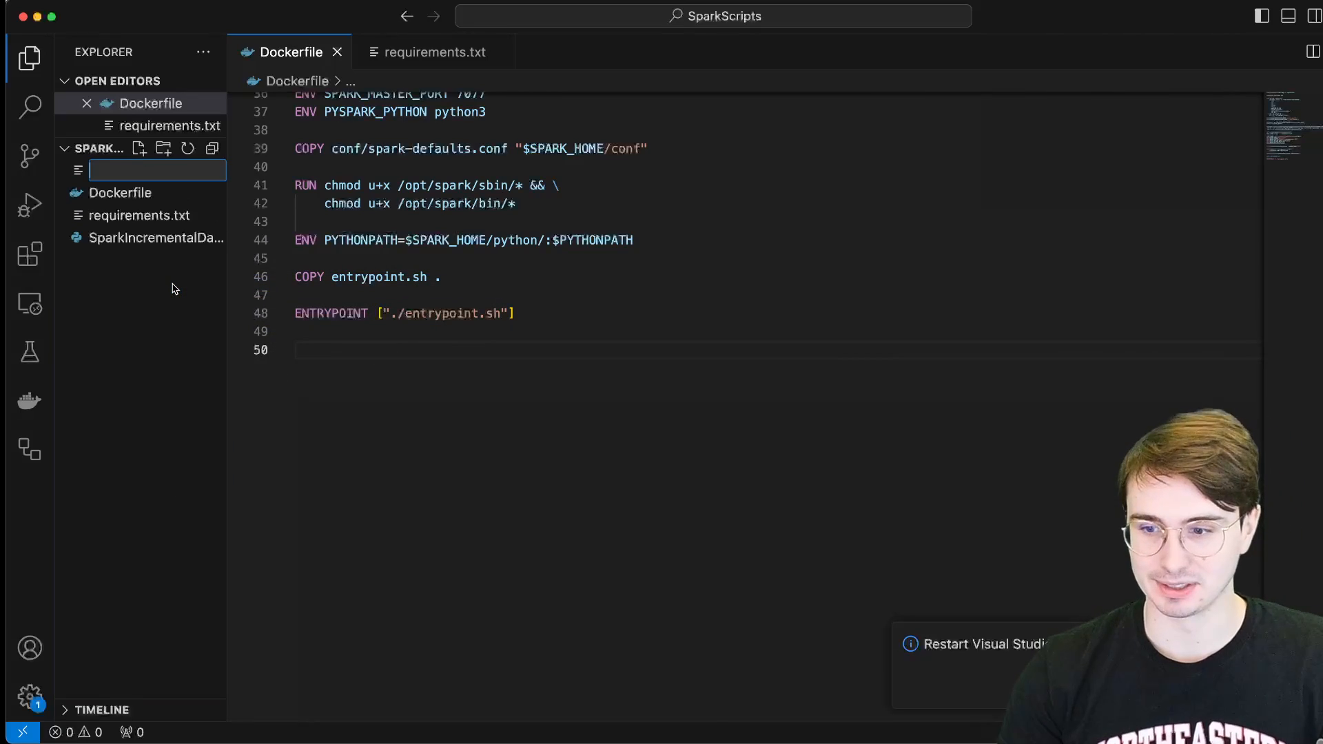
text(enterpoint.sh)
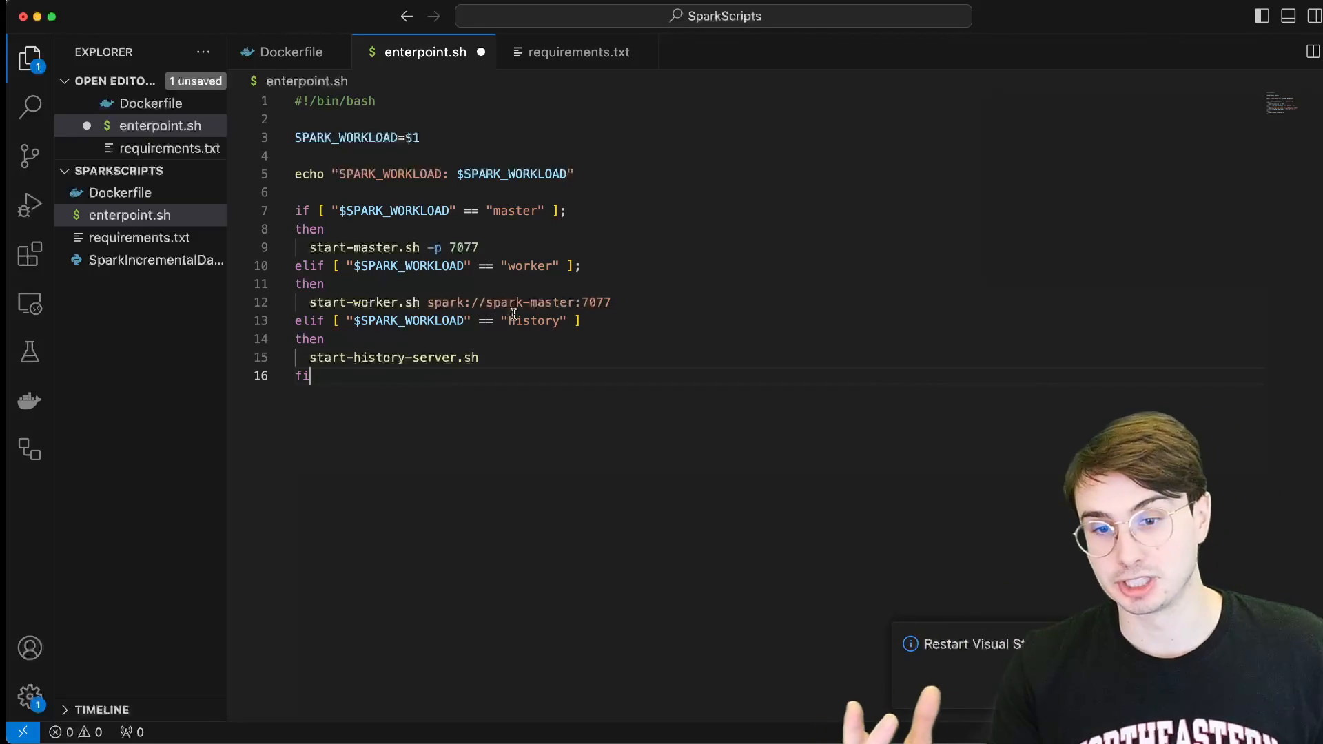
mouse_move(705, 314)
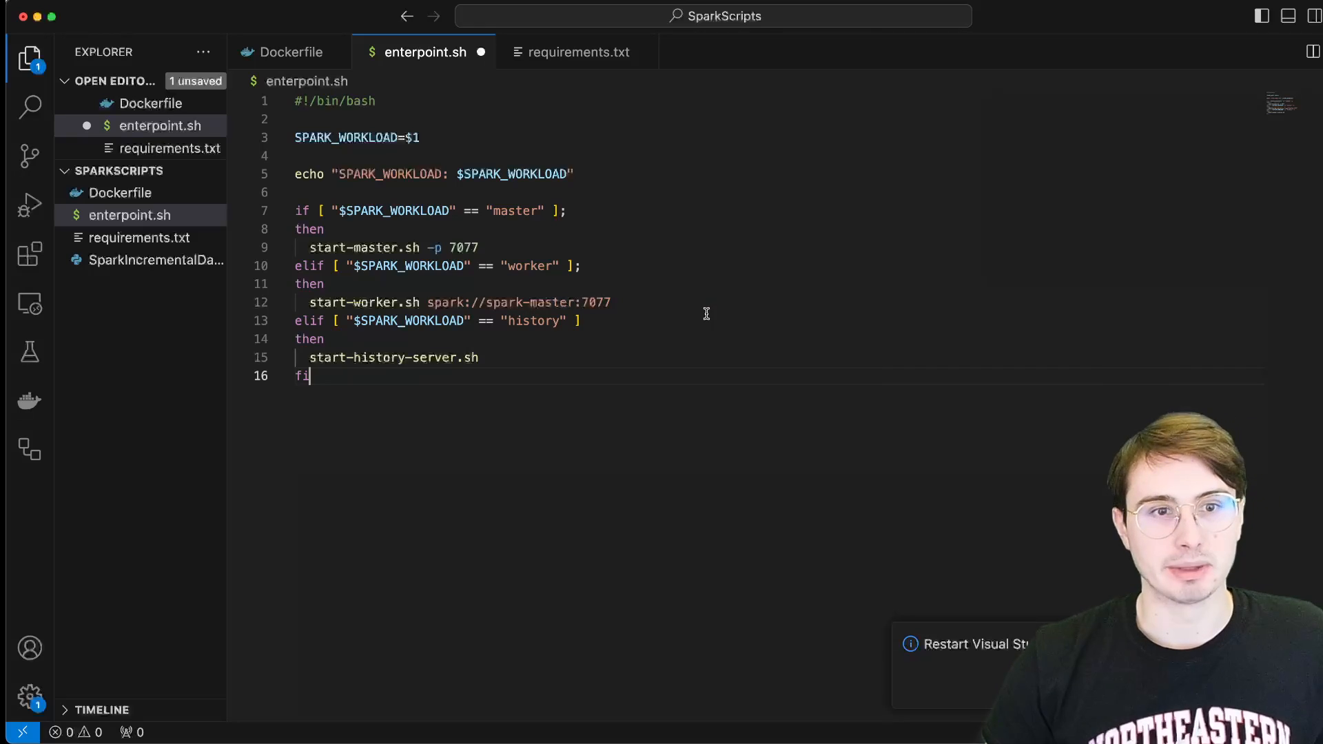
mouse_move(621, 304)
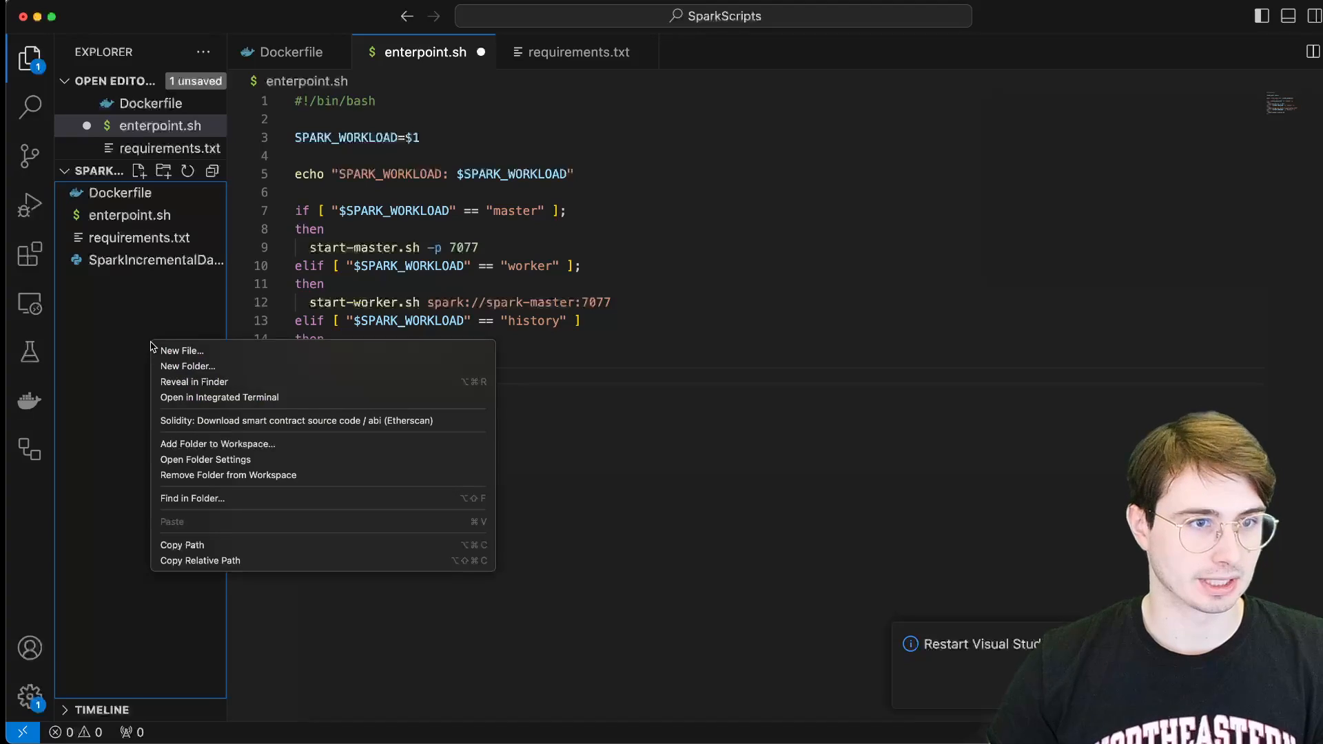
- Create a new file and rename it from docker-compose.ym to docker-compose.yml
click(180, 350)
text(docker-compose.ym)
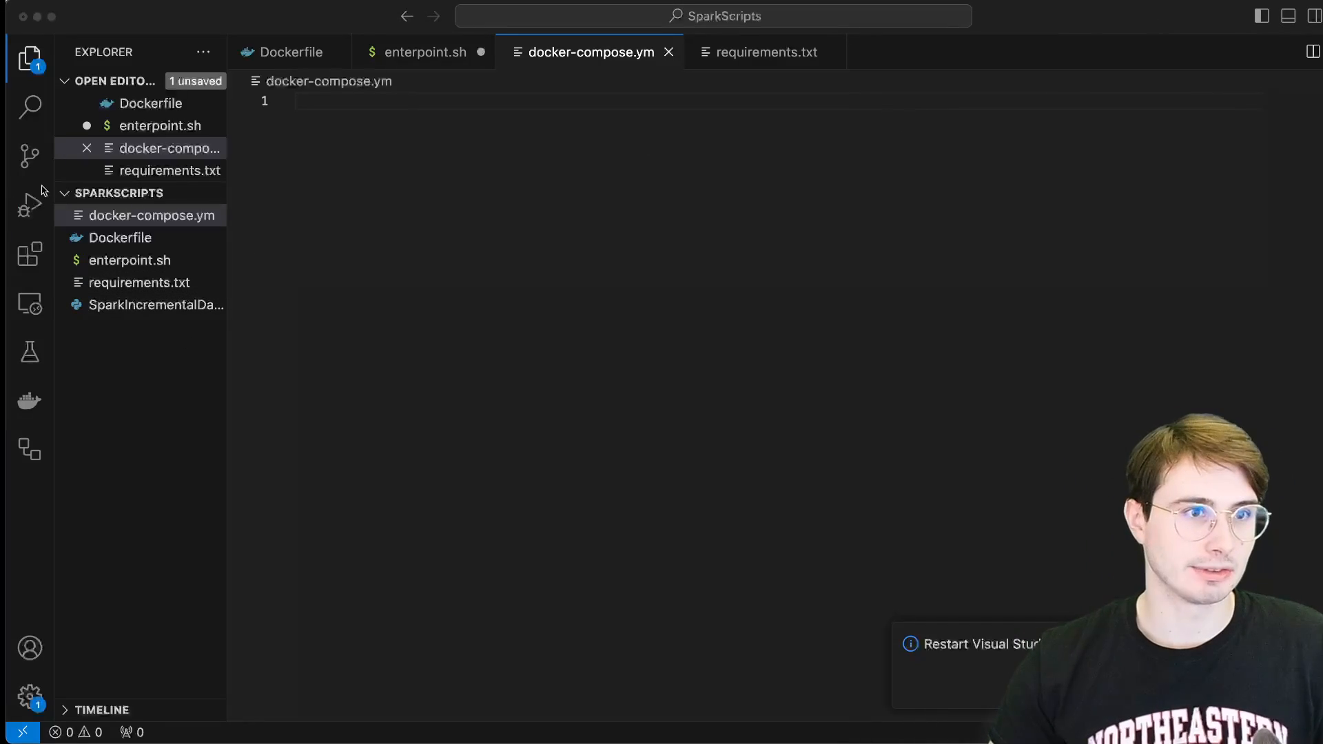
right_click(152, 215)
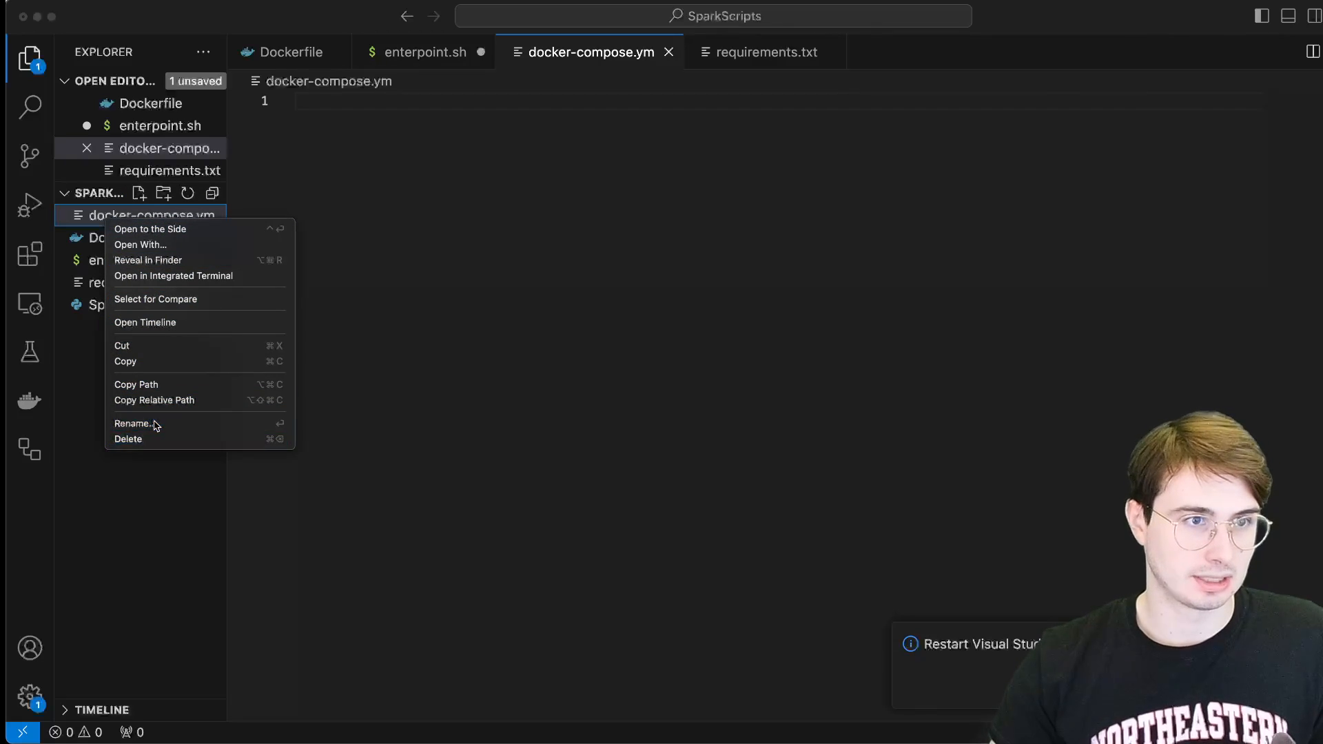
click(135, 423)
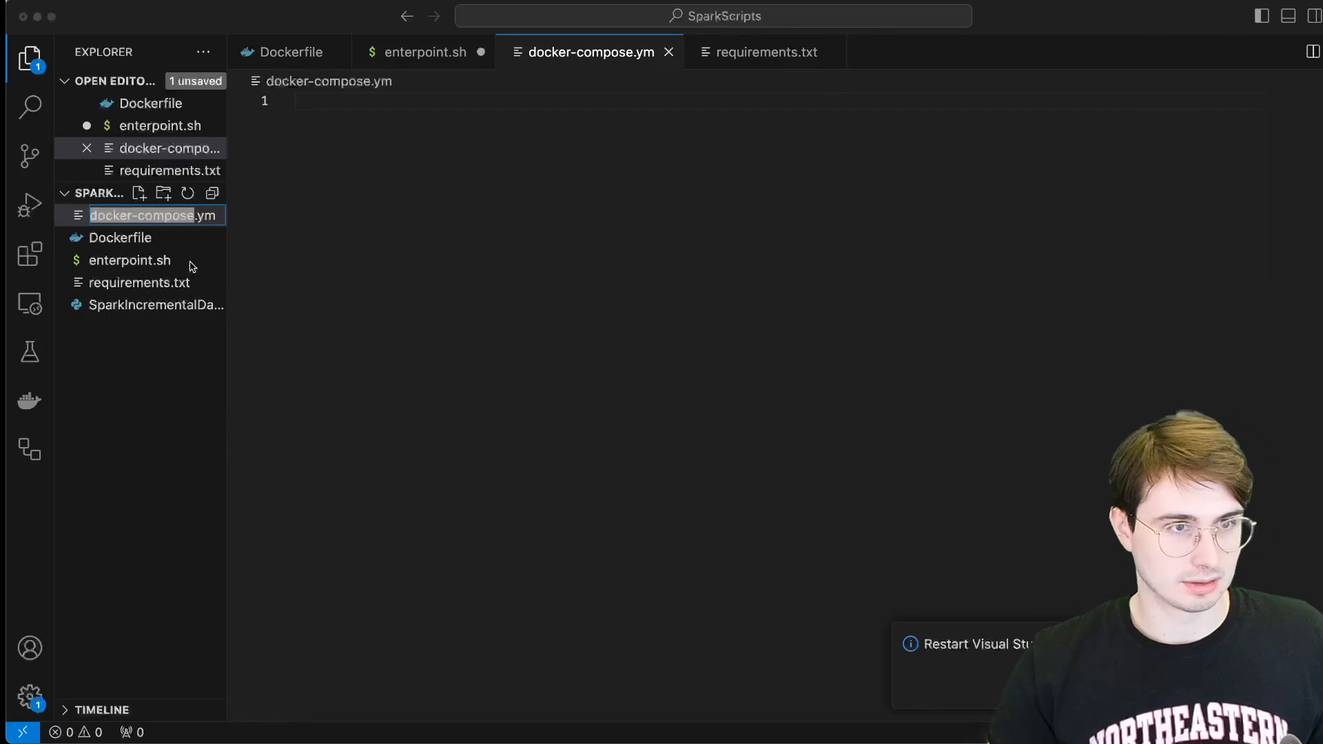
right_click(152, 215)
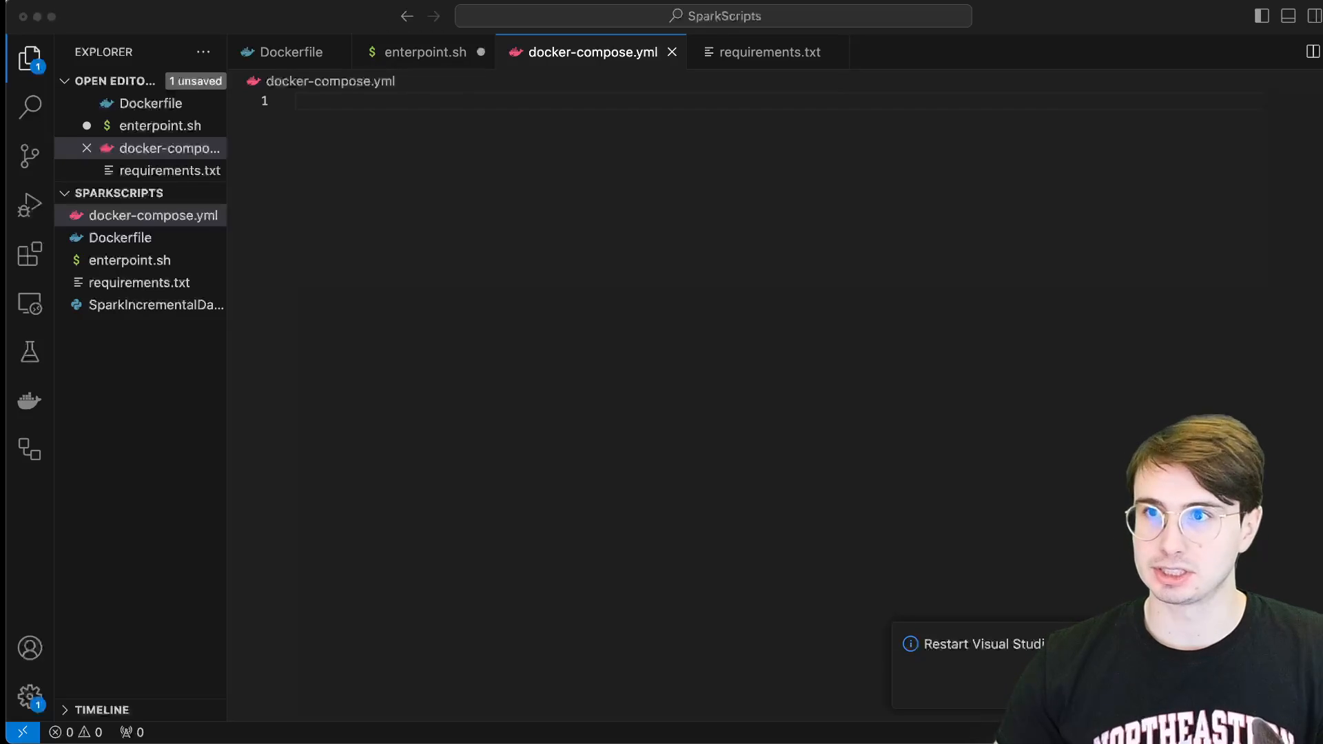
- Write version '3.8' and the spark-master service, and rename enterpoint.sh to entrypoint.sh
text(version: '3.8')
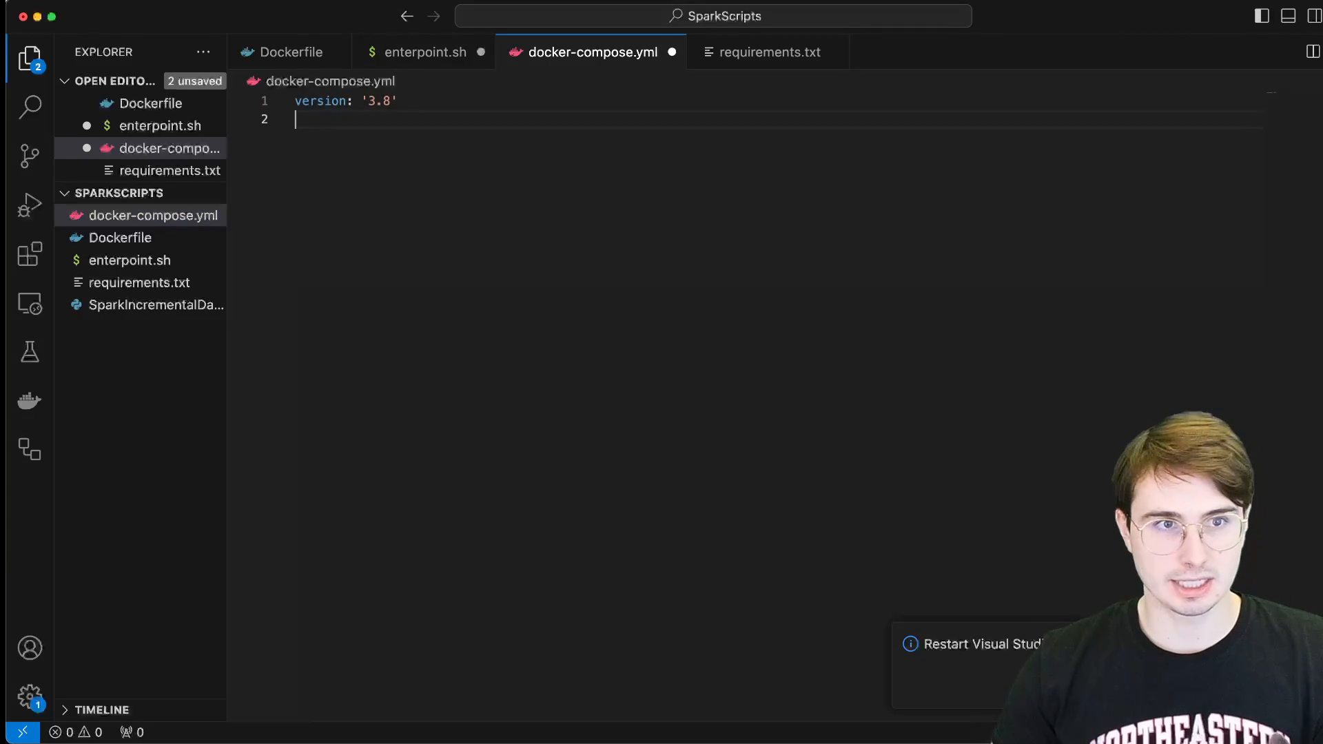
key(Return)
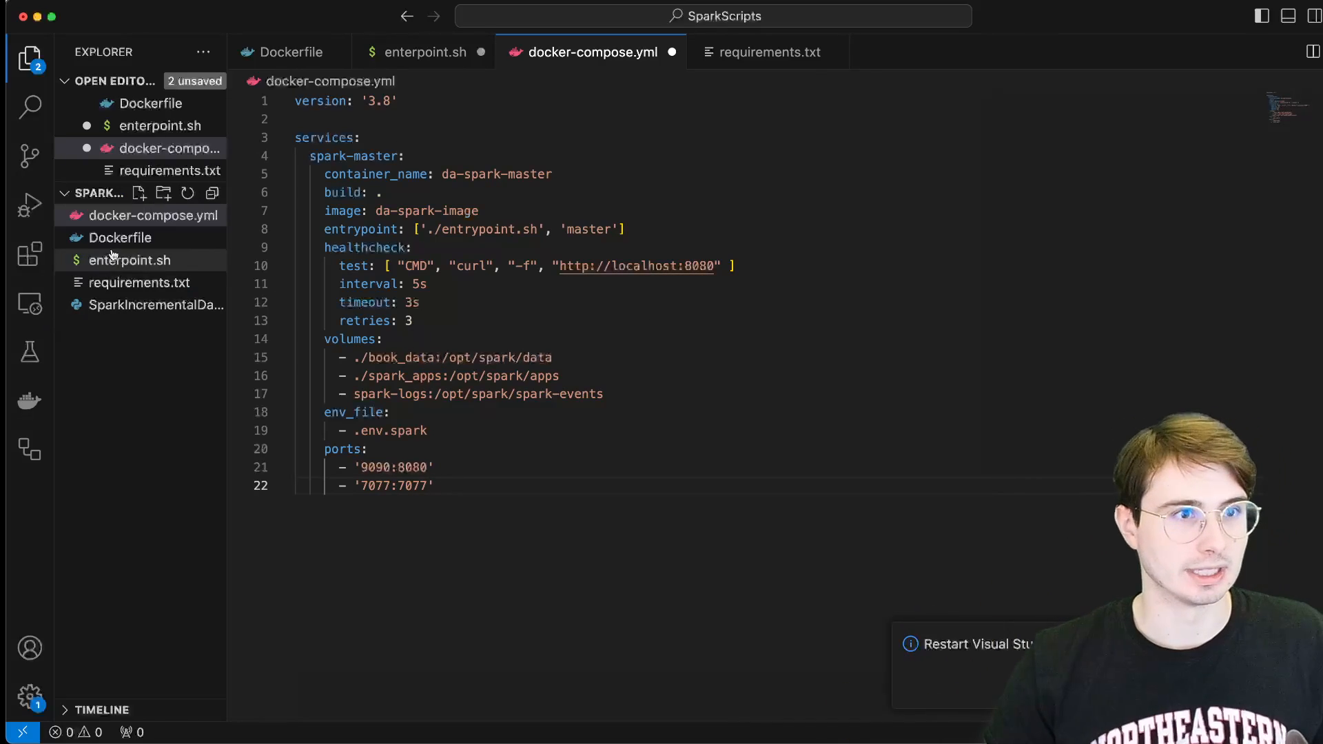
click(131, 260)
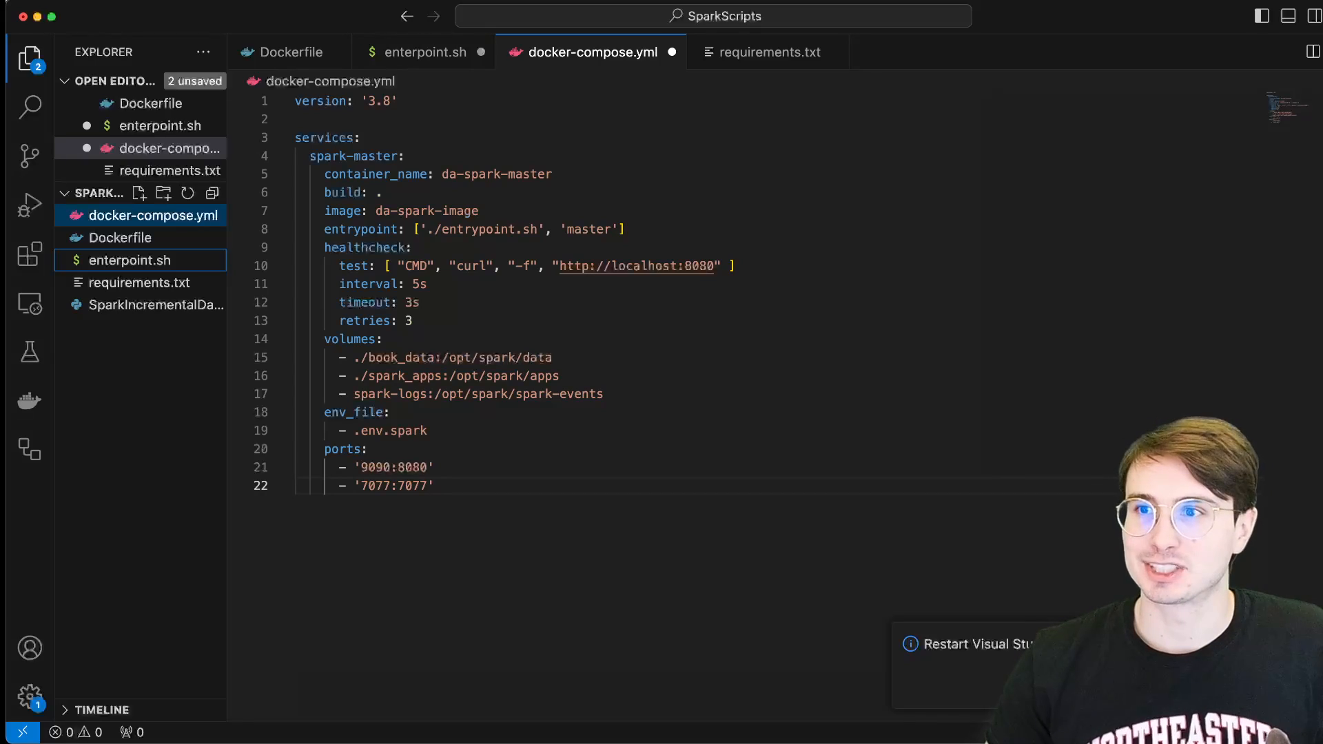
right_click(132, 260)
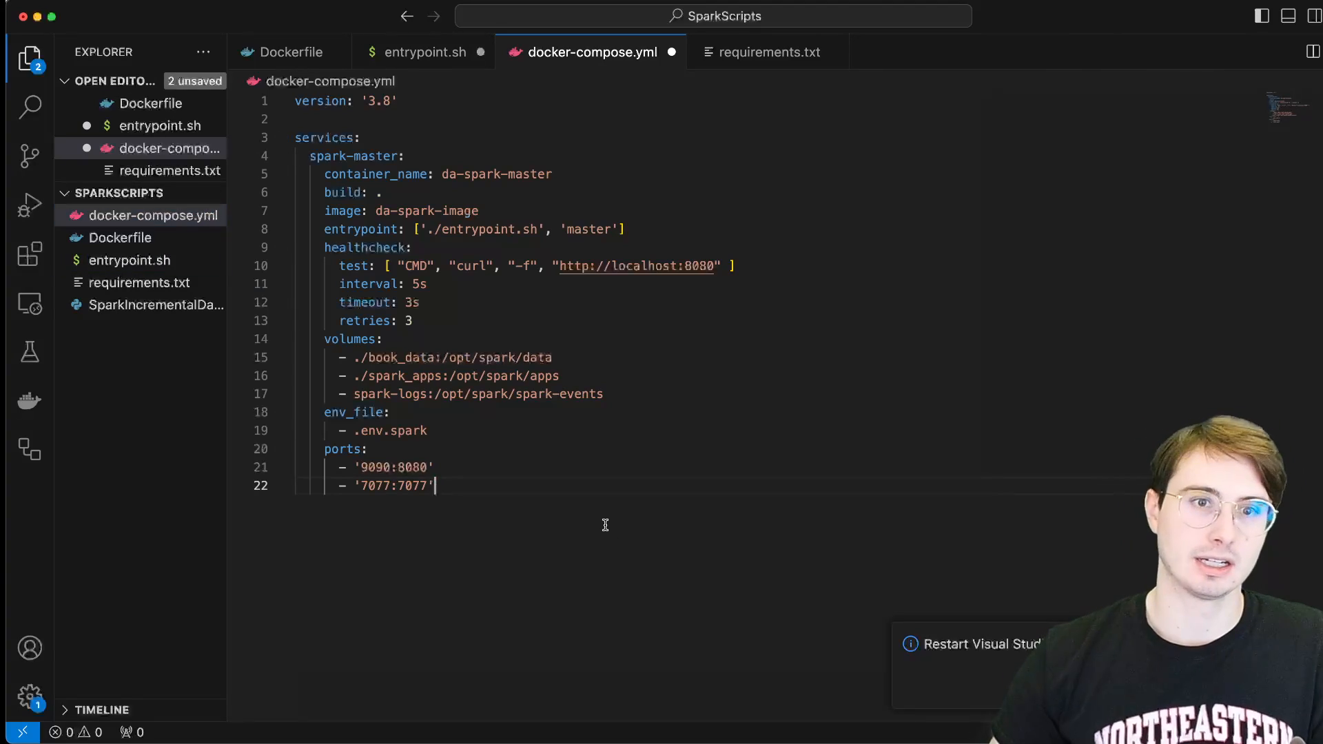
mouse_move(533, 229)
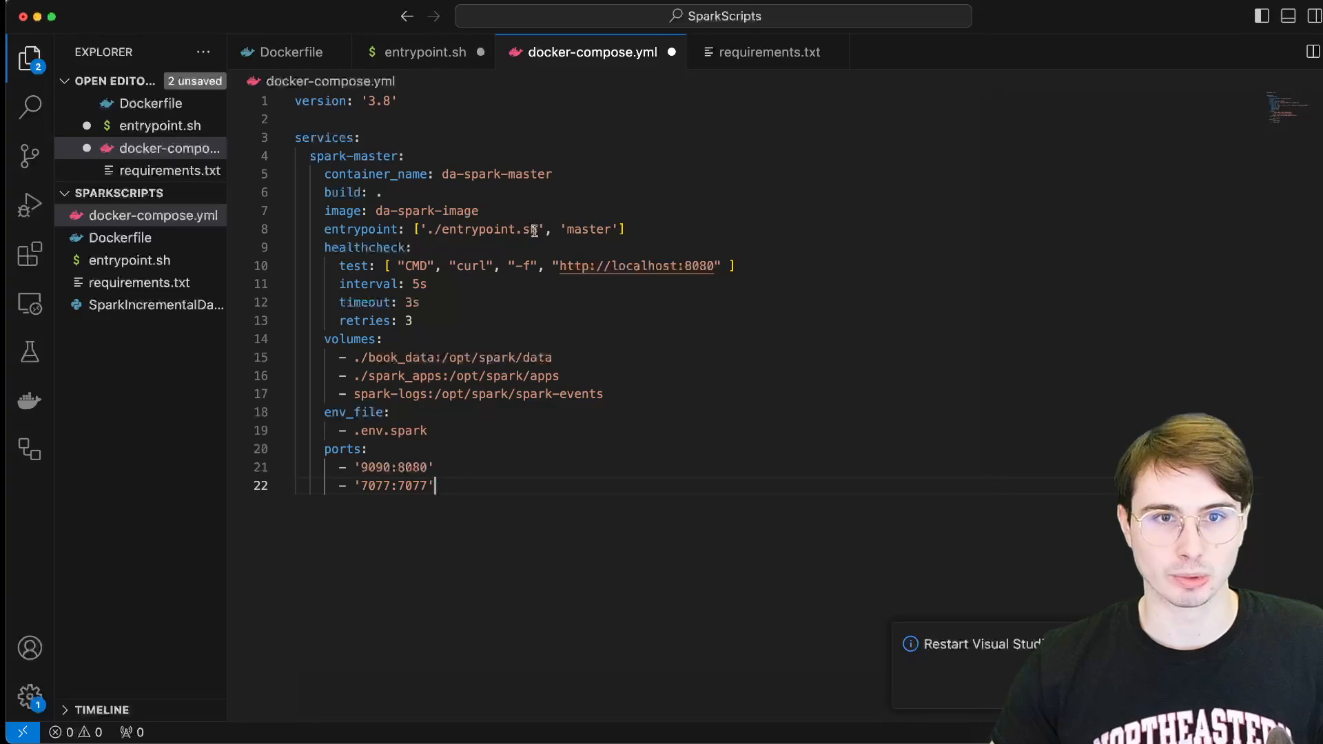
mouse_move(599, 571)
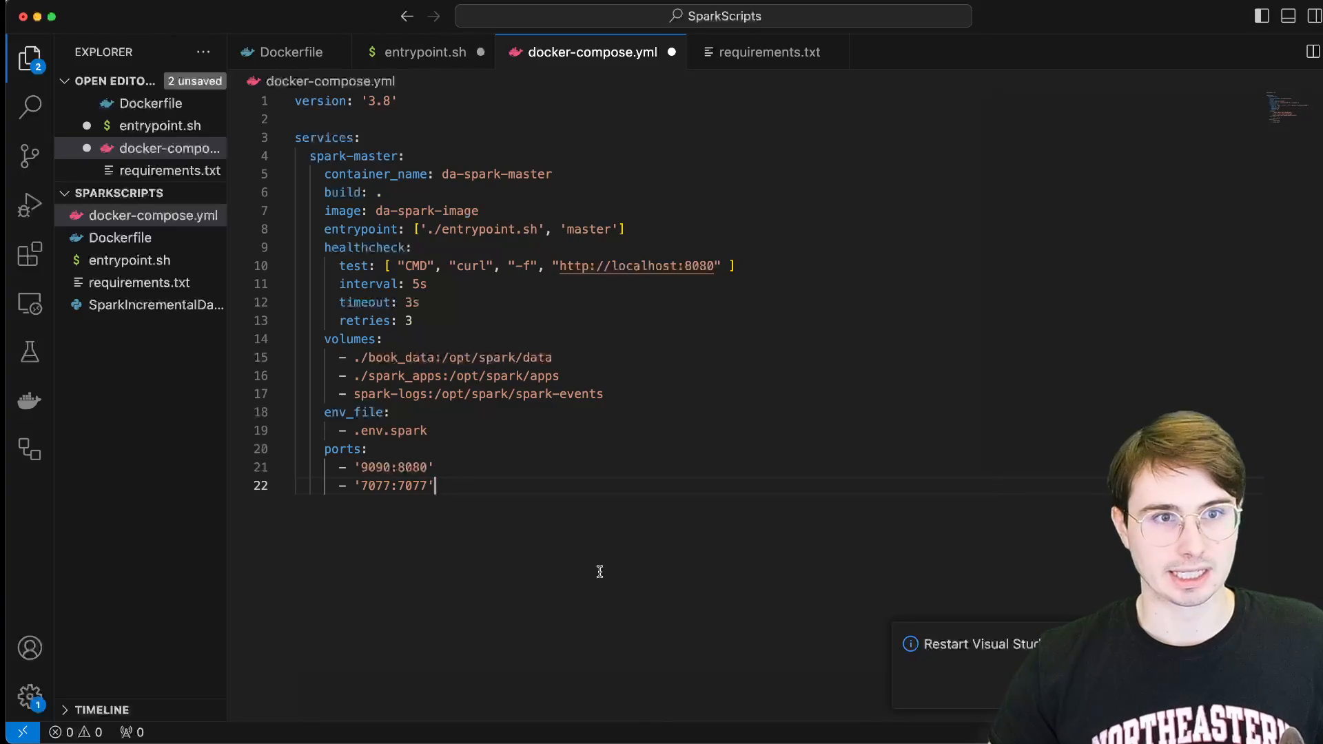
key(Enter)
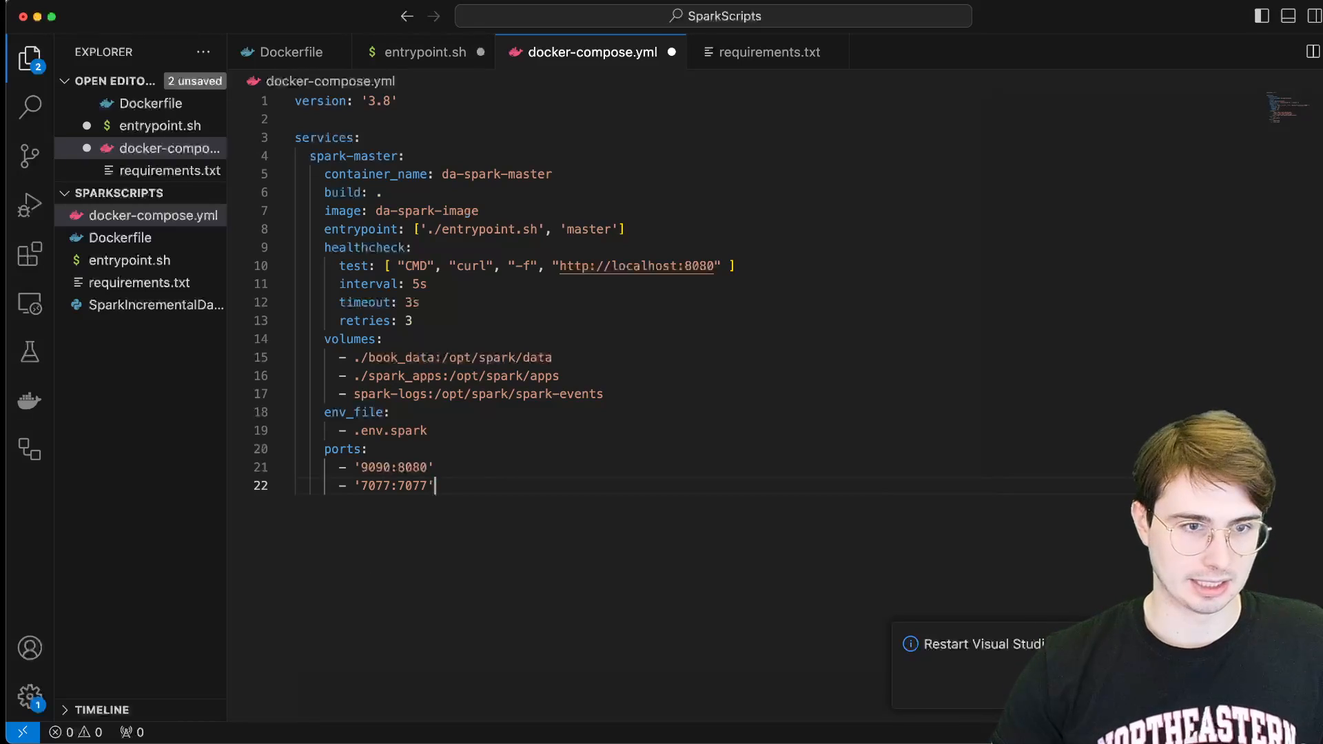
key(Return)
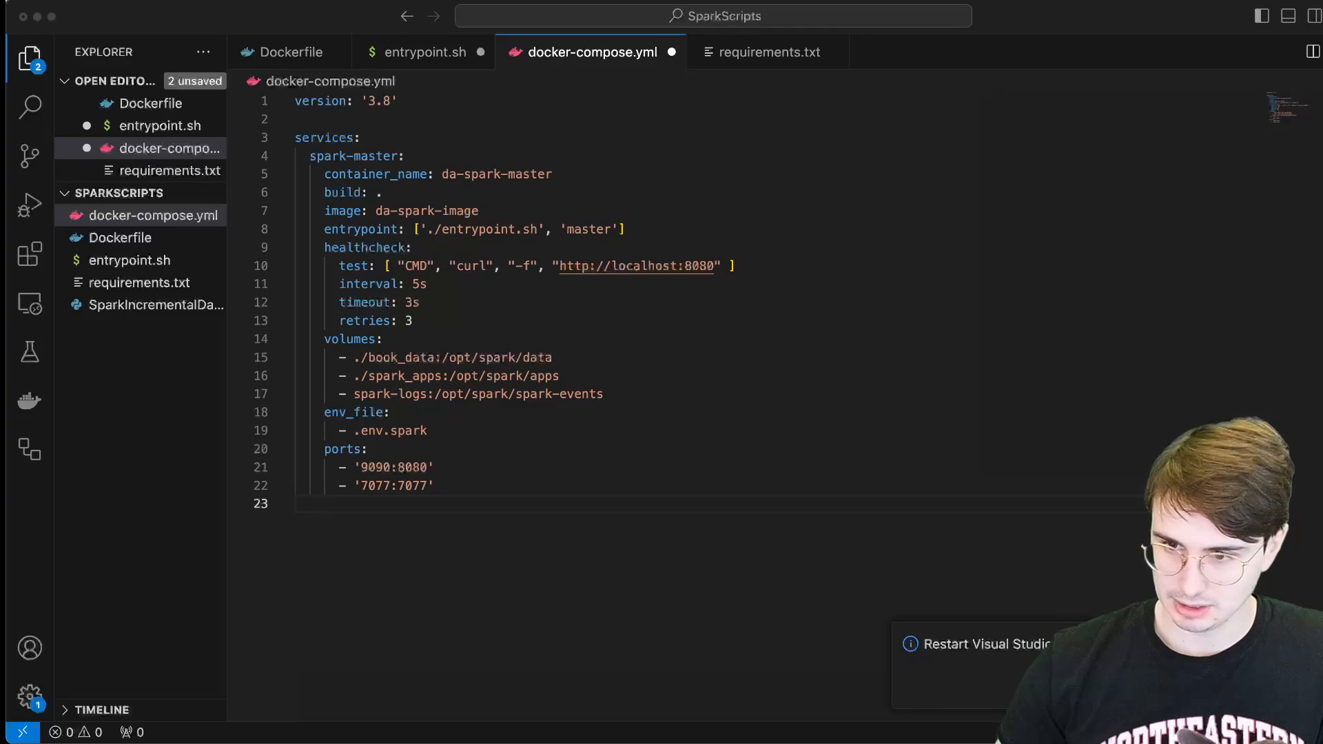
click(399, 503)
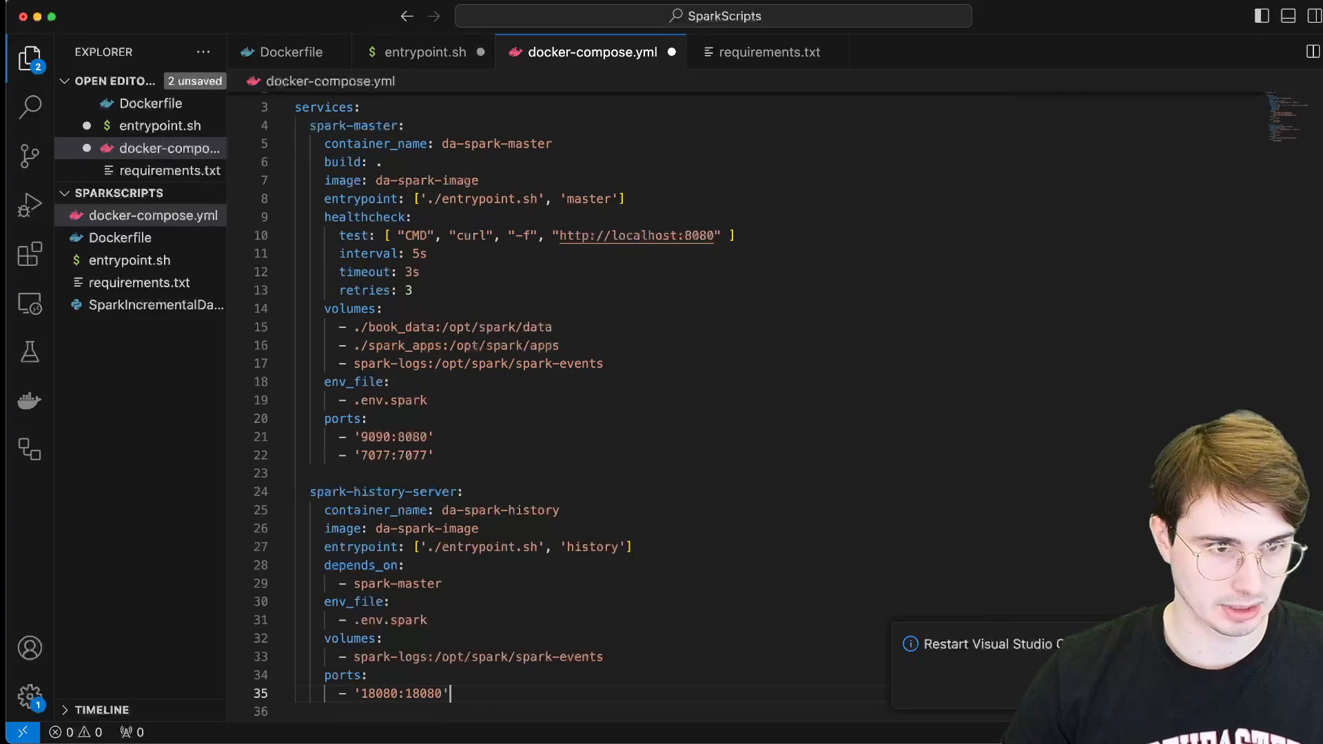
- Finish the spark-history-server and spark-worker services and declare the top-level spark-logs volume
scroll(down, 3)
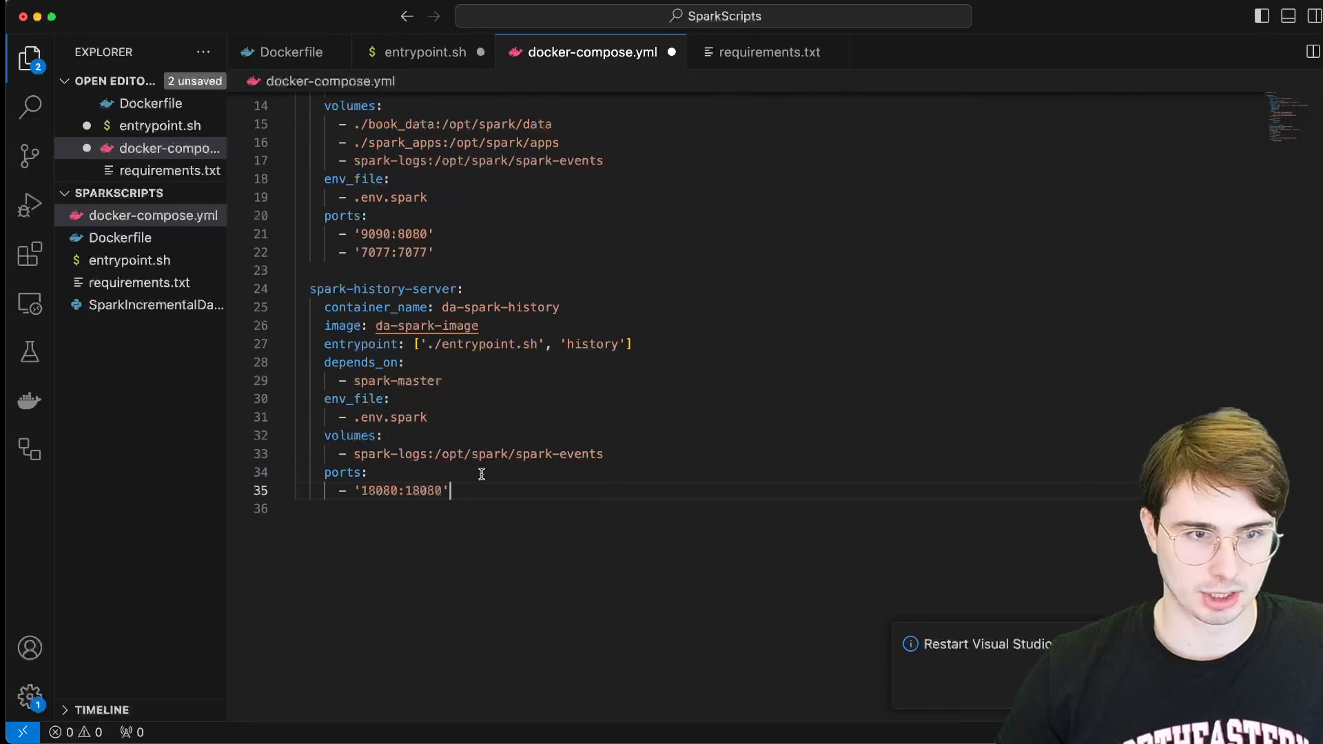
mouse_move(496, 495)
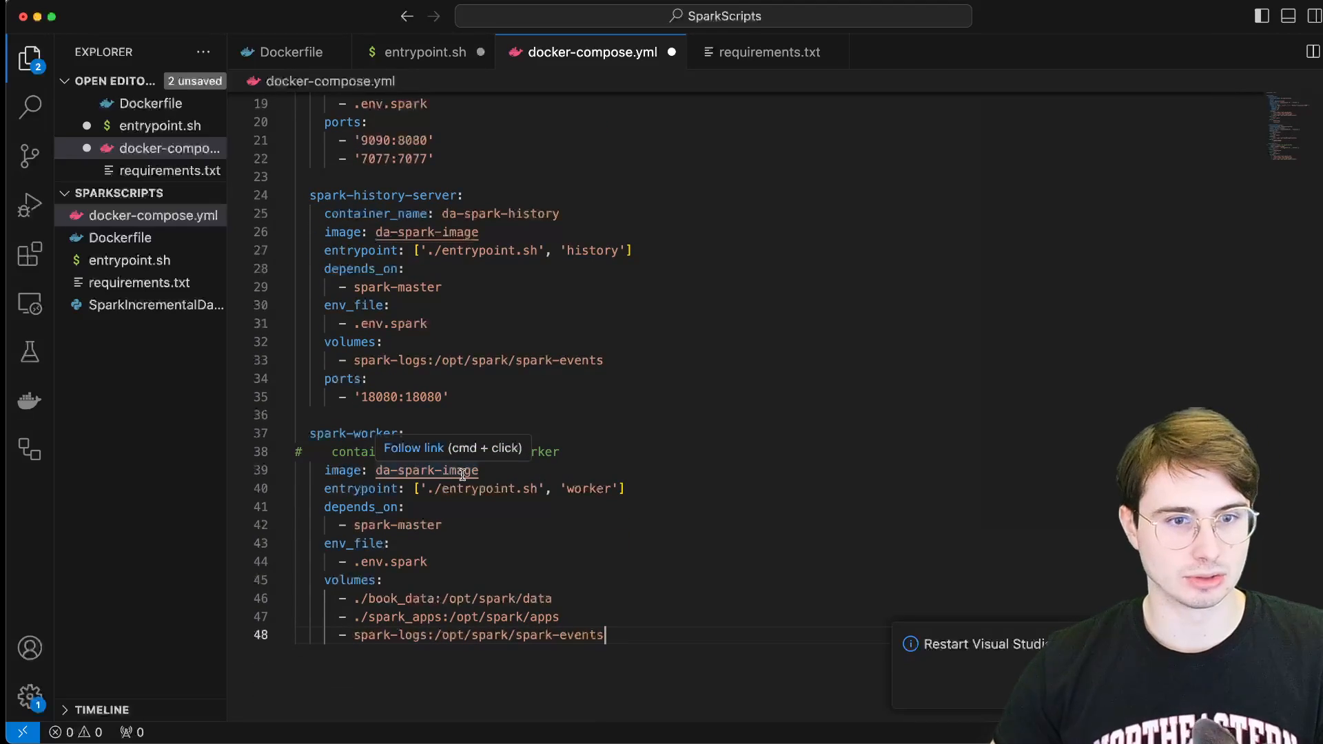
scroll(down, 3)
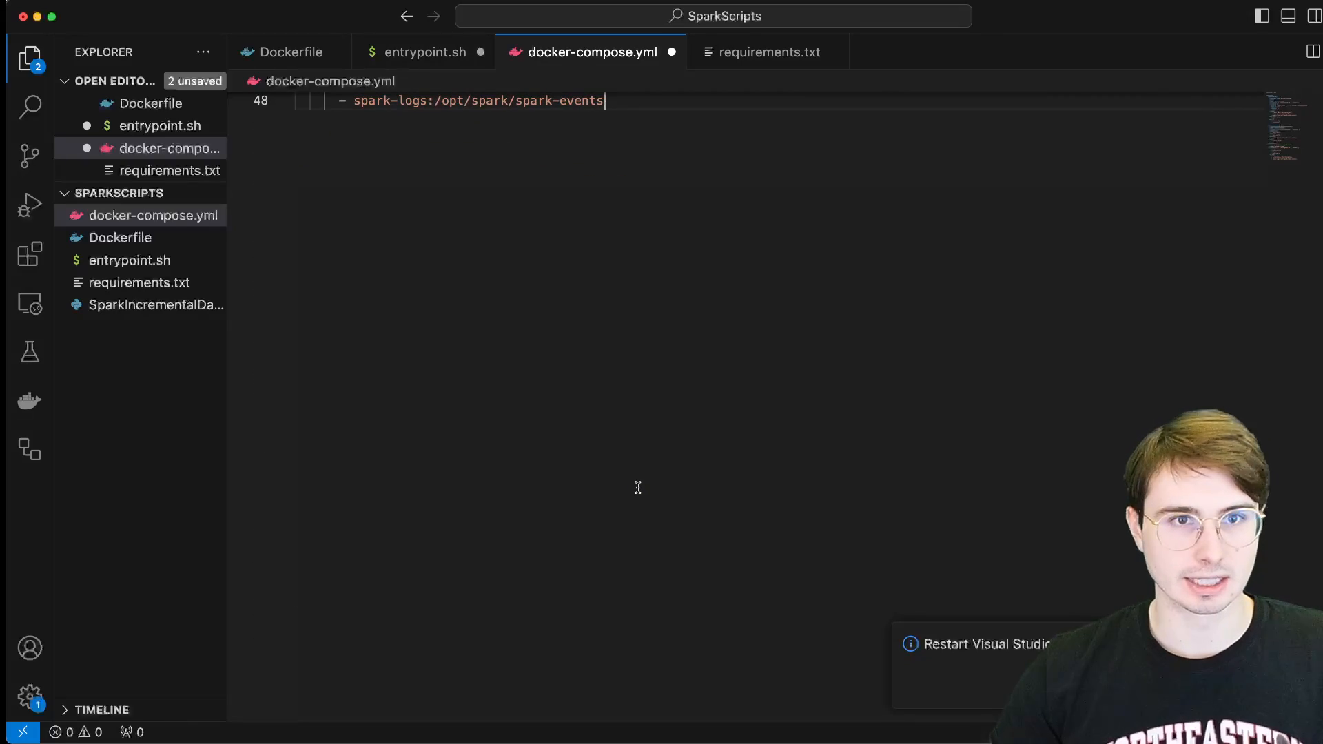
scroll(up, 3)
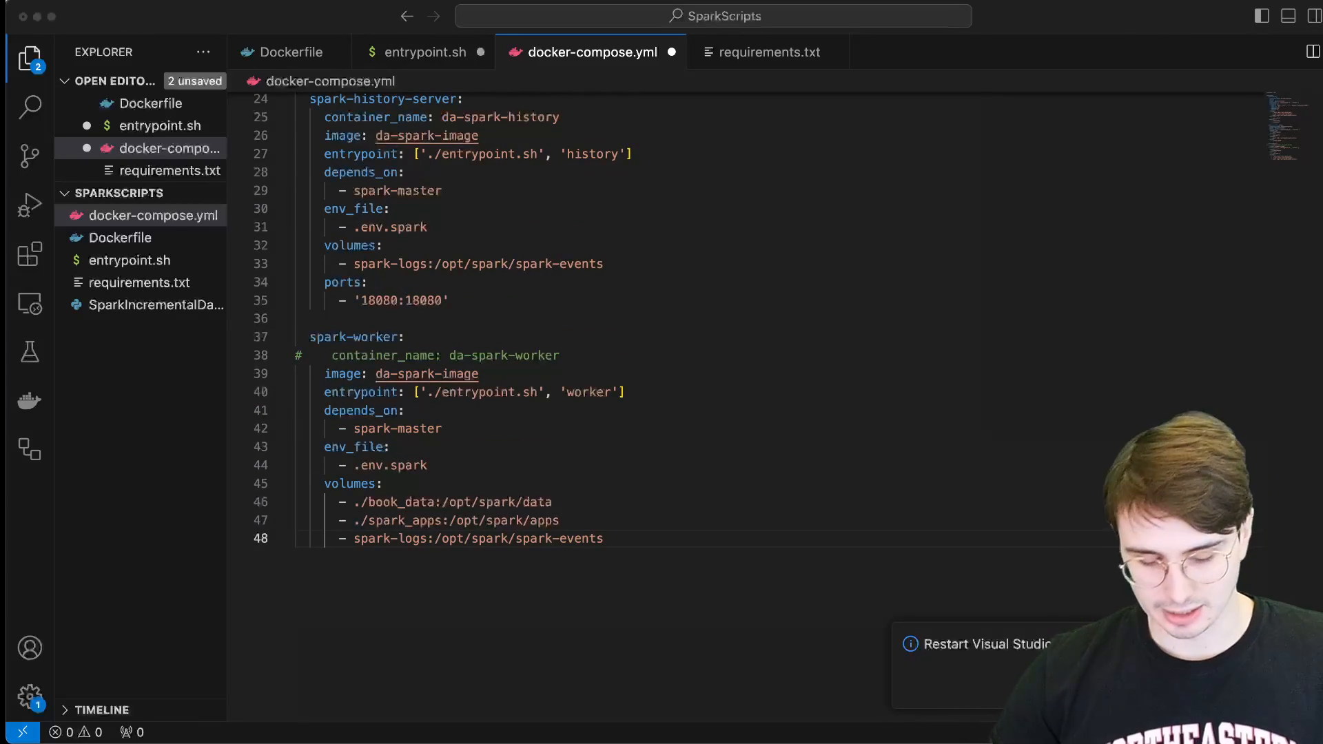
mouse_move(810, 560)
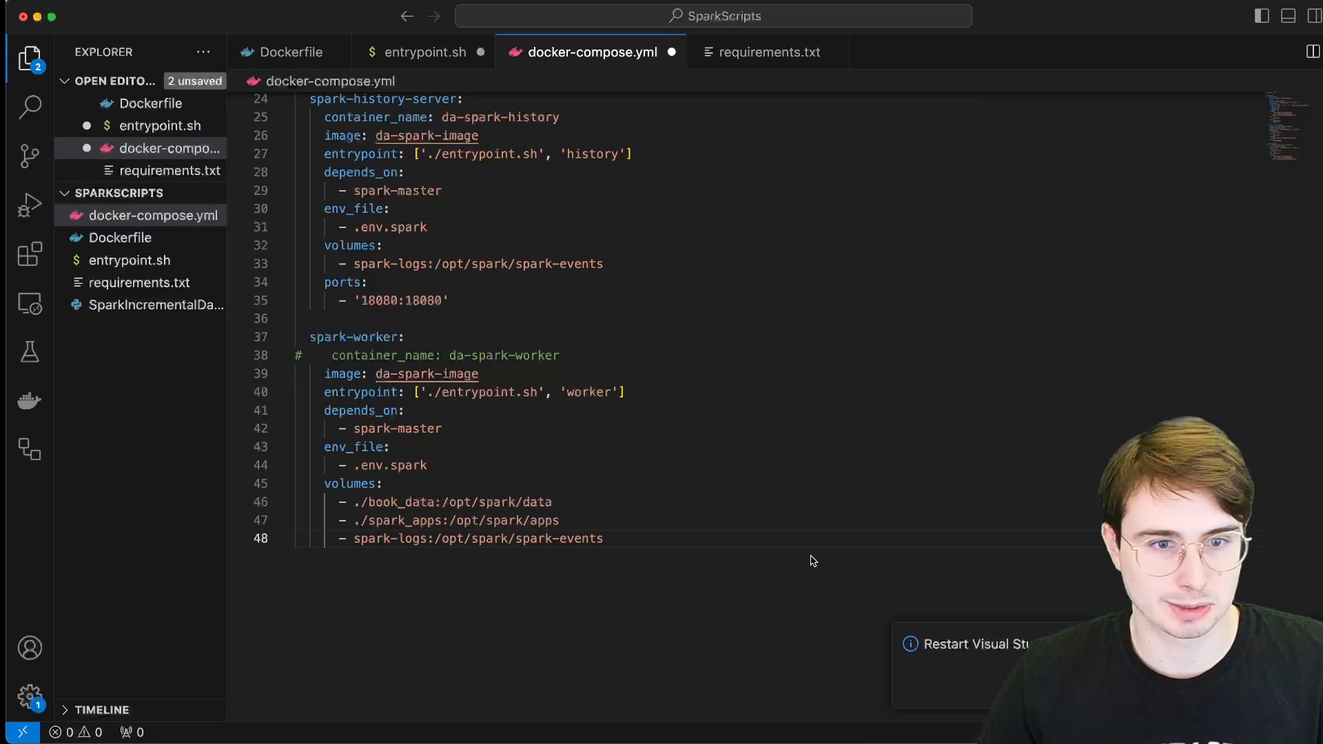
key(Enter)
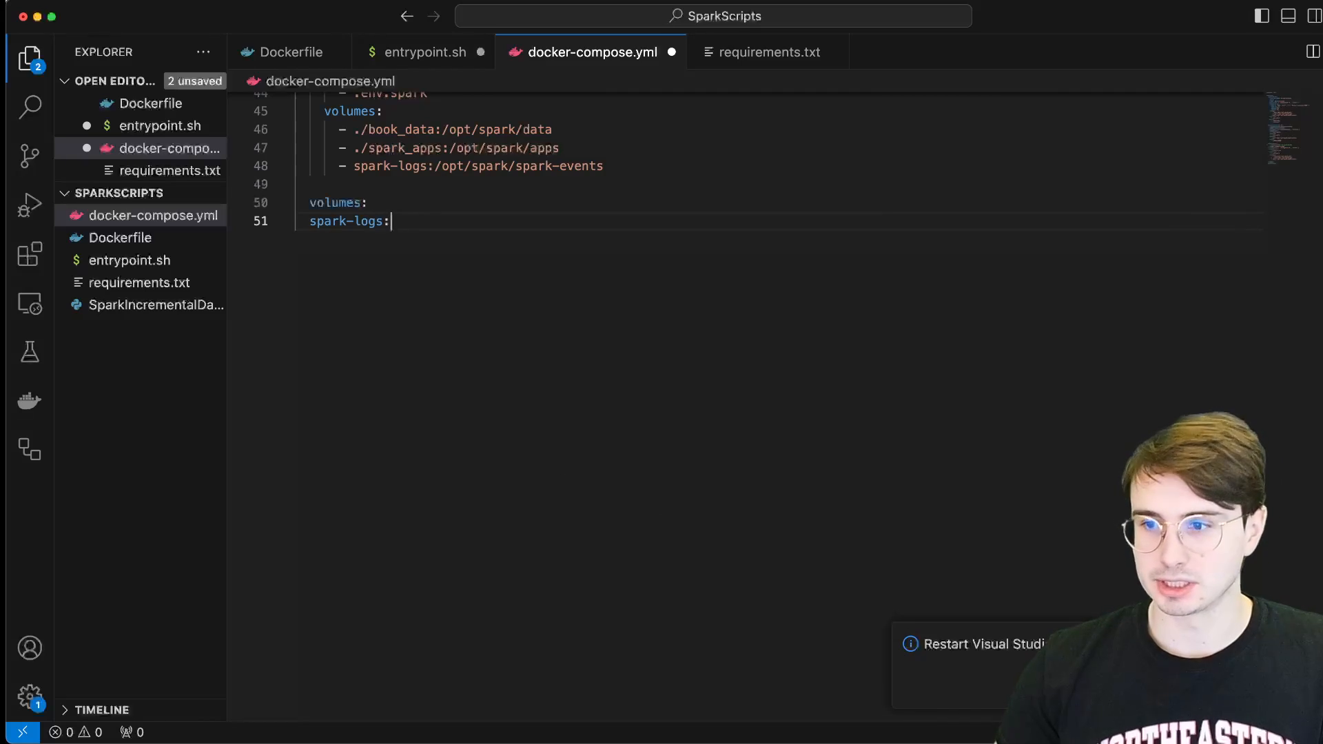
scroll(up, 3)
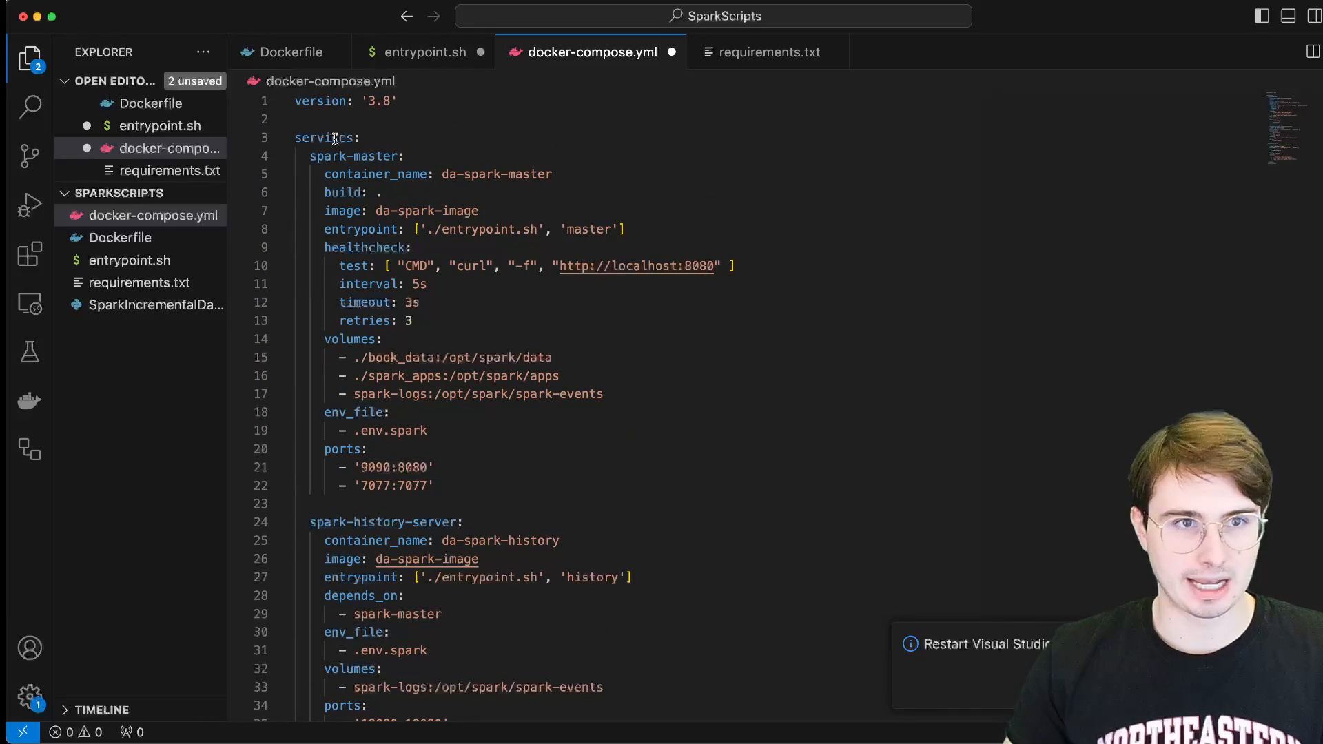
scroll(down, 3)
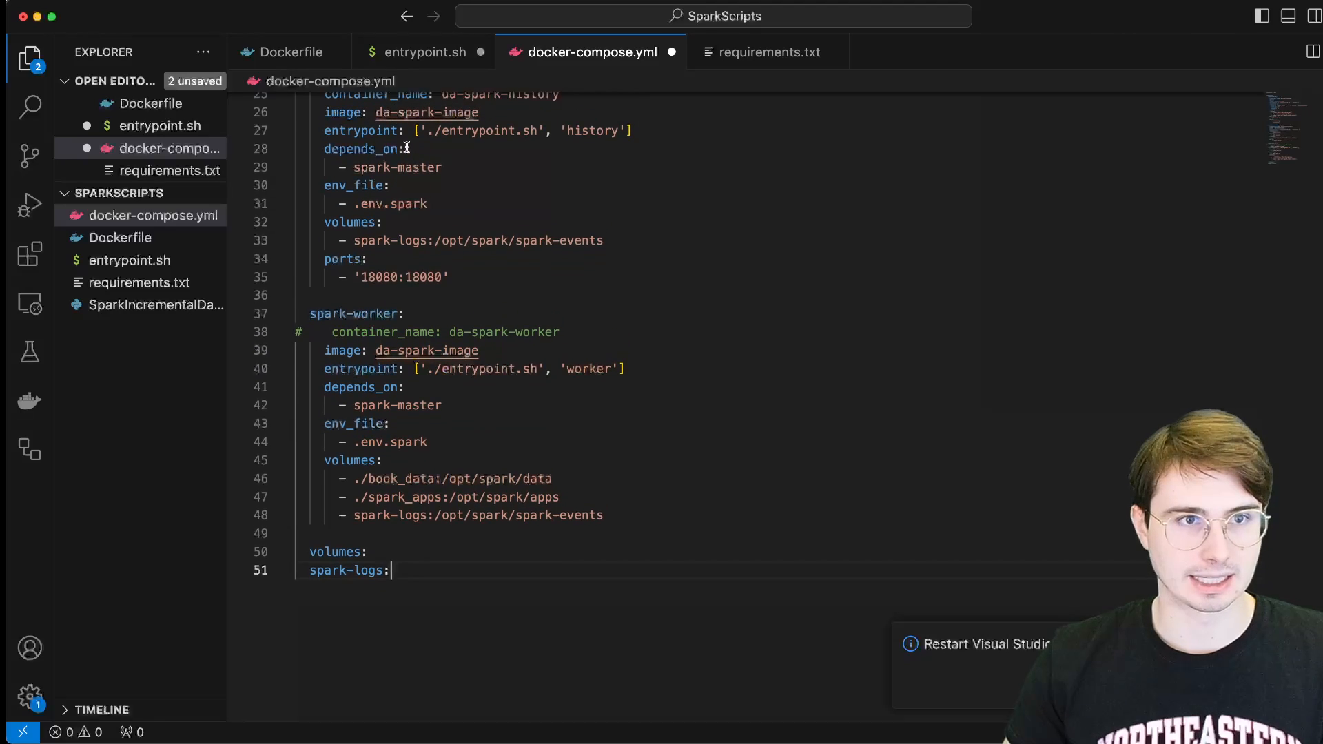
scroll(up, 3)
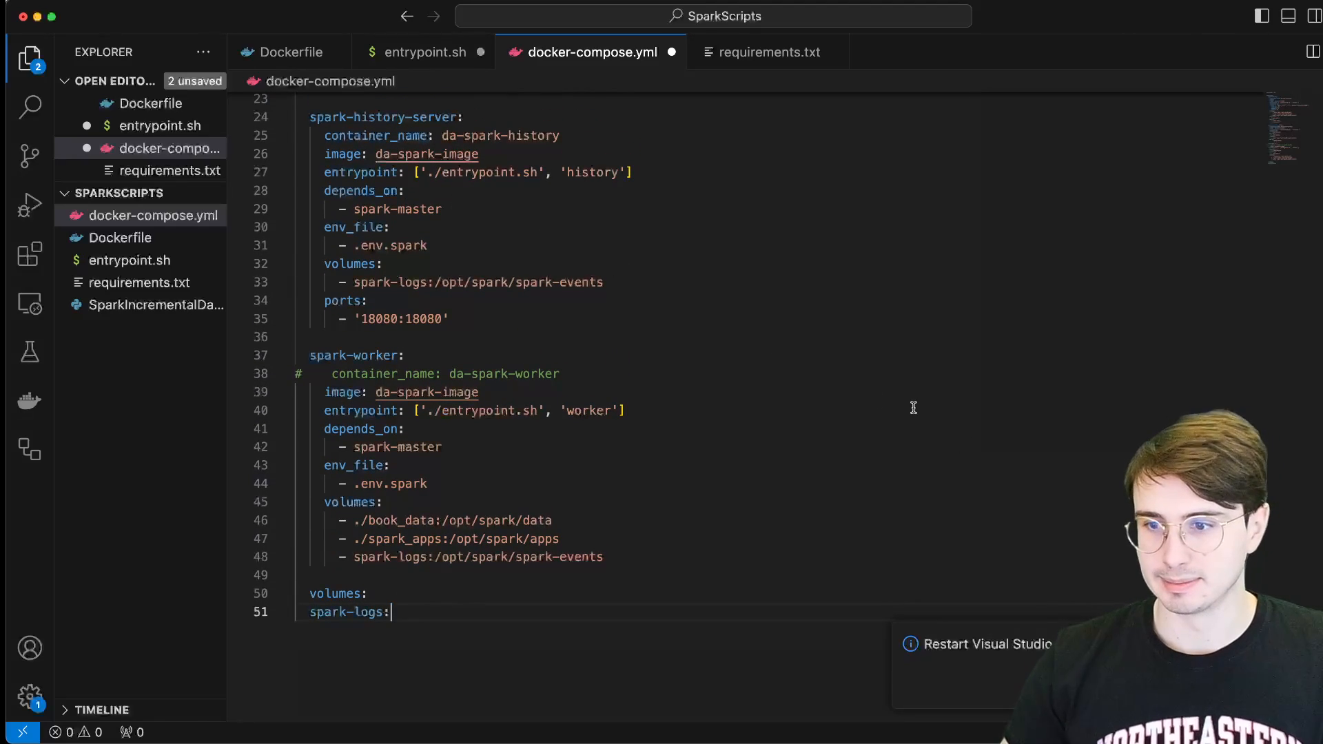
mouse_move(811, 357)
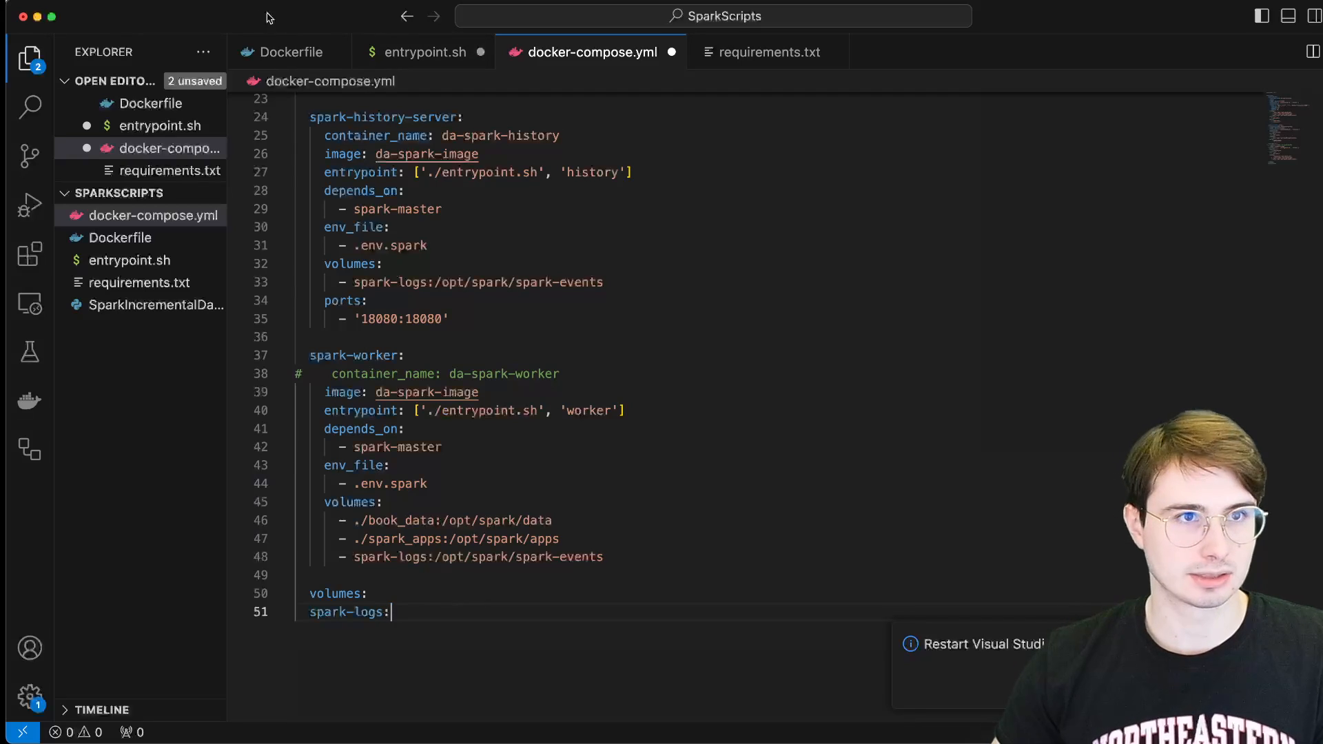
click(354, 7)
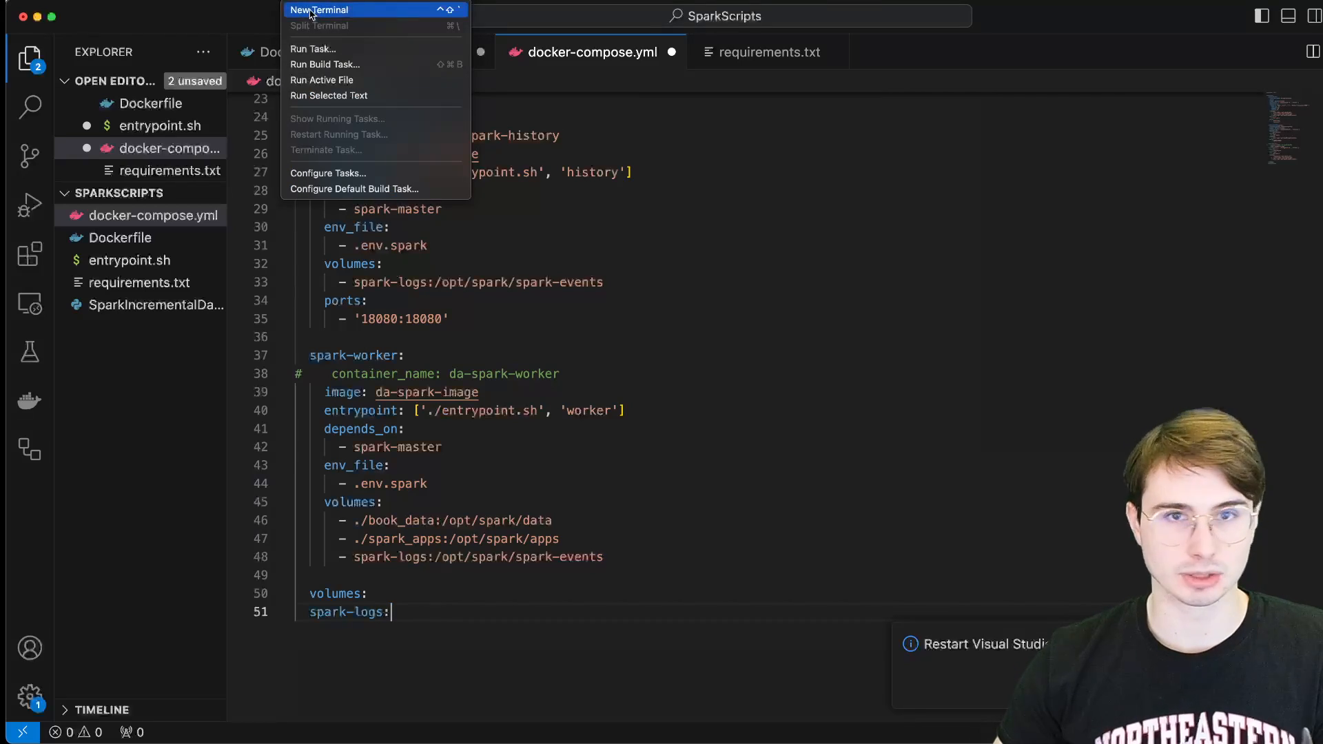
- Open a new terminal and enter 'docker-compose up --scale spark-worker=3' without running it
click(319, 9)
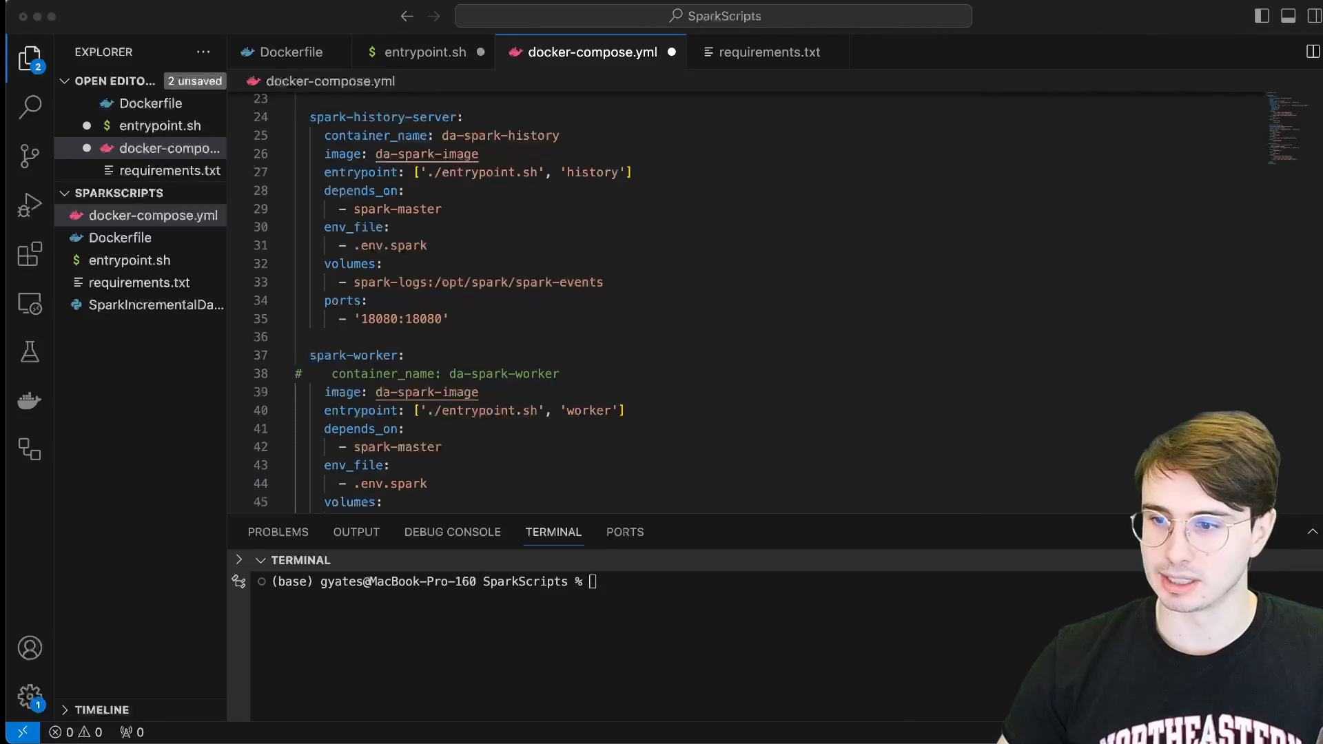
mouse_move(591, 467)
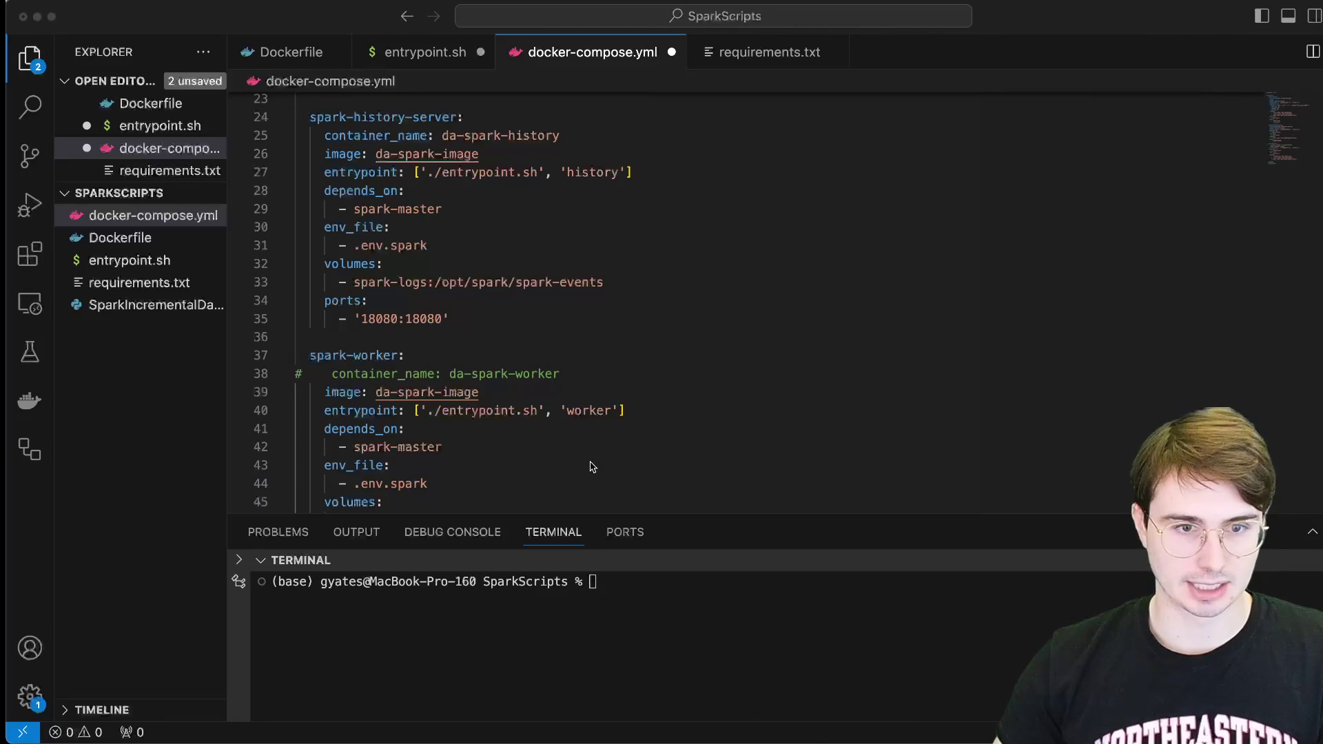
text(docker-compose up --scale spark-worker=3)
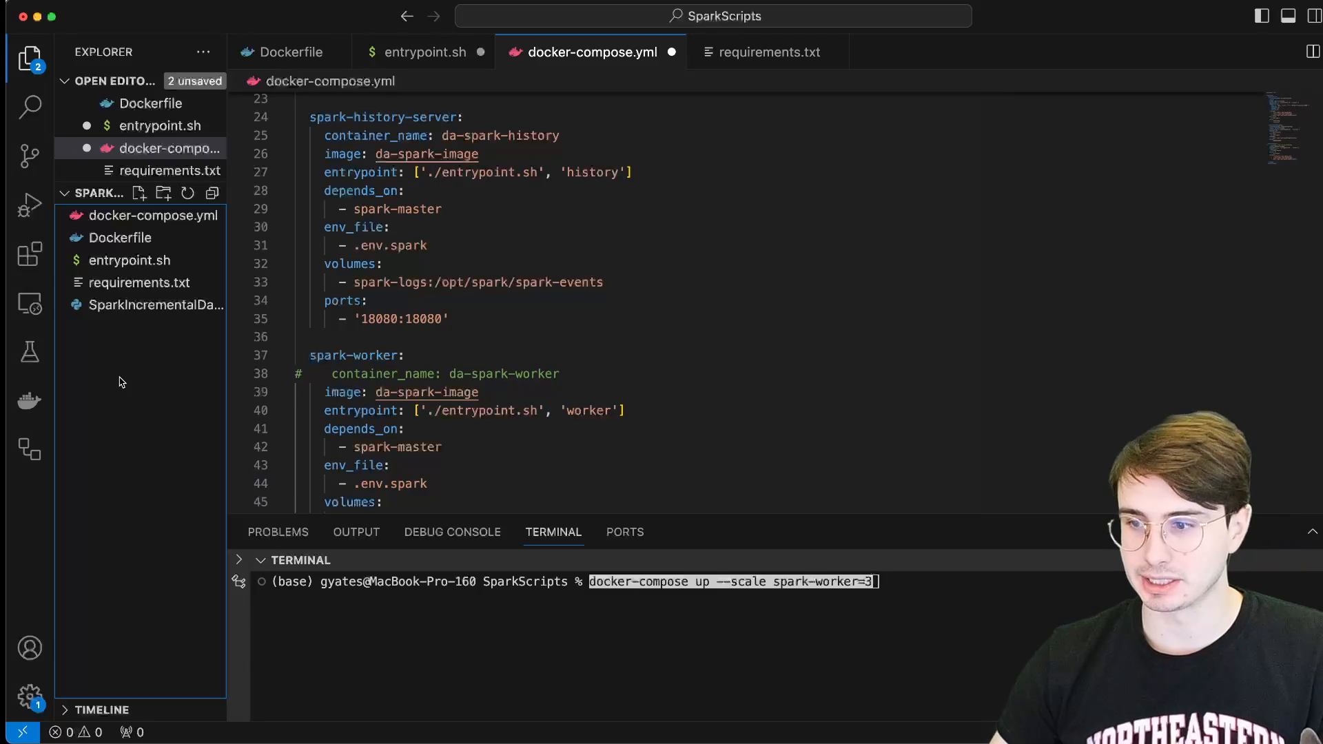
right_click(118, 381)
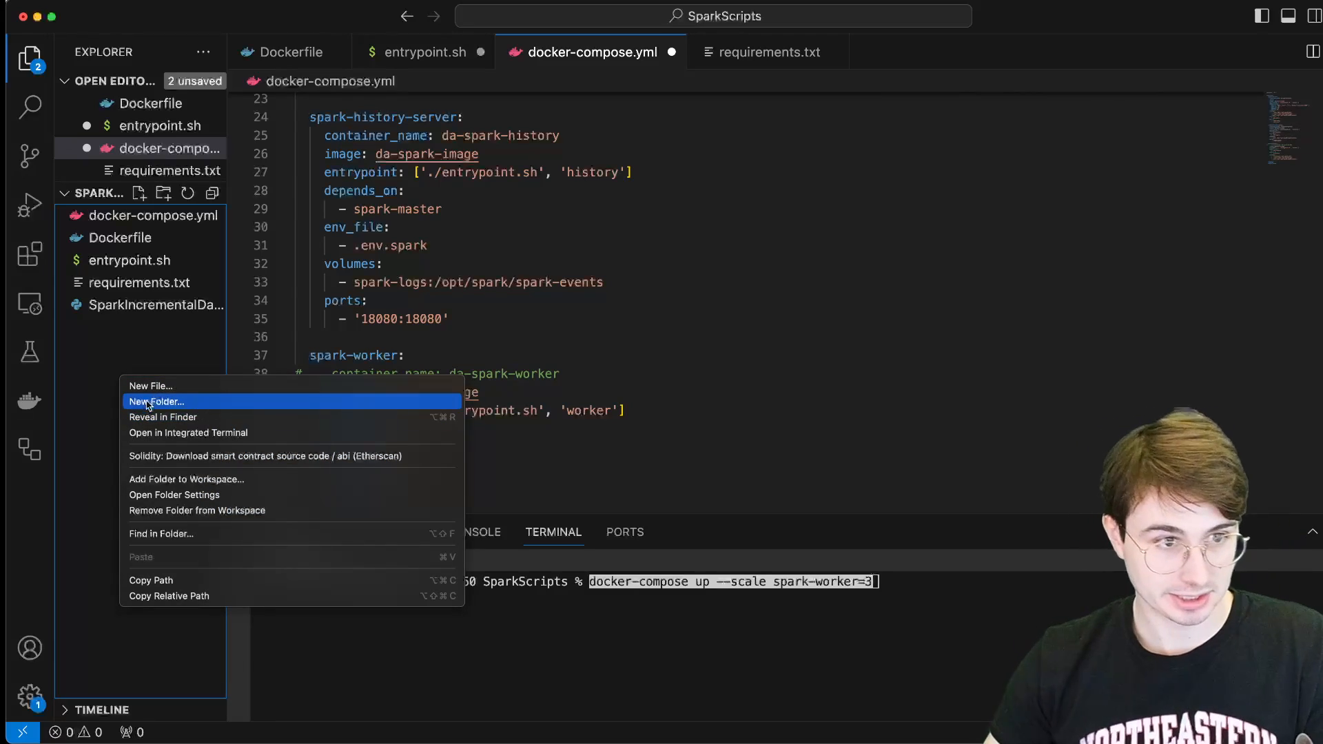
- Create a .env.spark file in SparkScripts containing SPARK_NO_DAEMONIZE=true
click(150, 386)
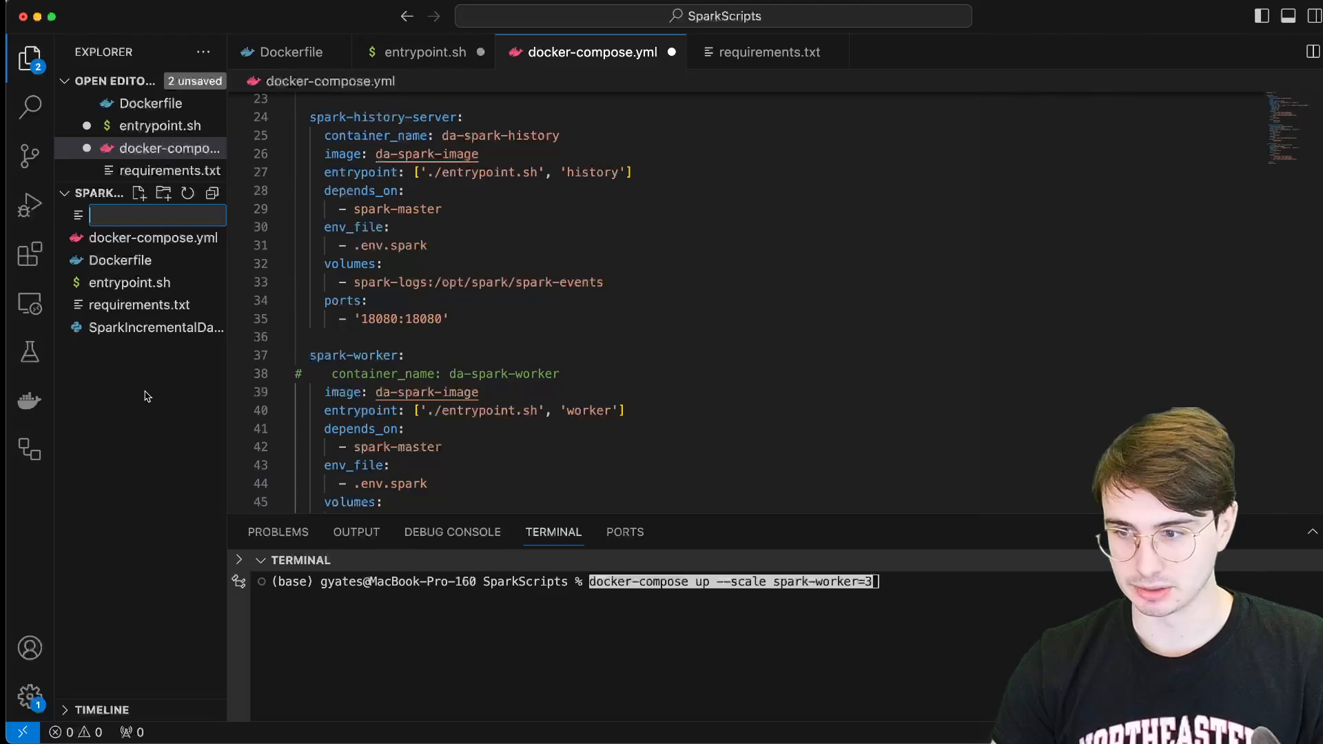
text(.env.spark)
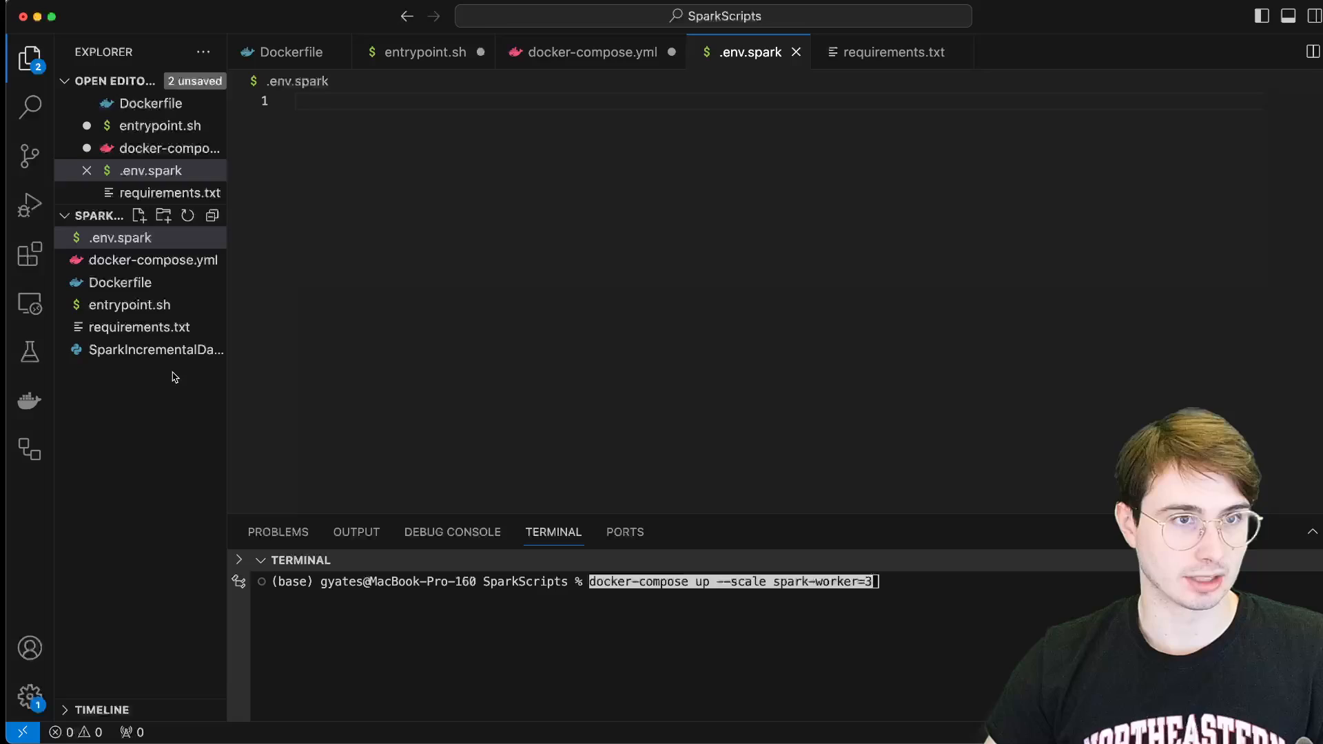
text(SPARK_NO_DAEMONIZE=true)
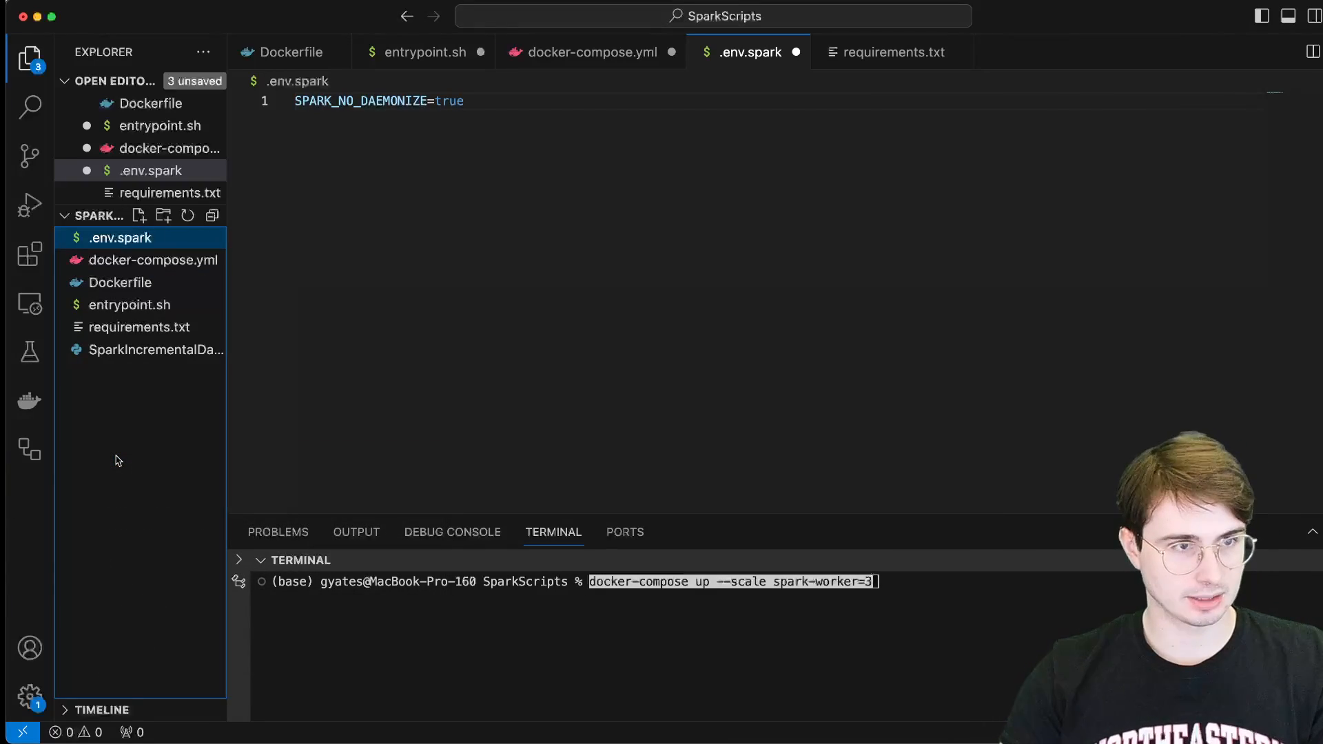
right_click(118, 461)
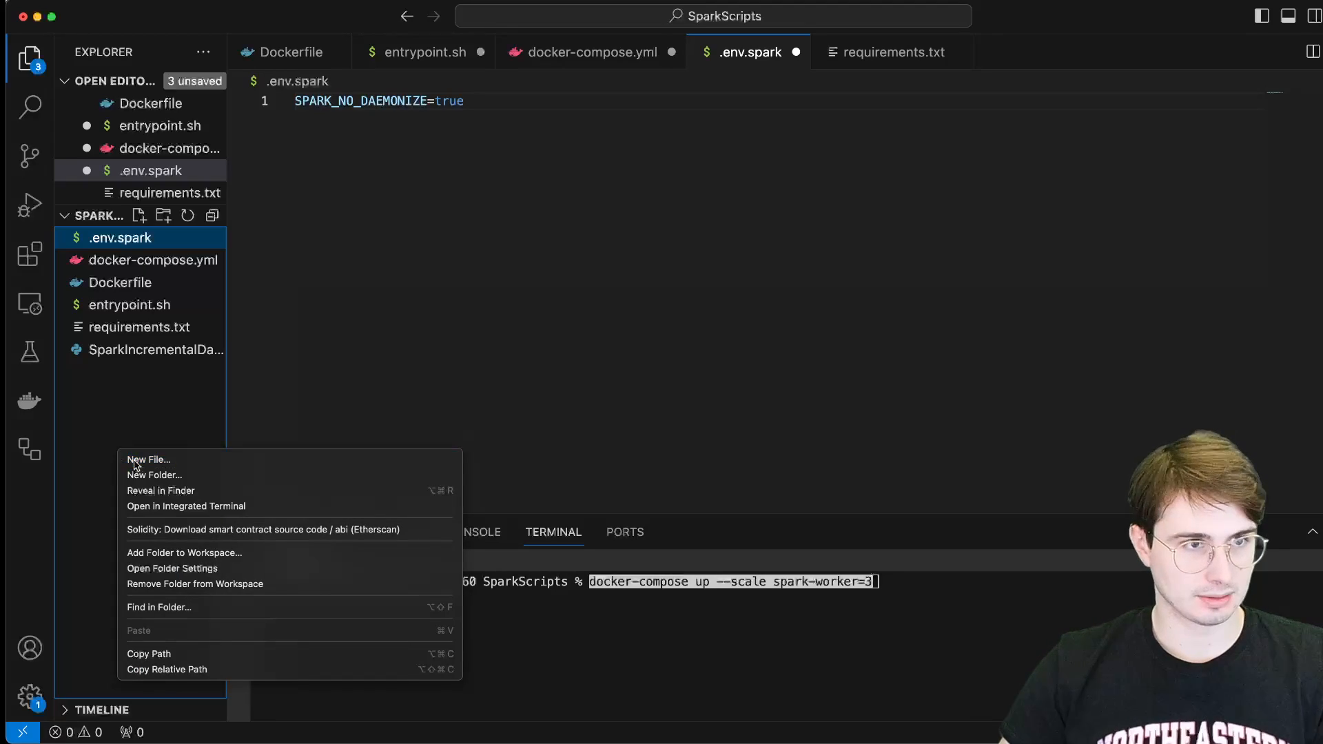
- Create a Makefile with build, down, run, run-scaled, run-d, stop and submit targets
click(149, 459)
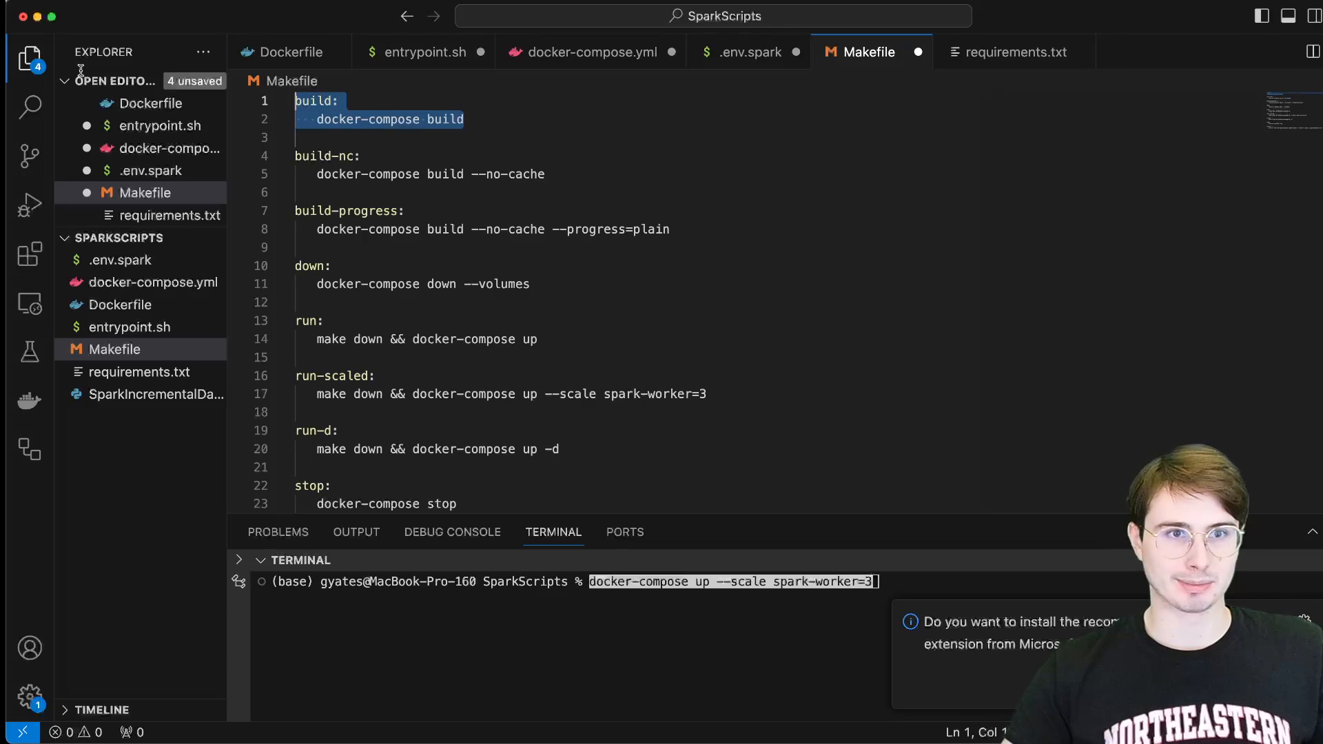
mouse_move(612, 187)
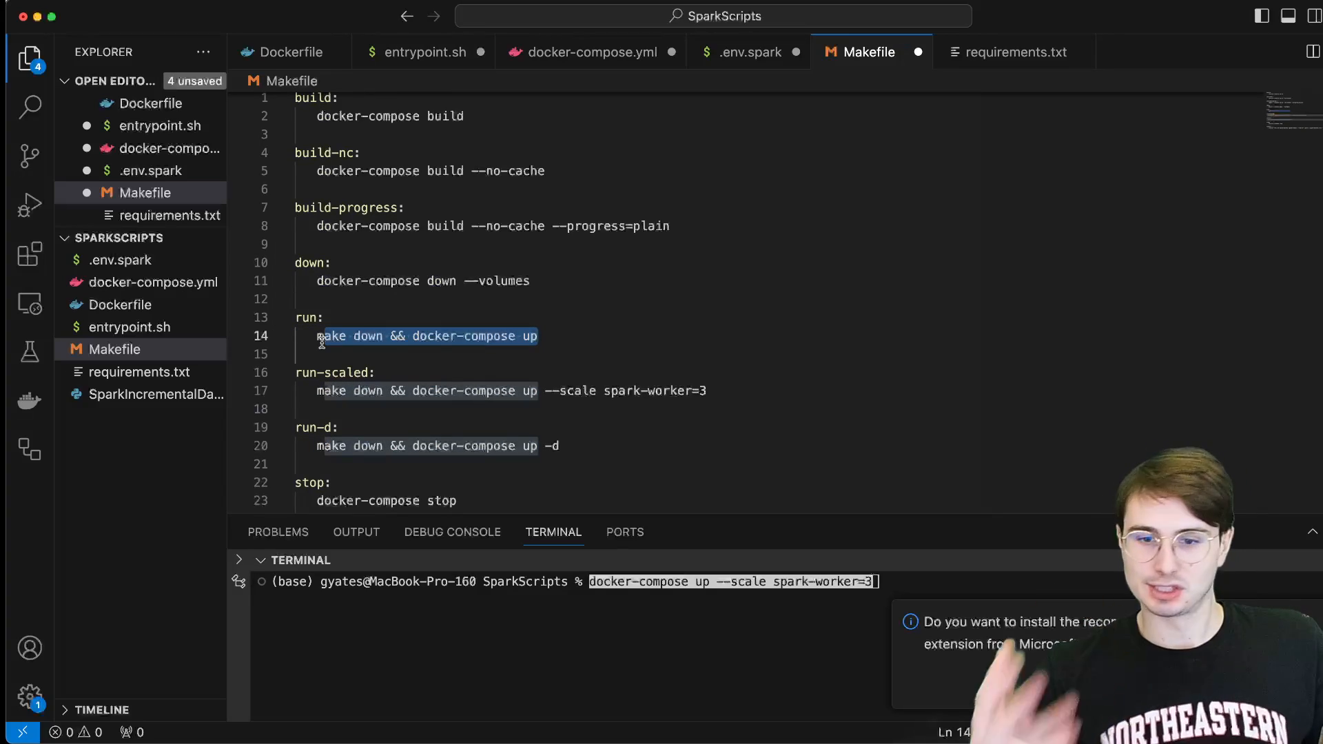
click(321, 335)
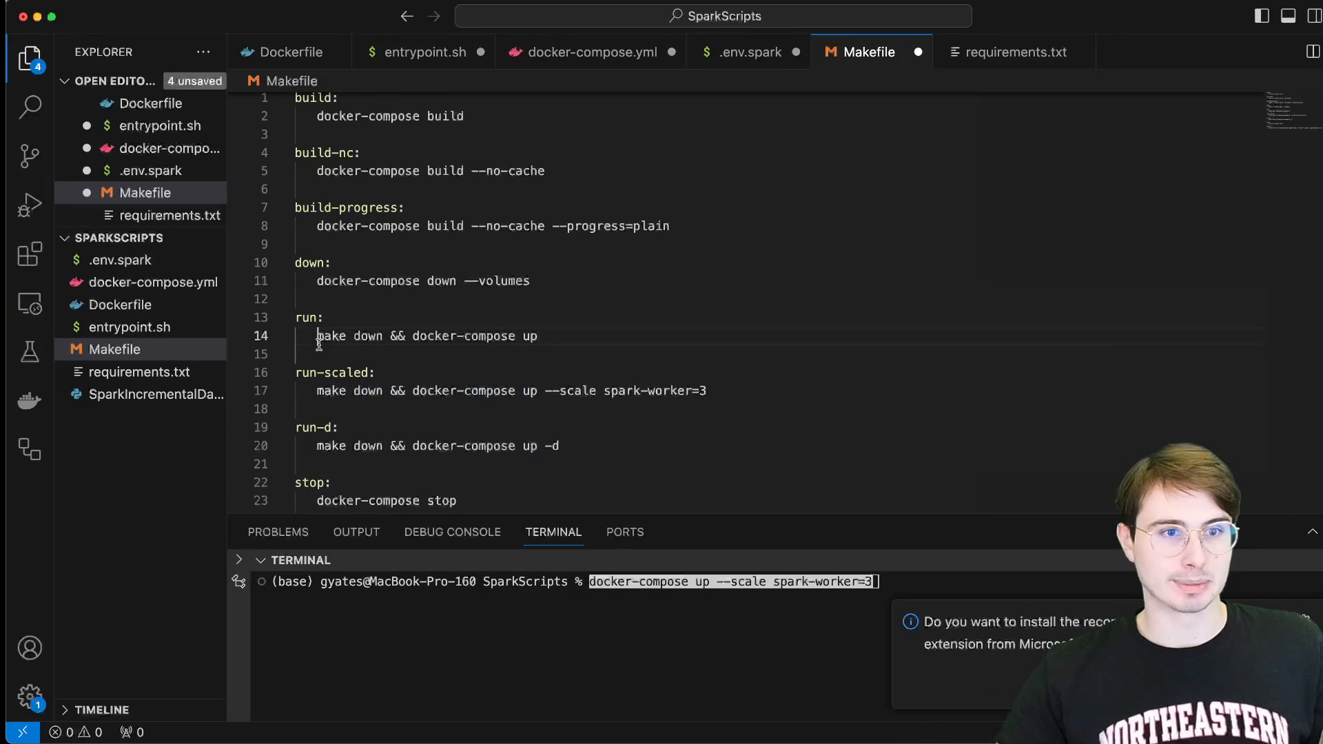
scroll(up, 3)
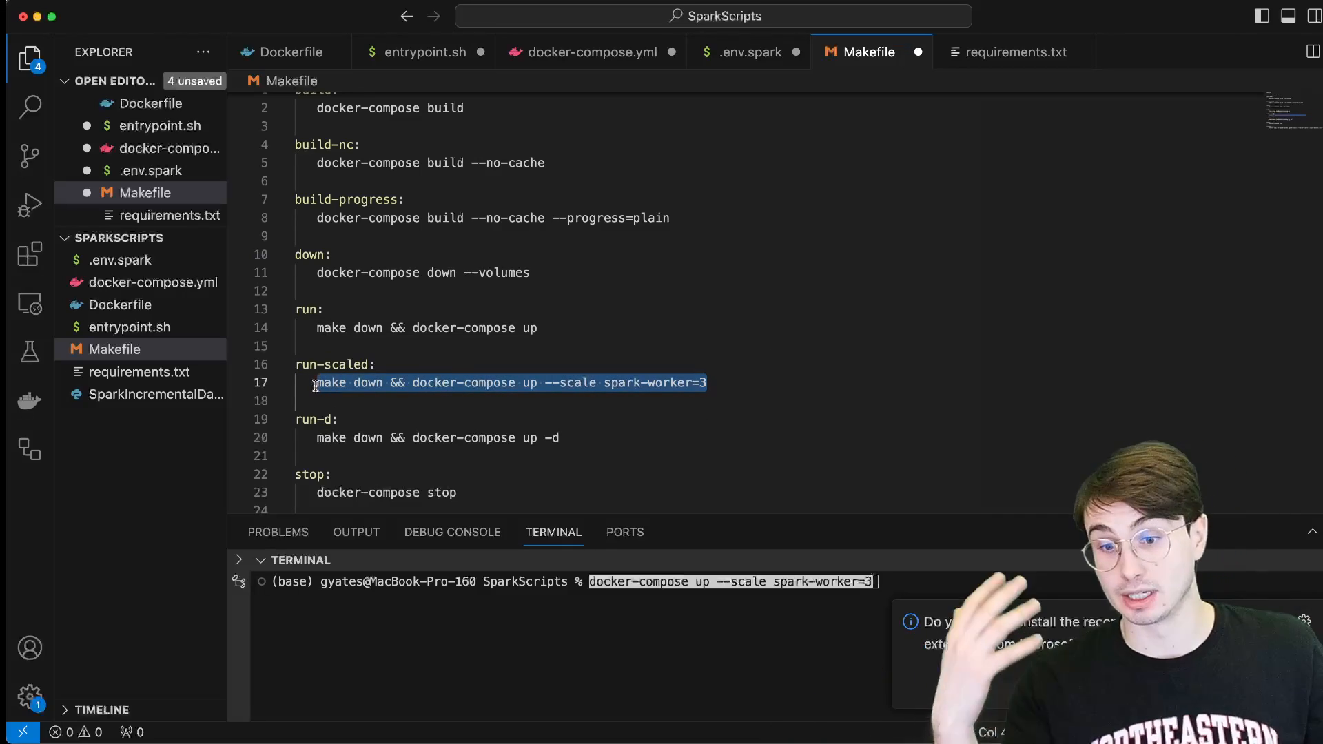
mouse_move(609, 443)
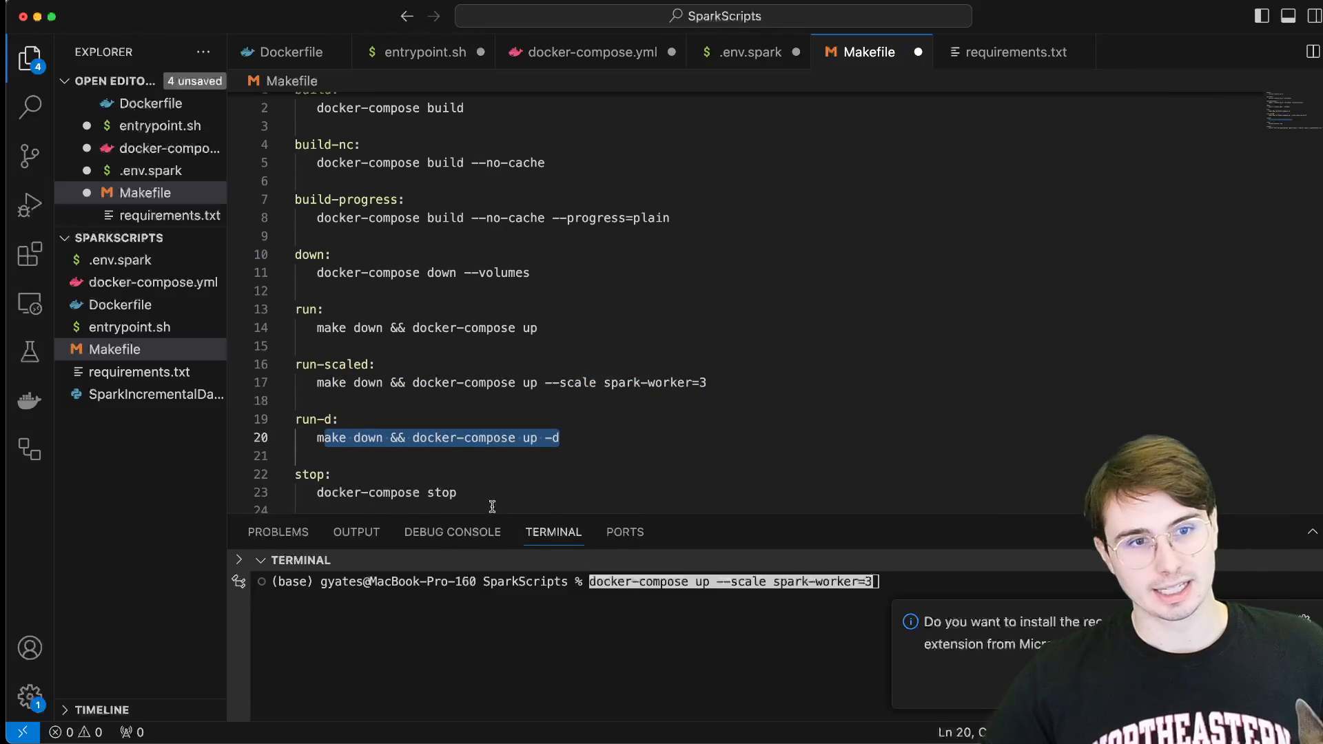
scroll(down, 3)
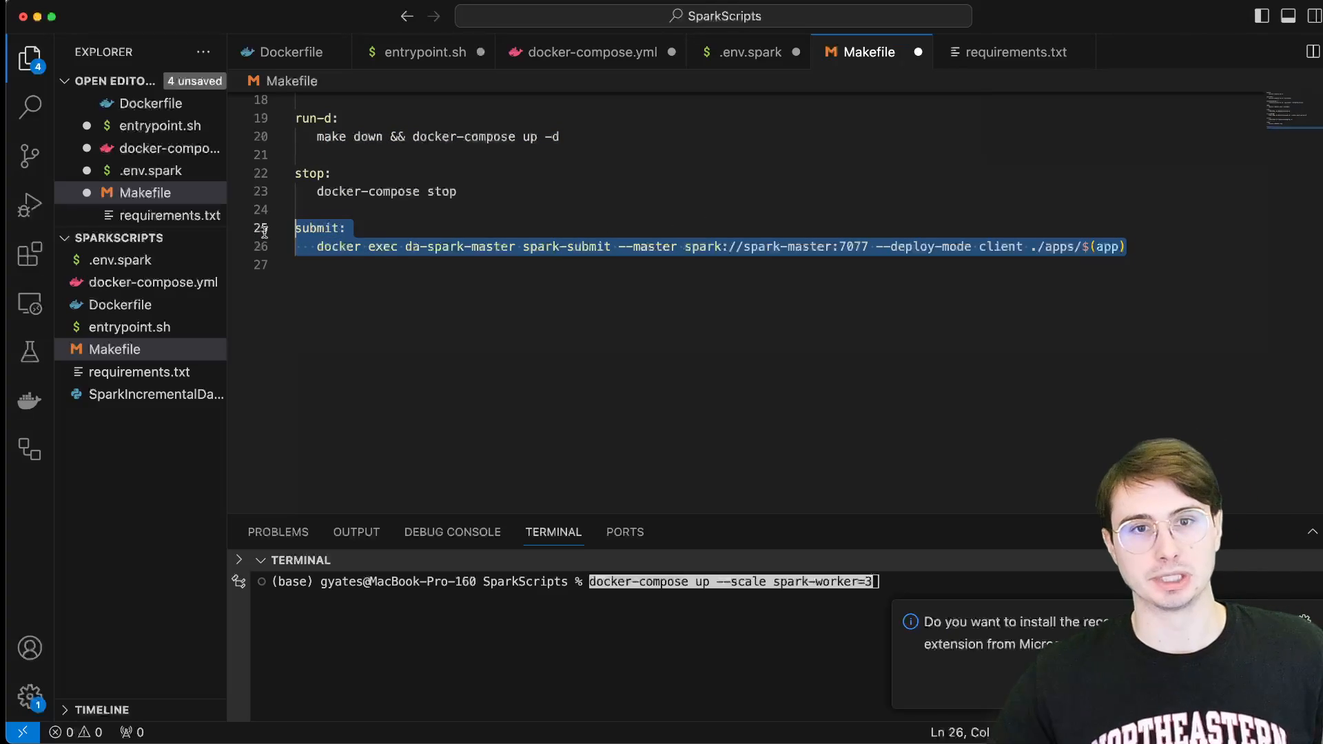
click(287, 228)
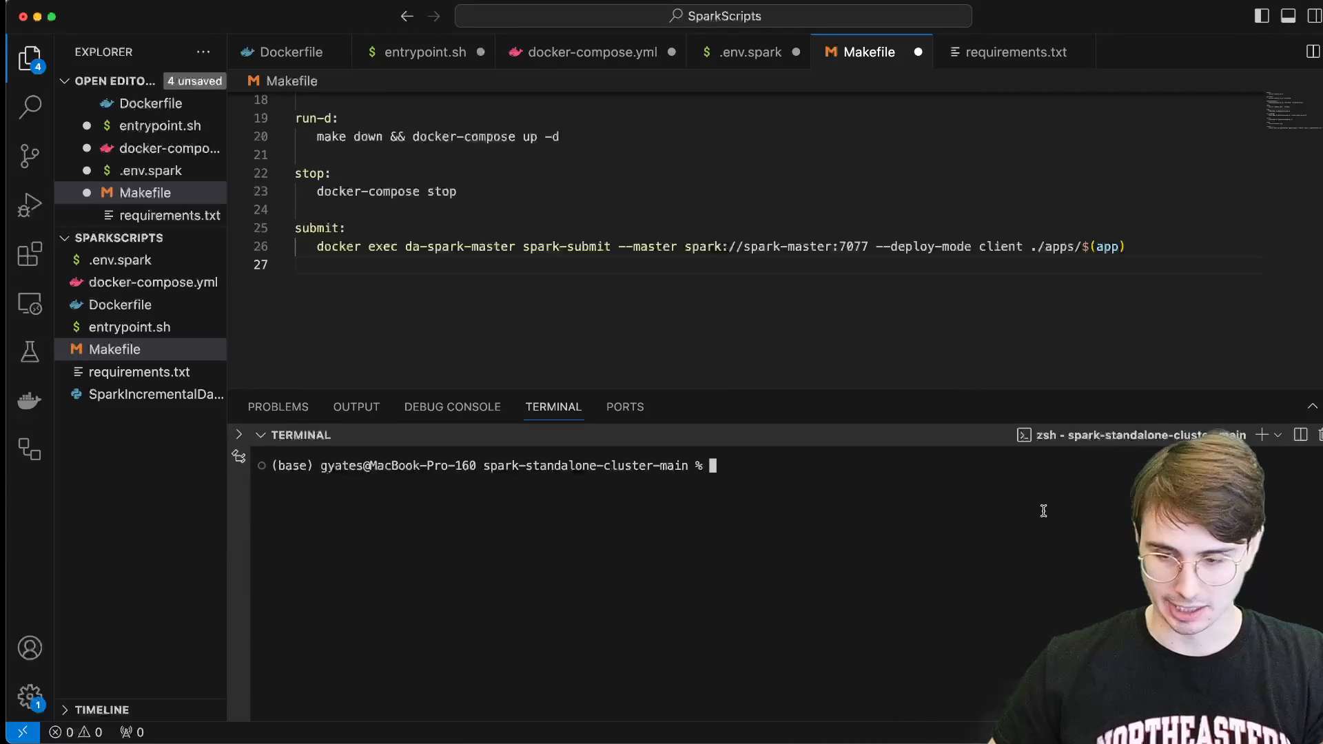
- Clear the terminal and start the Docker build of the Spark cluster images
text(clear)
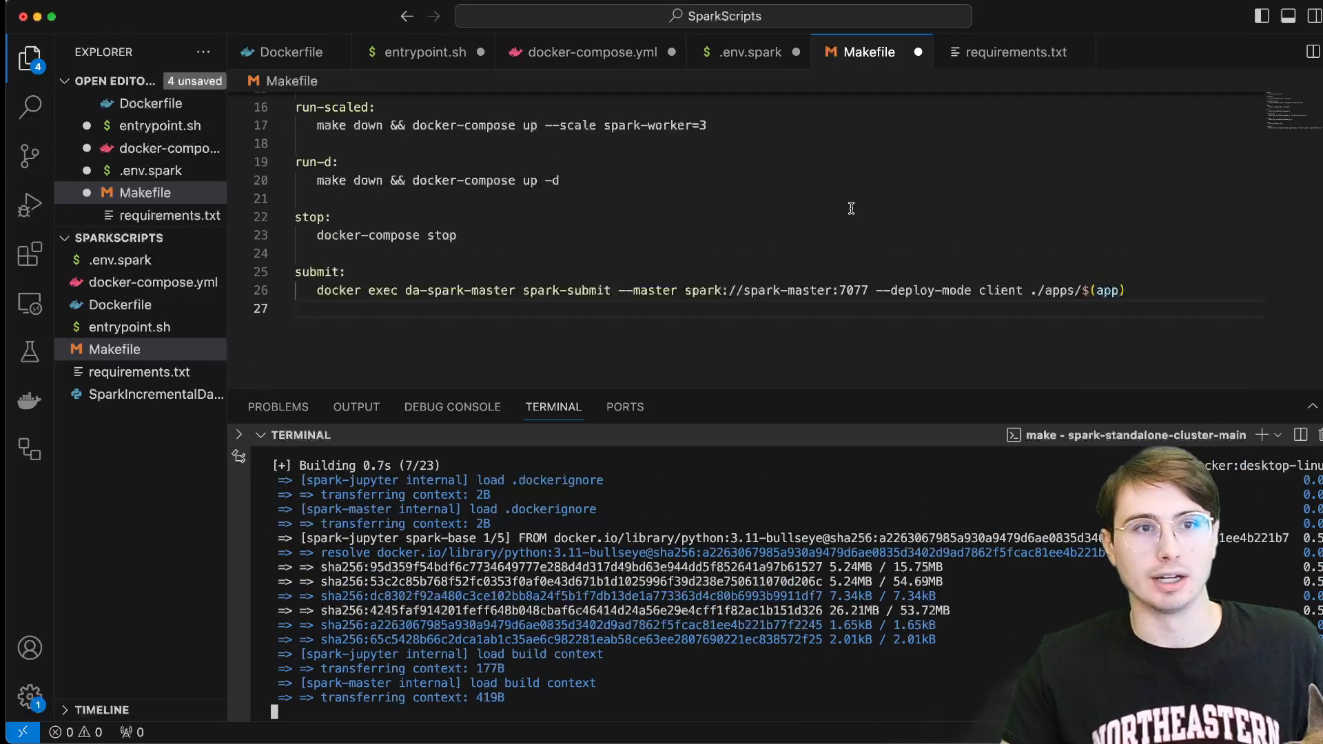
scroll(up, 3)
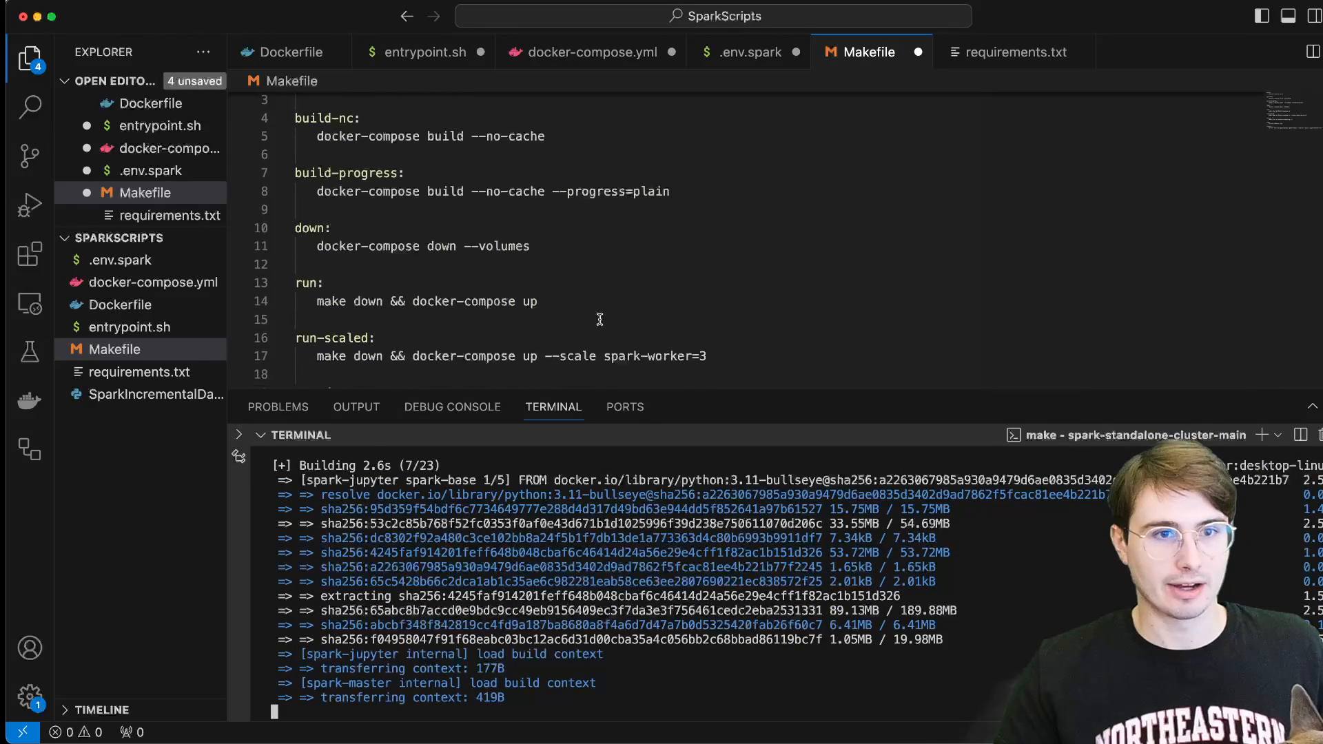
scroll(down, 3)
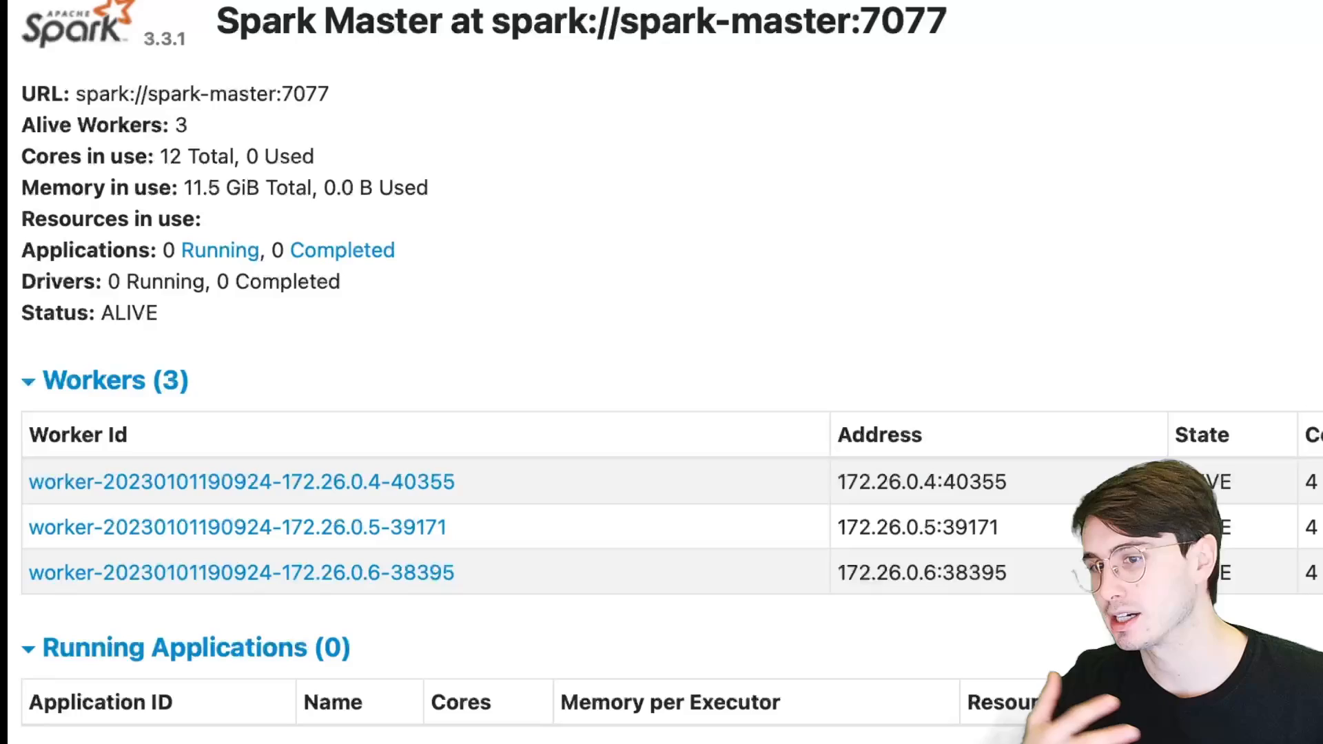
mouse_move(910, 48)
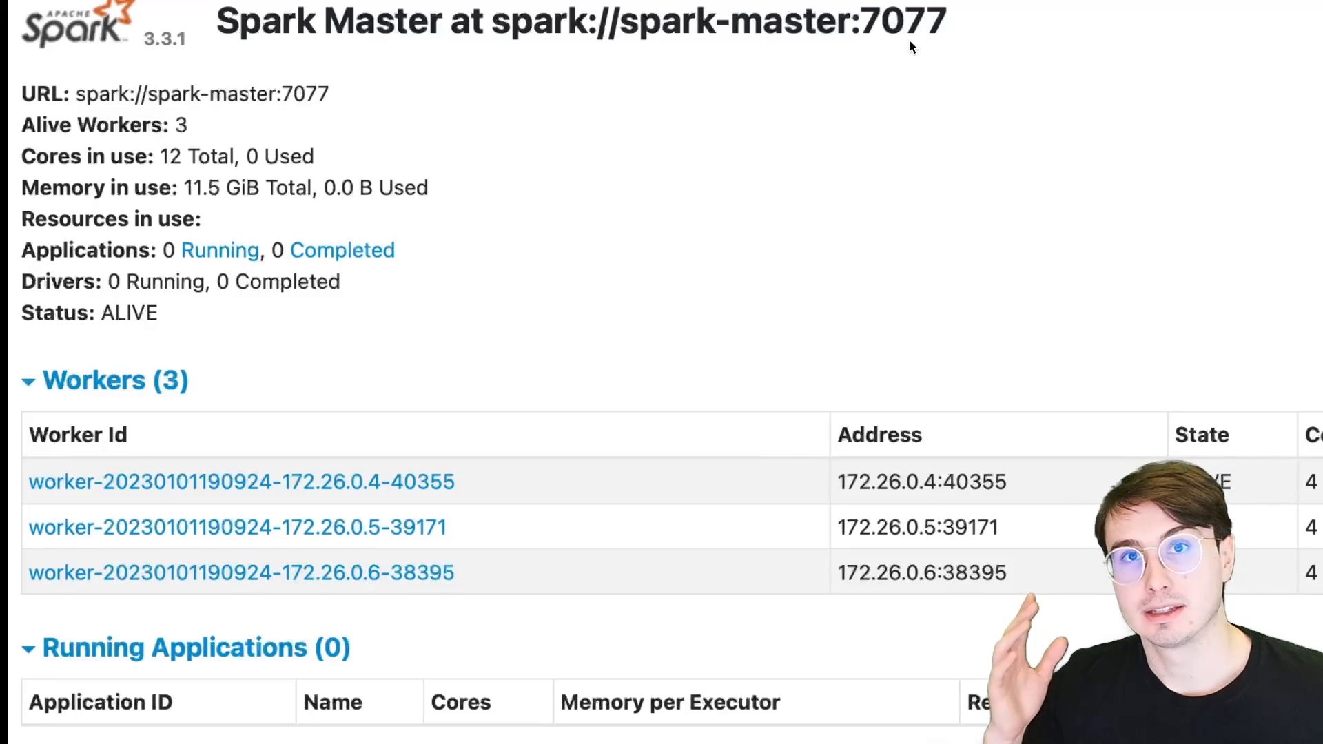